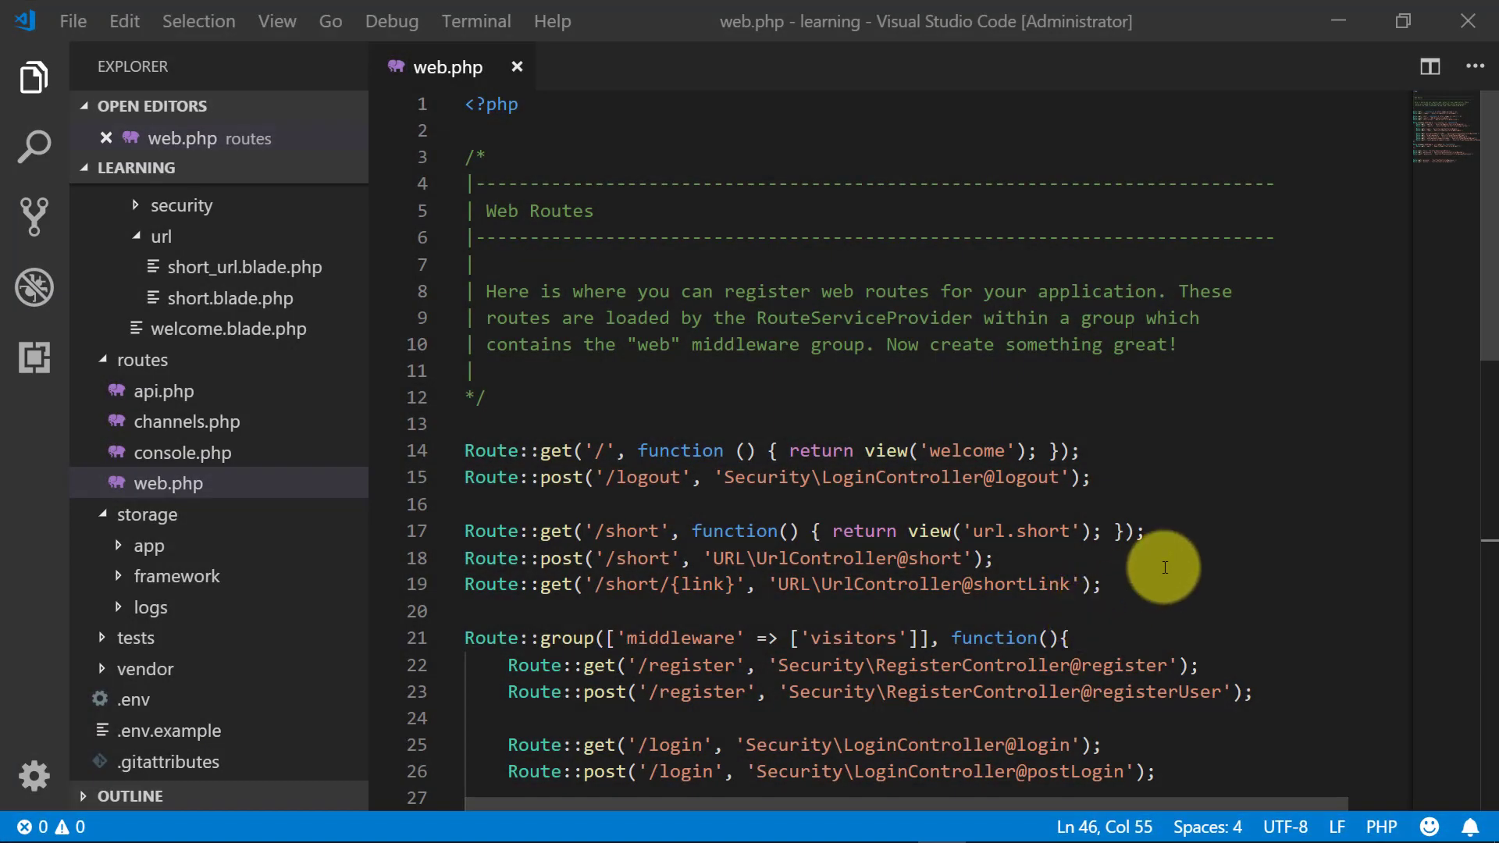
Step: Duplicate the mutator route in web.php and rename its path and method to qscope
{"action": "scroll", "scroll_direction": "down", "scroll_amount": 3}
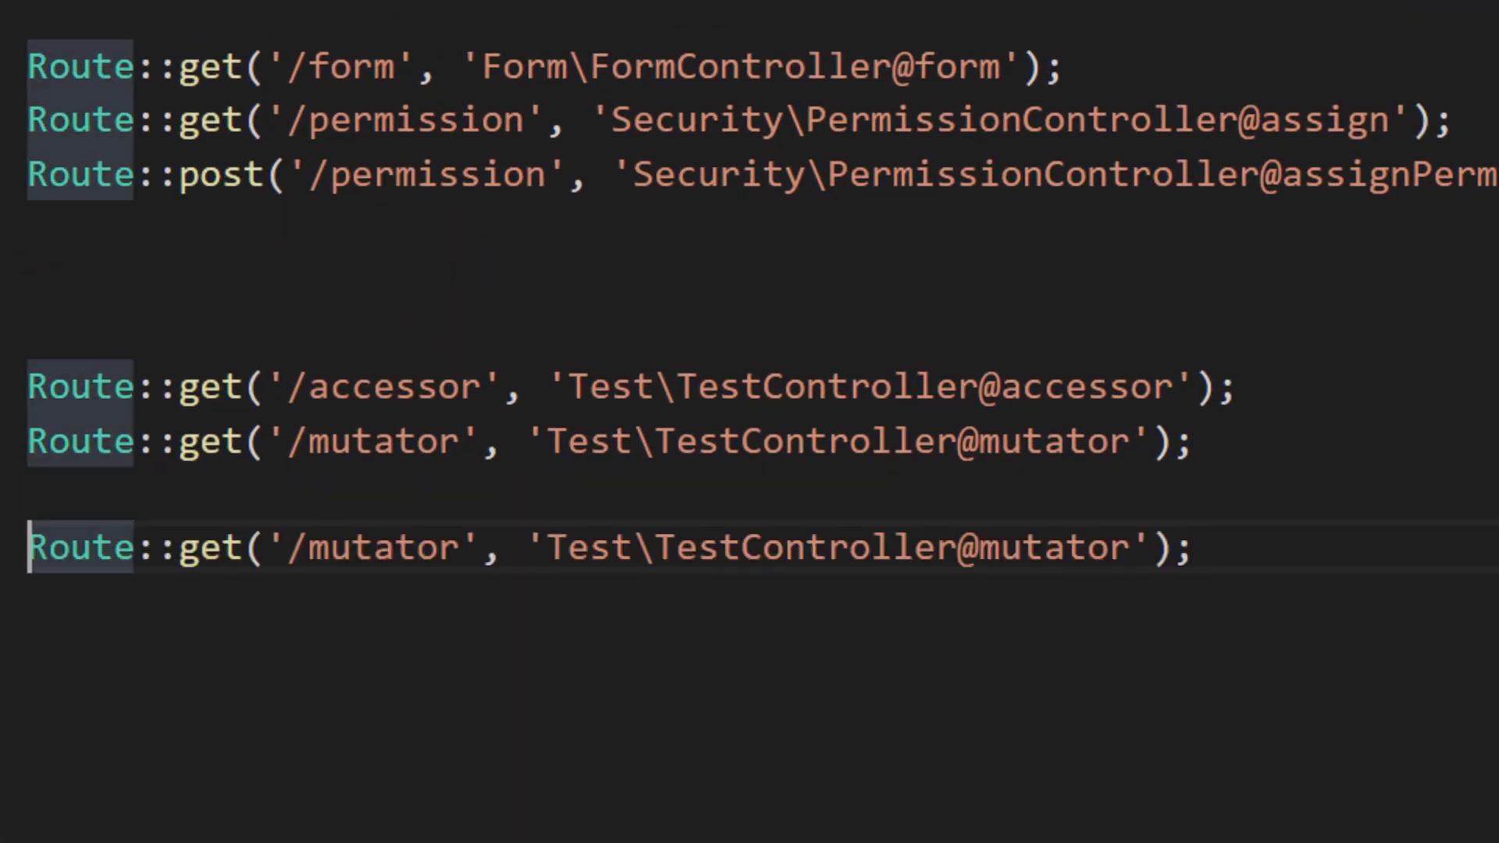
{"action": "double_click", "coordinate": [379, 549]}
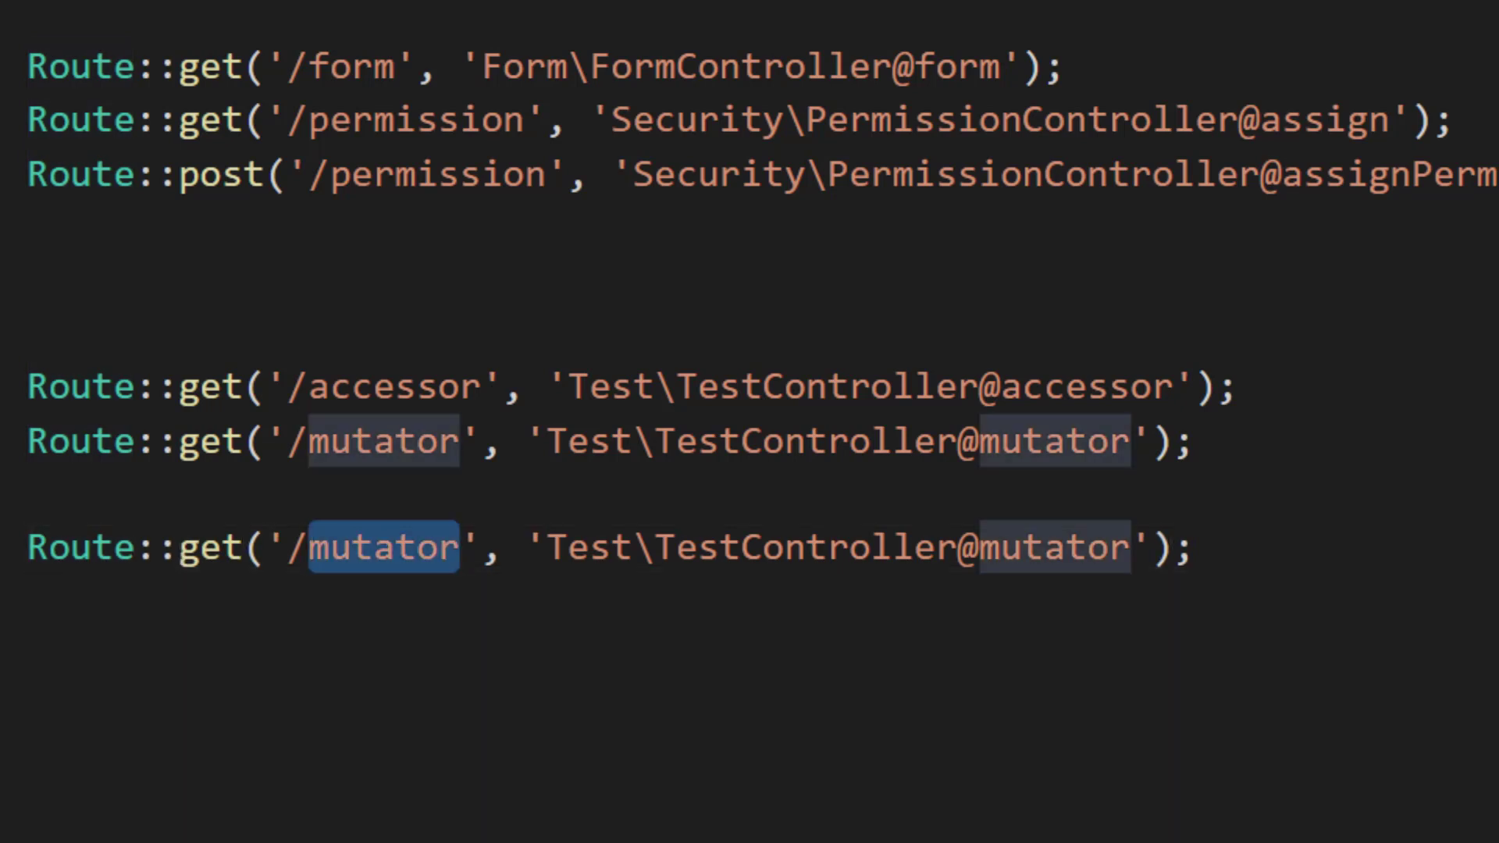
{"action": "key", "text": "Delete"}
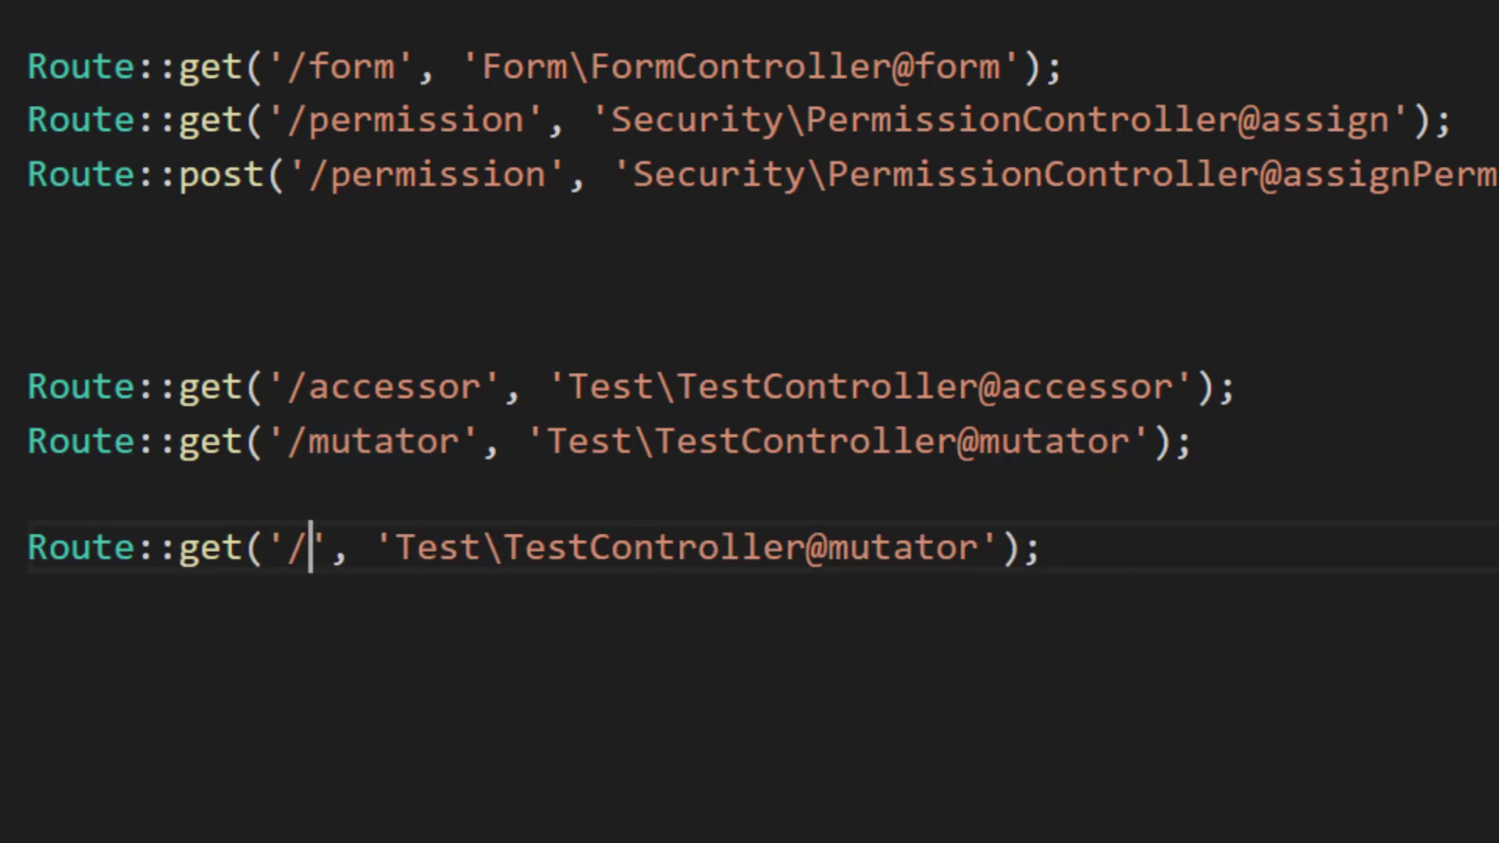
{"action": "type", "text": "qscope"}
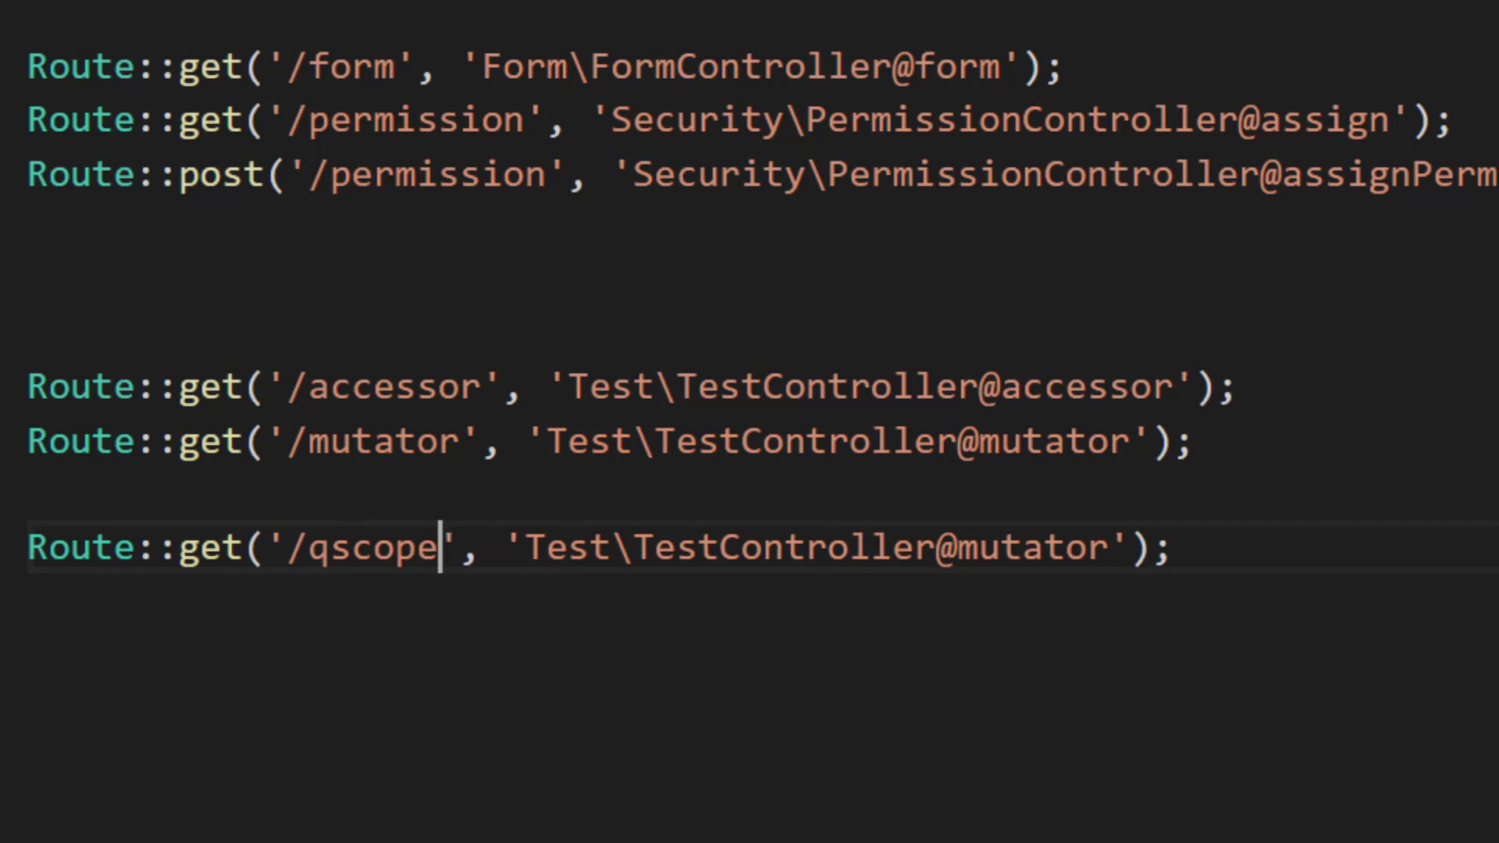
{"action": "type", "text": "q"}
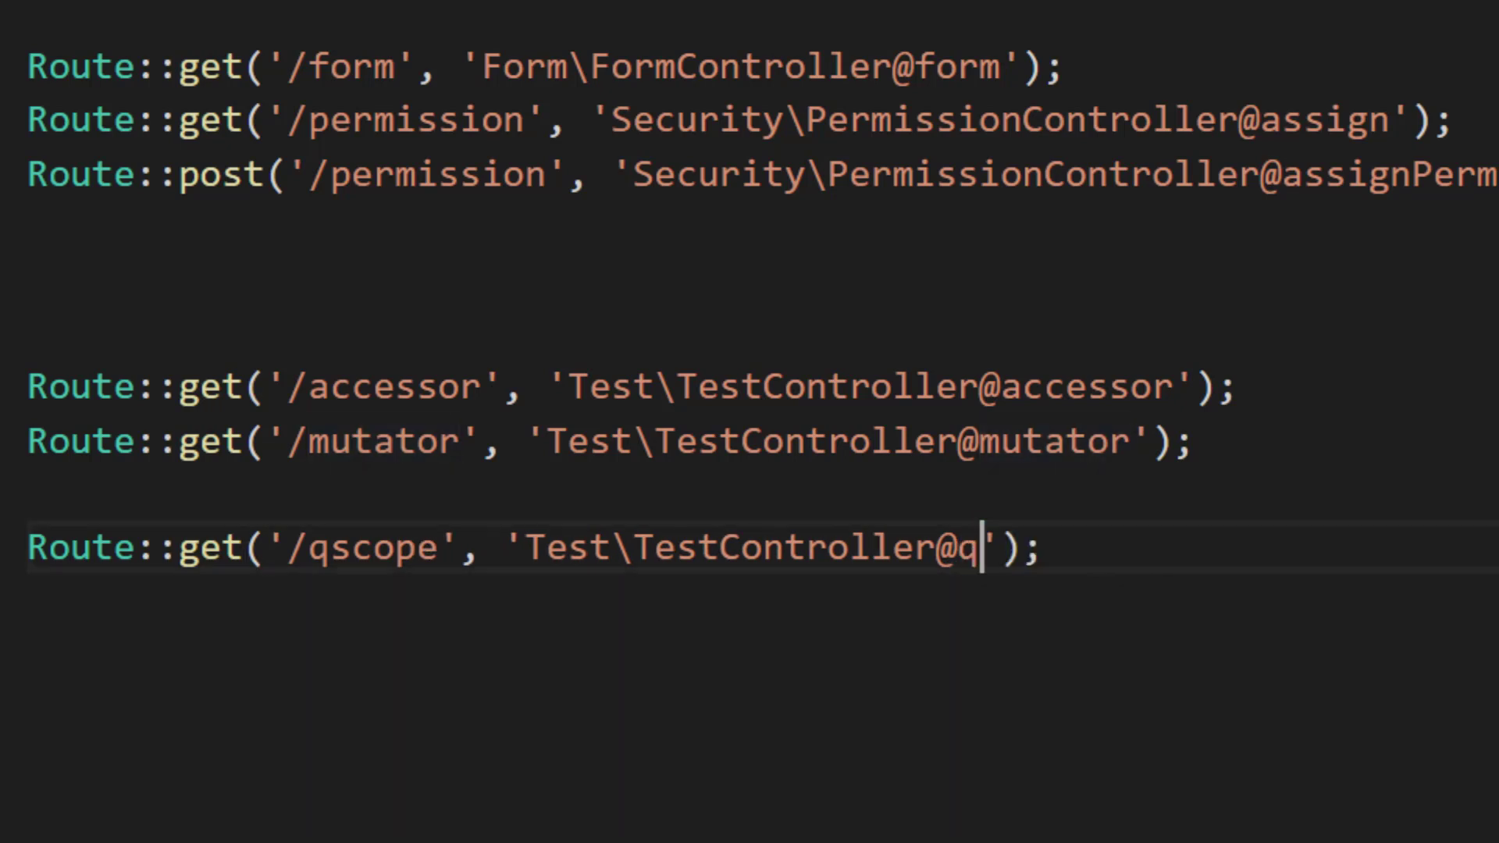
{"action": "type", "text": "sco"}
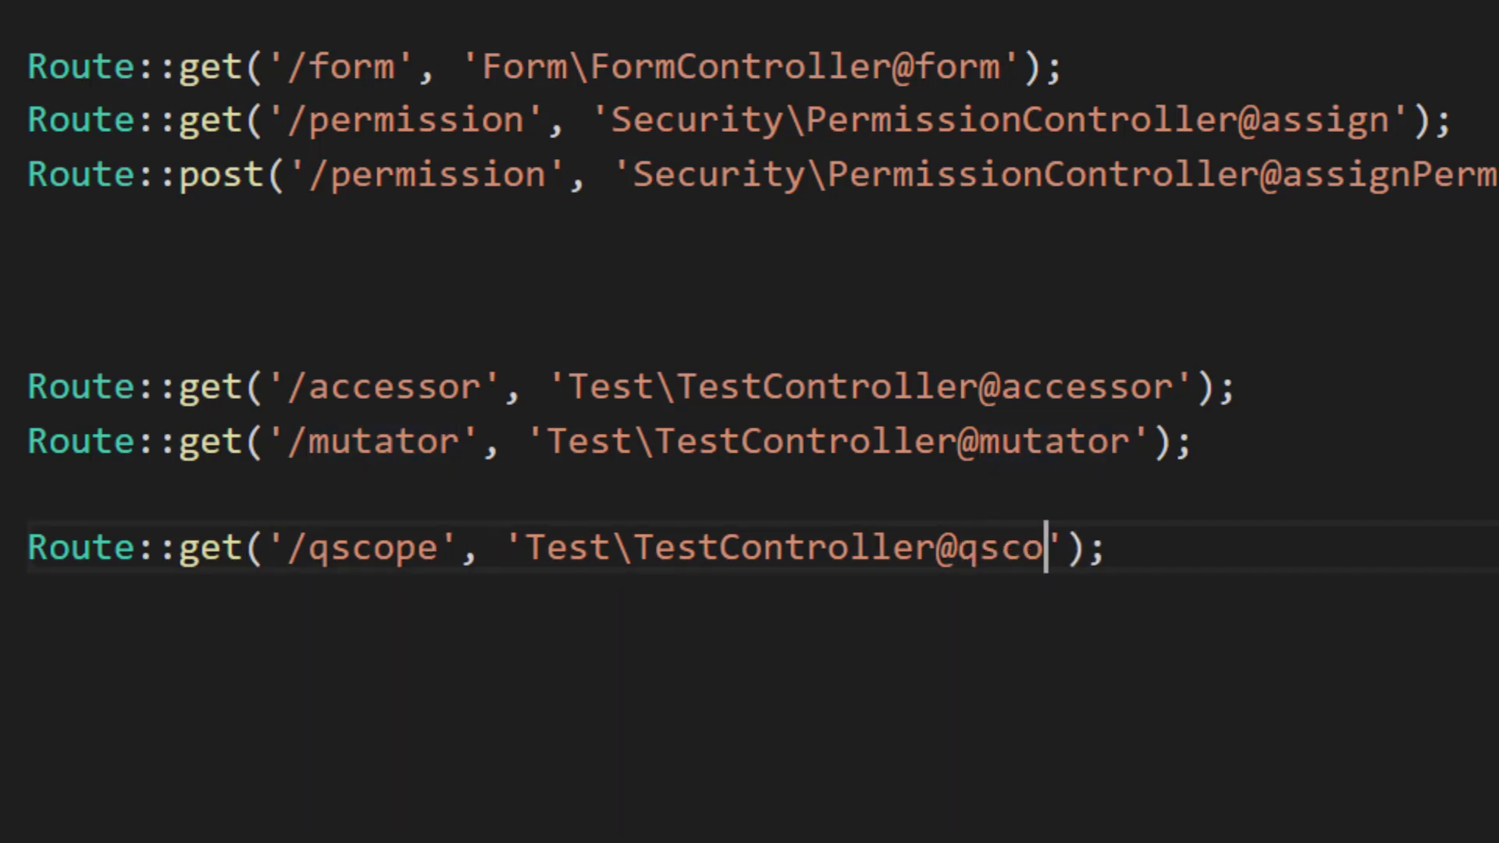
{"action": "type", "text": "pe"}
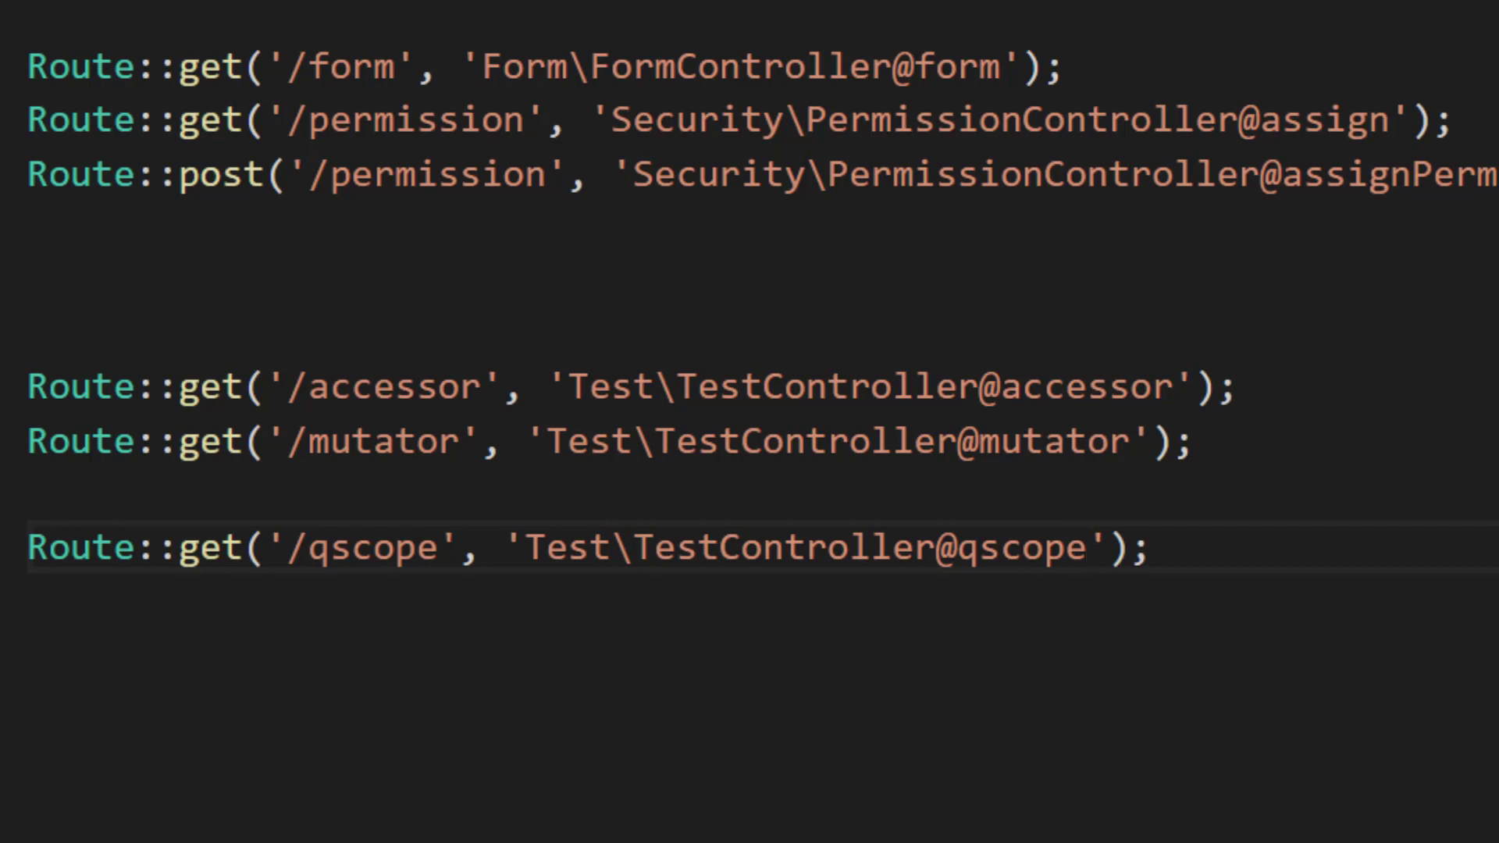
{"action": "double_click", "coordinate": [1022, 548]}
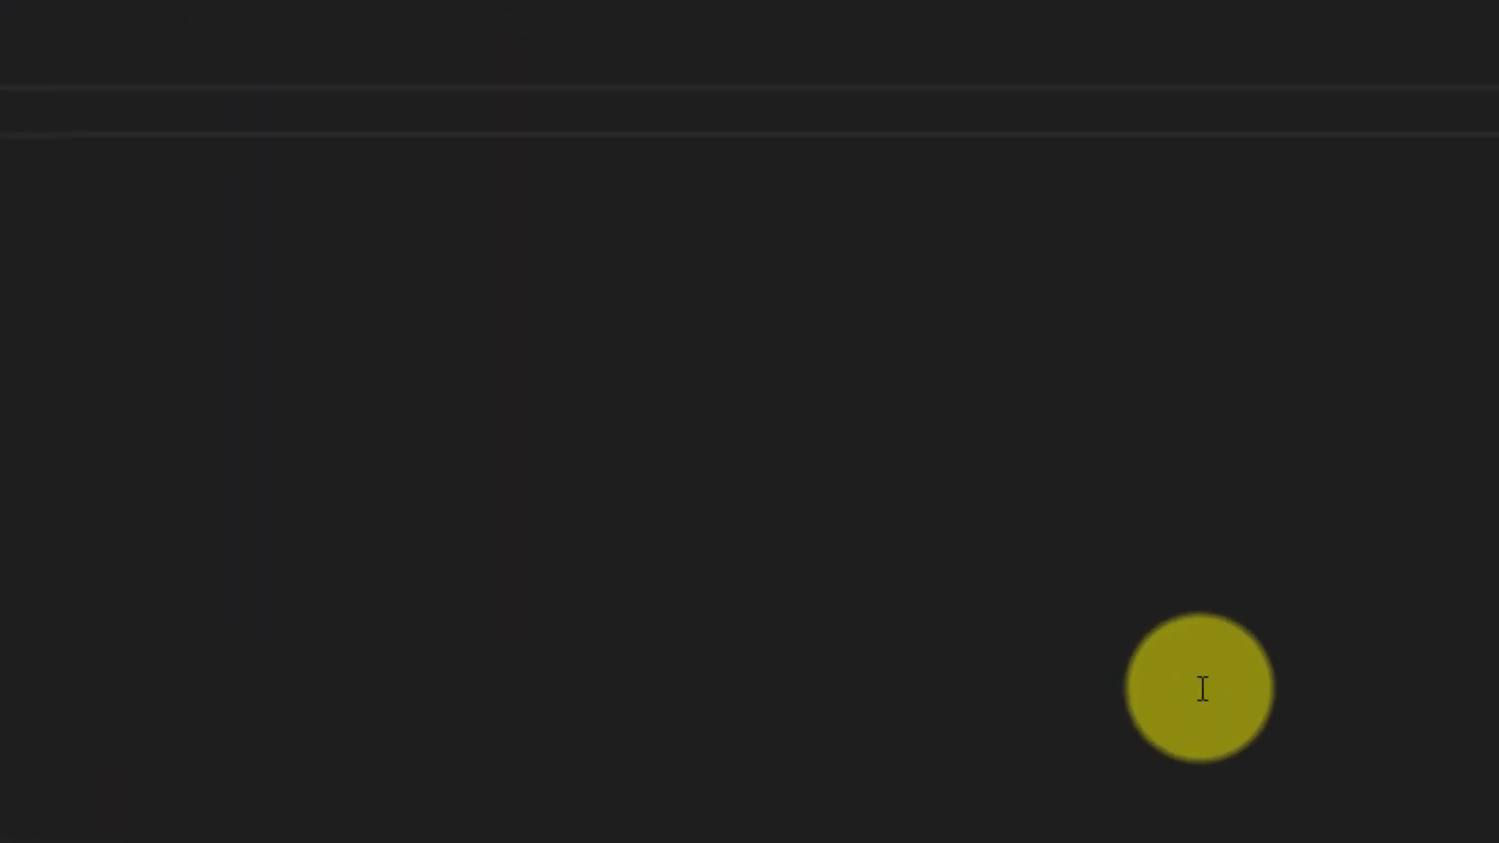
Step: Write public function qscope() fetching User::orderBy('id','desc')->first() and dd($user), then save
{"action": "type", "text": "public function qscope(){"}
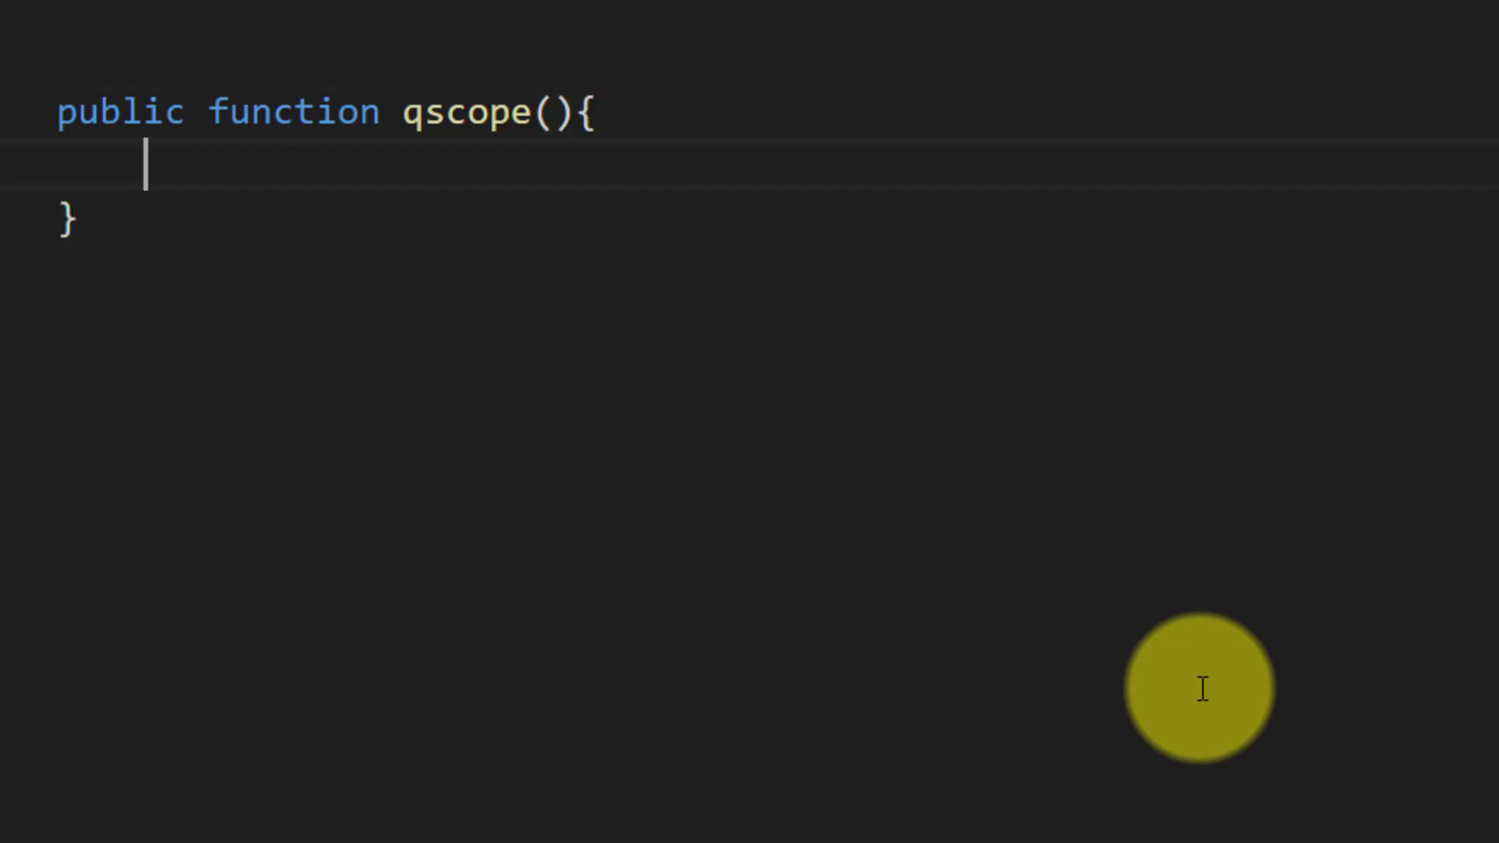
{"action": "type", "text": "$user"}
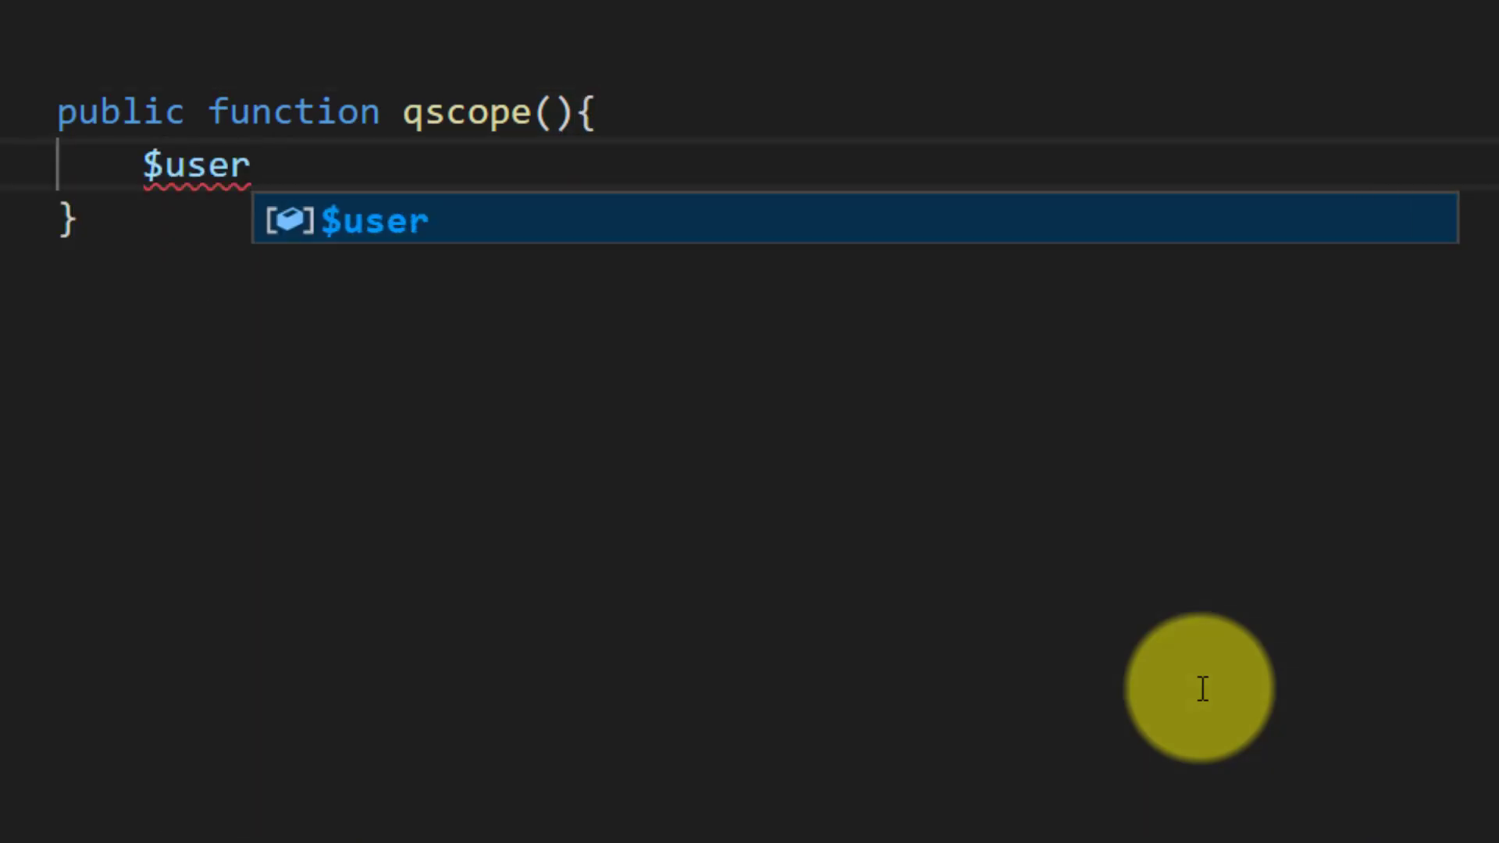
{"action": "type", "text": "="}
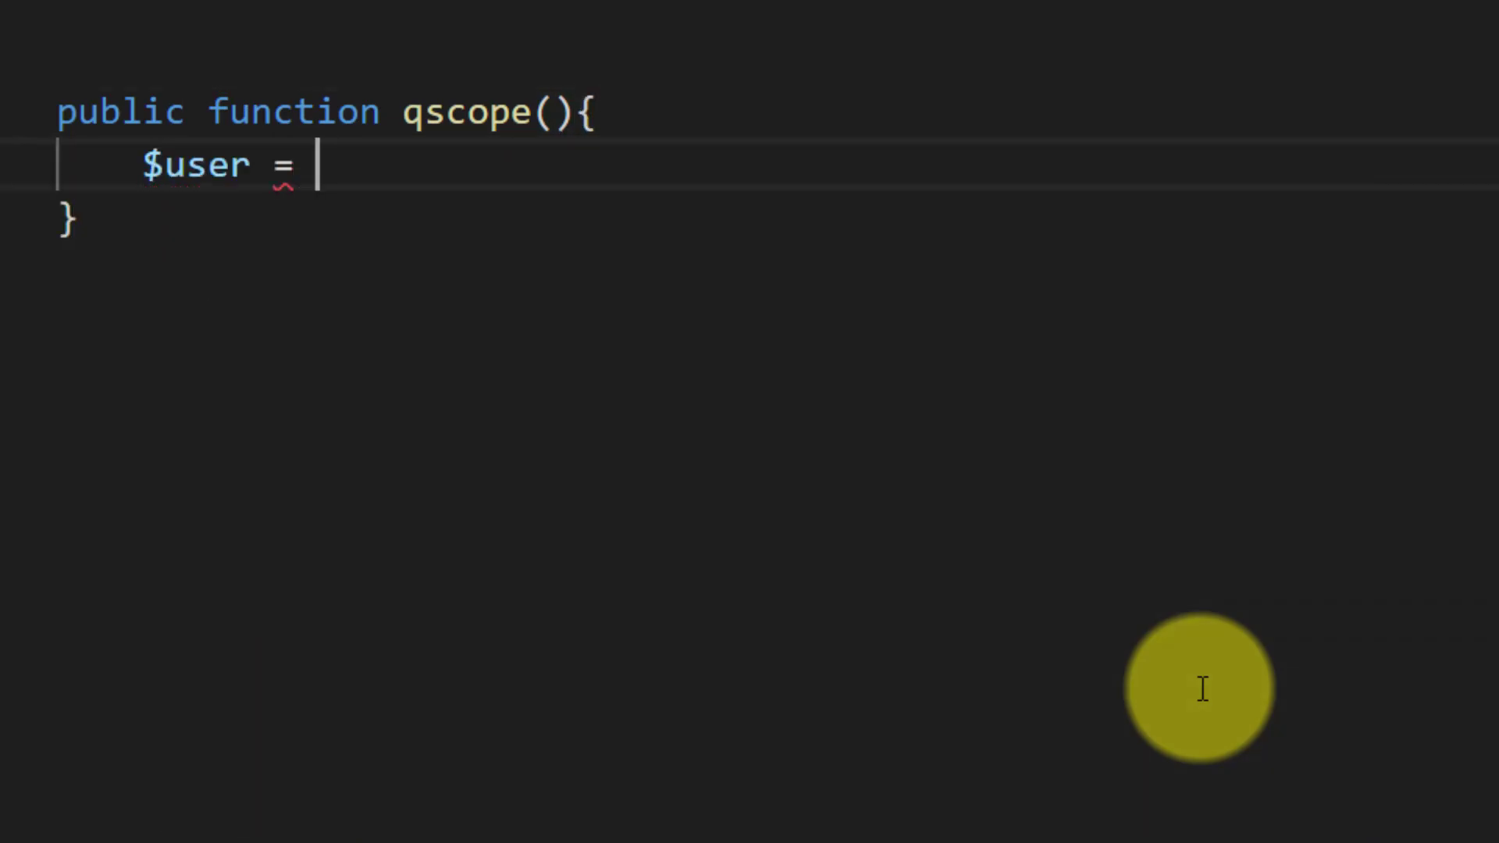
{"action": "type", "text": "User::"}
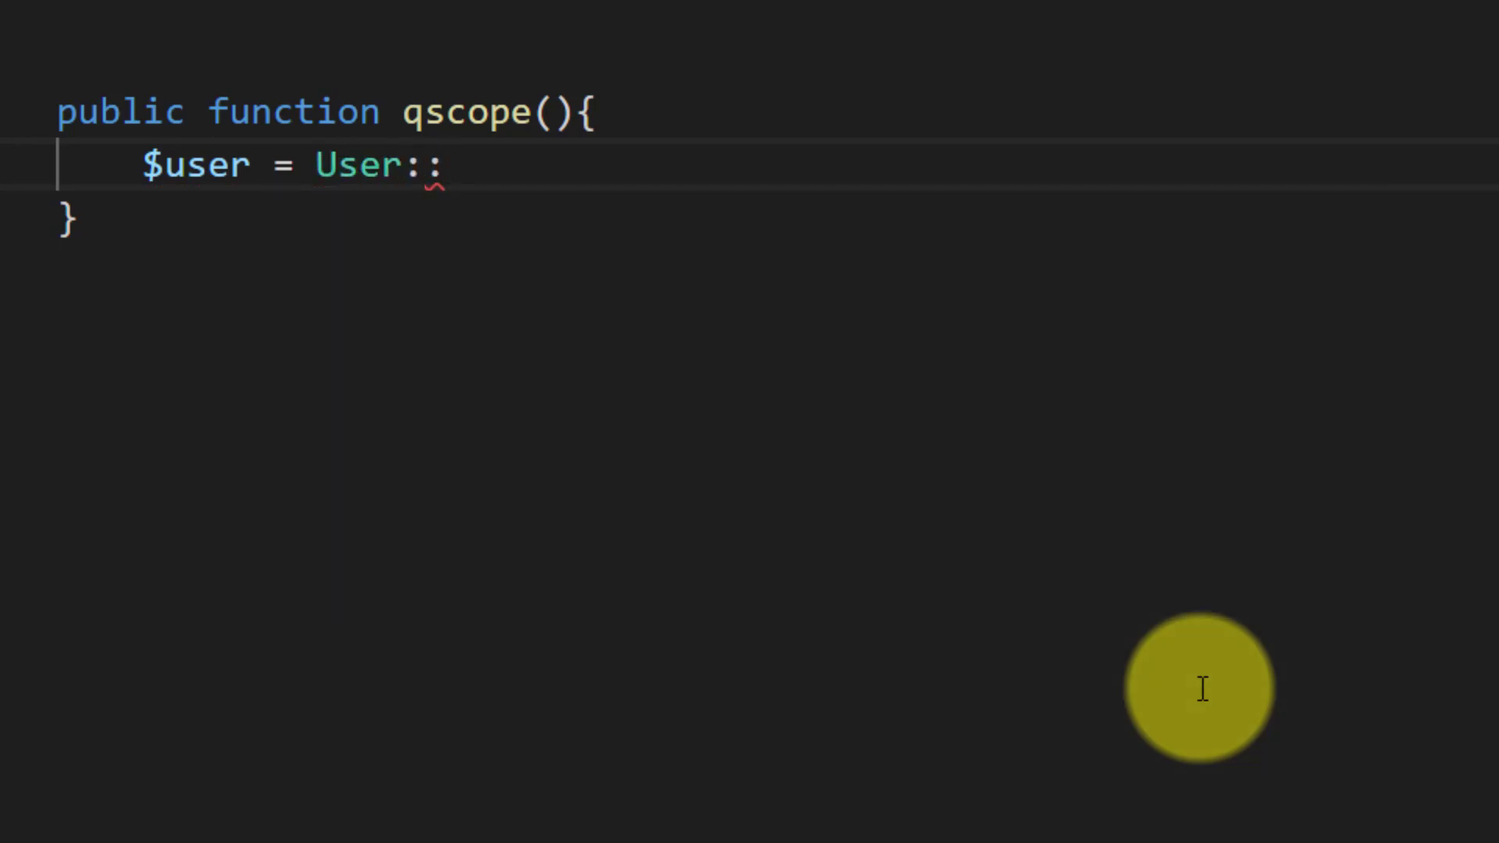
{"action": "type", "text": "order"}
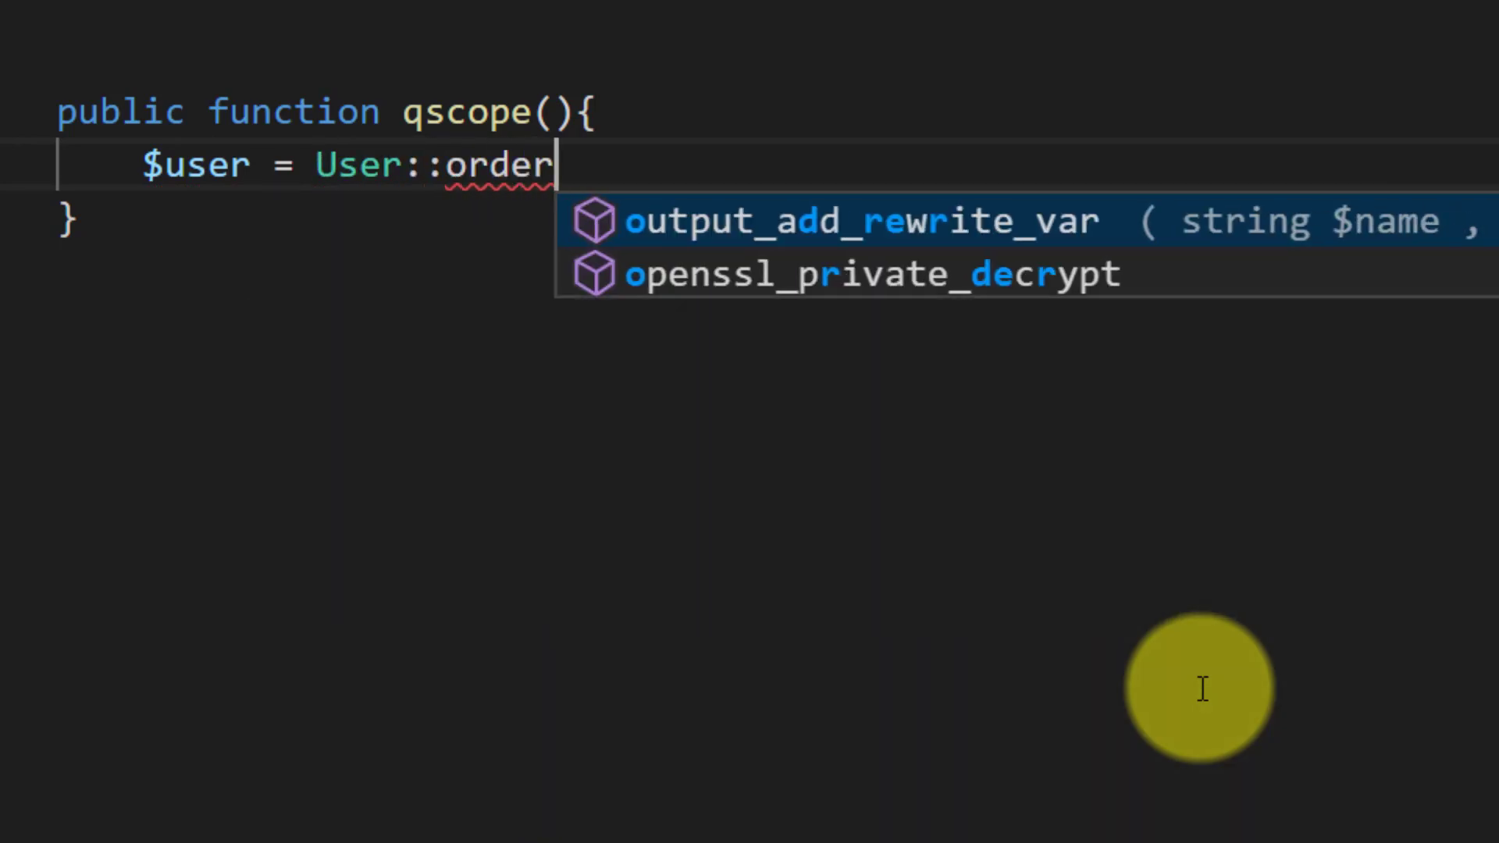
{"action": "type", "text": "By('id')"}
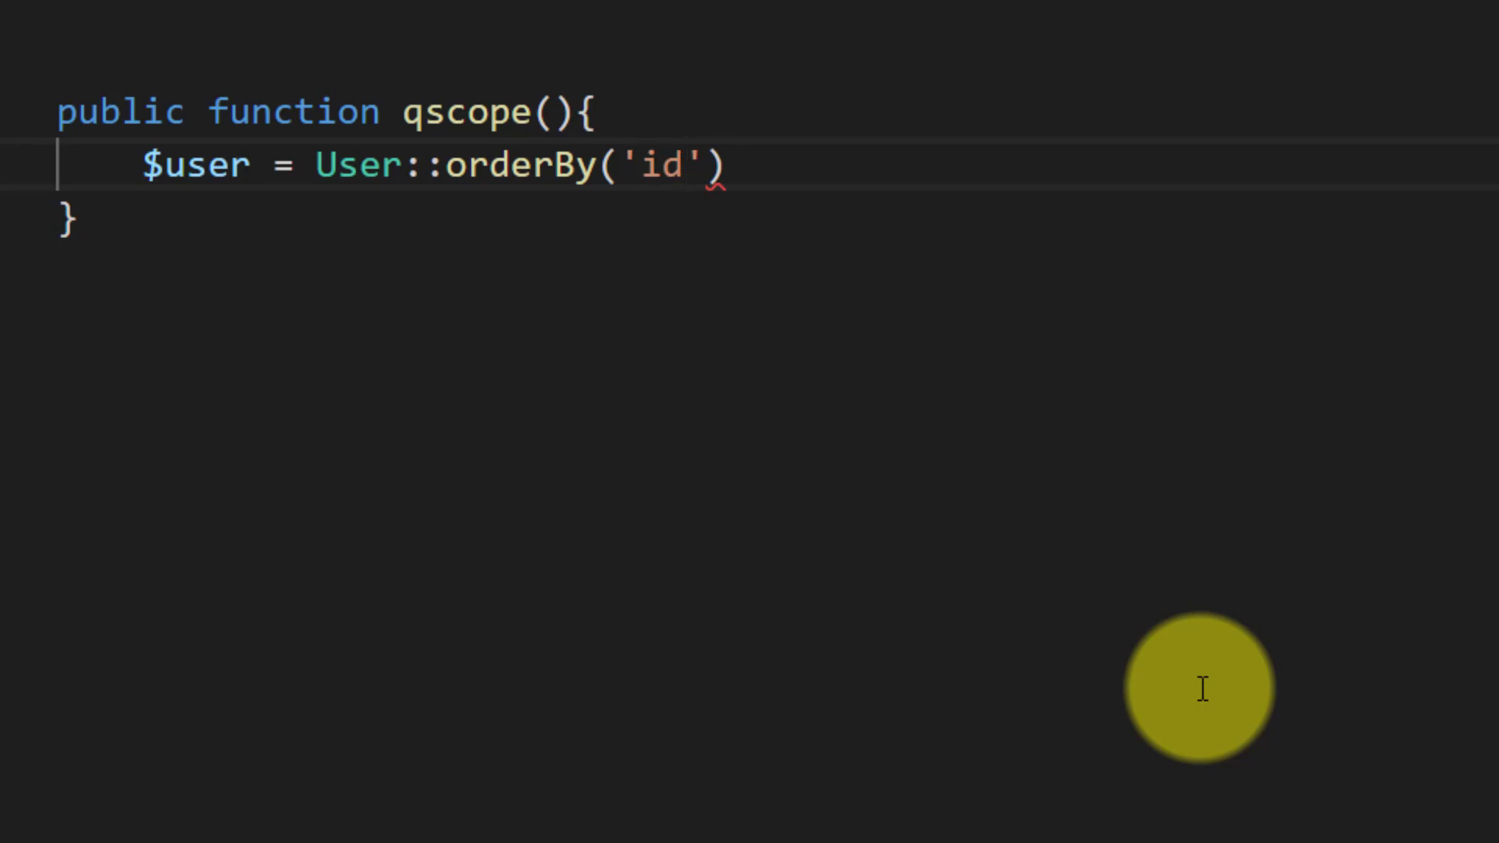
{"action": "type", "text": ", 'd'"}
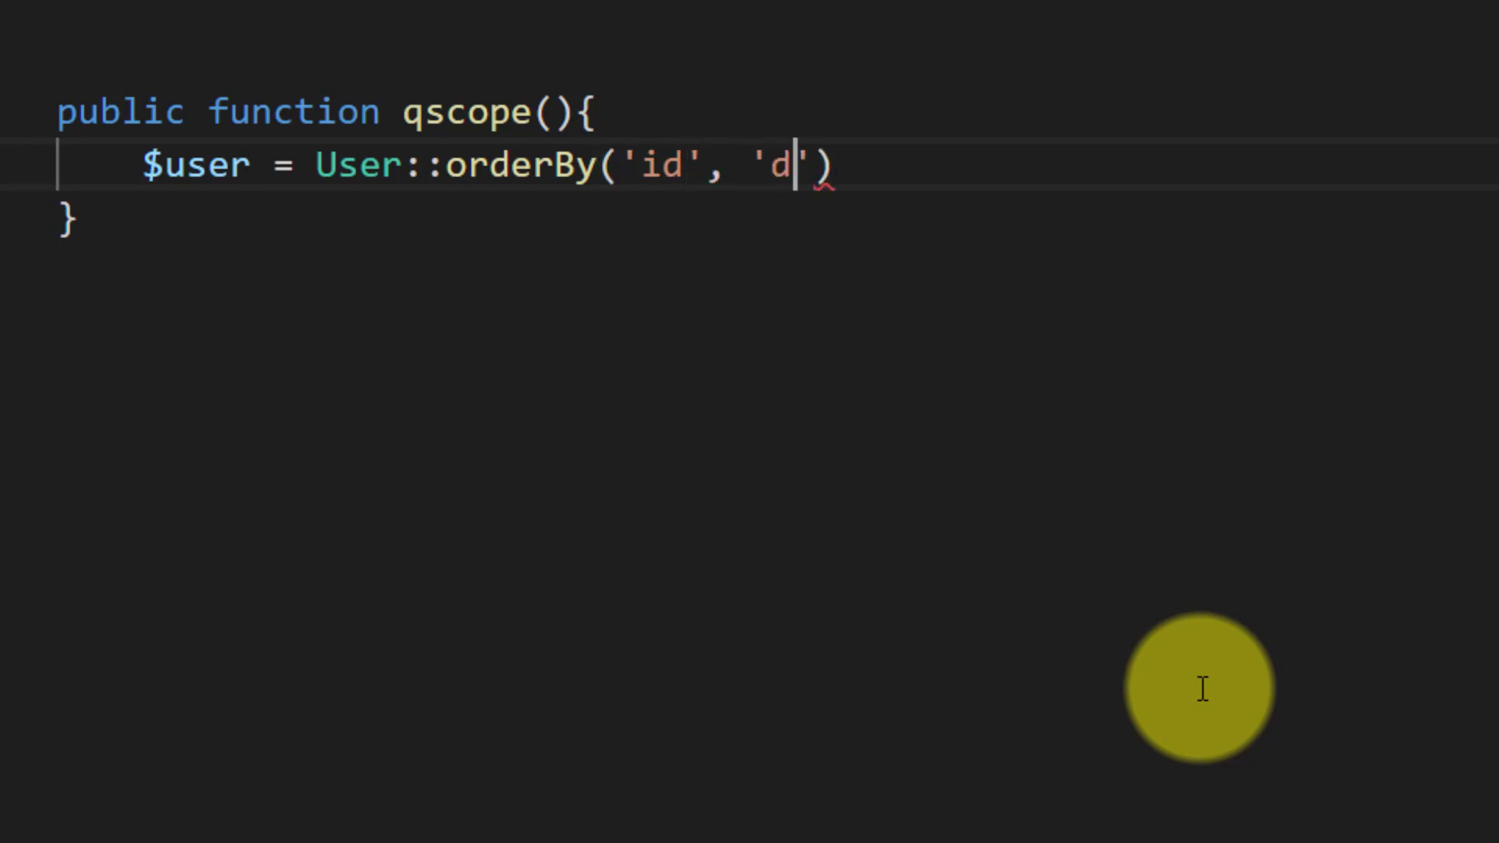
{"action": "type", "text": "esc')->first();"}
{"action": "type", "text": "dd"}
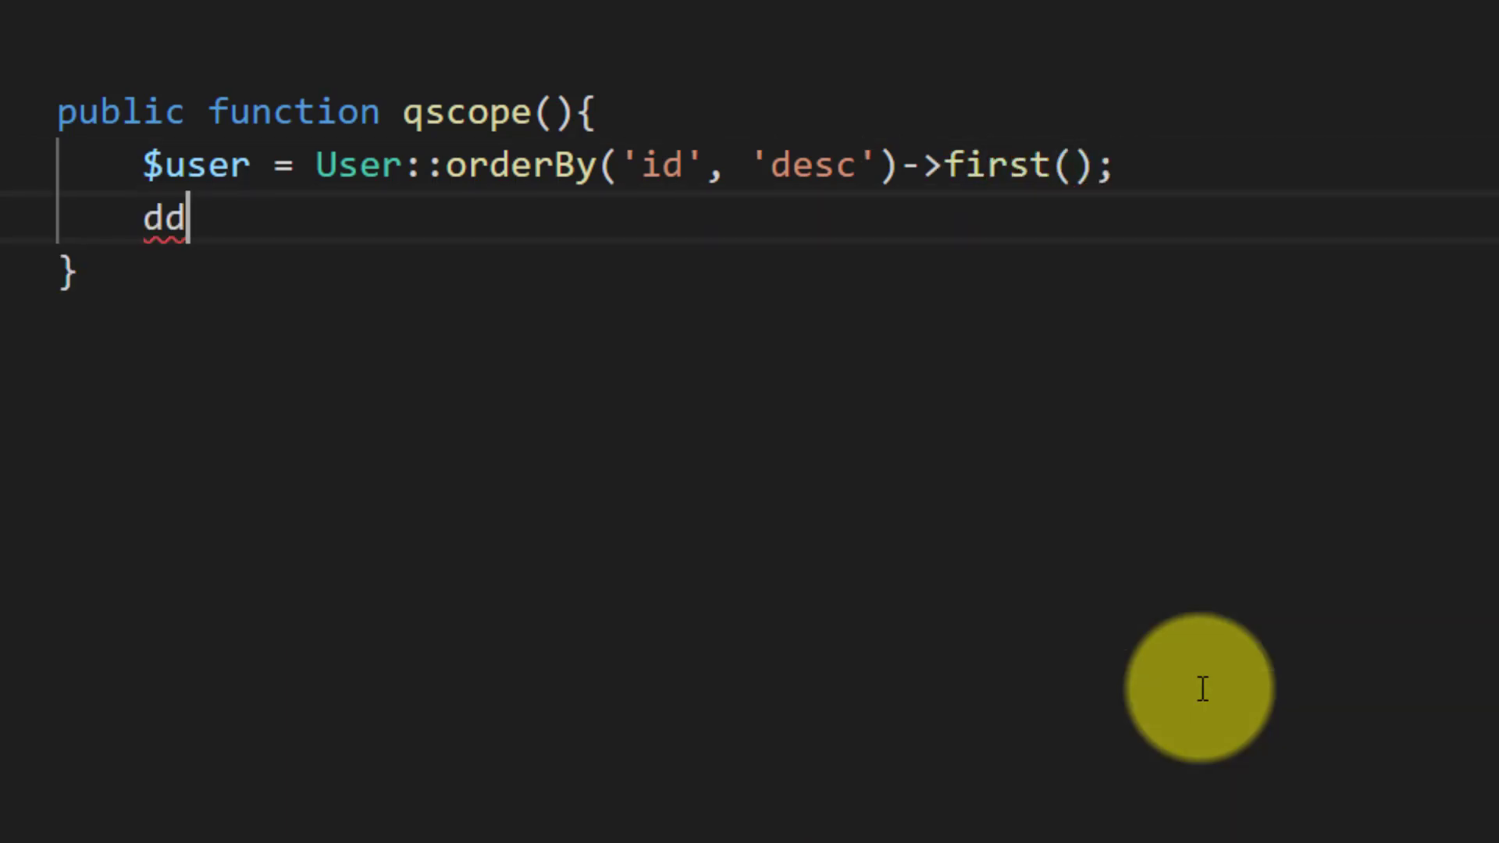
{"action": "type", "text": "($user)"}
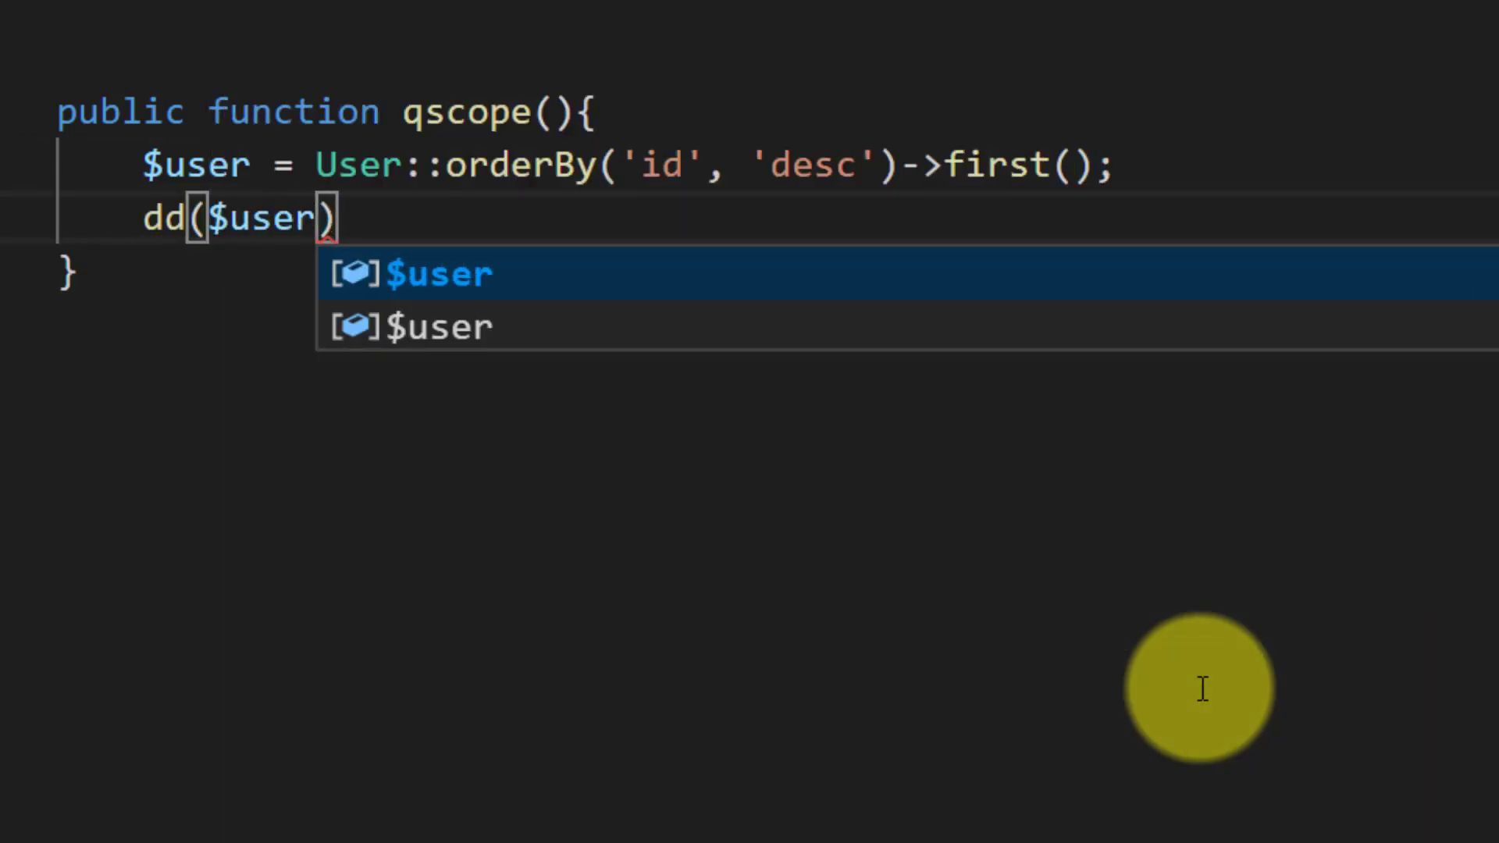
{"action": "key", "text": "Escape"}
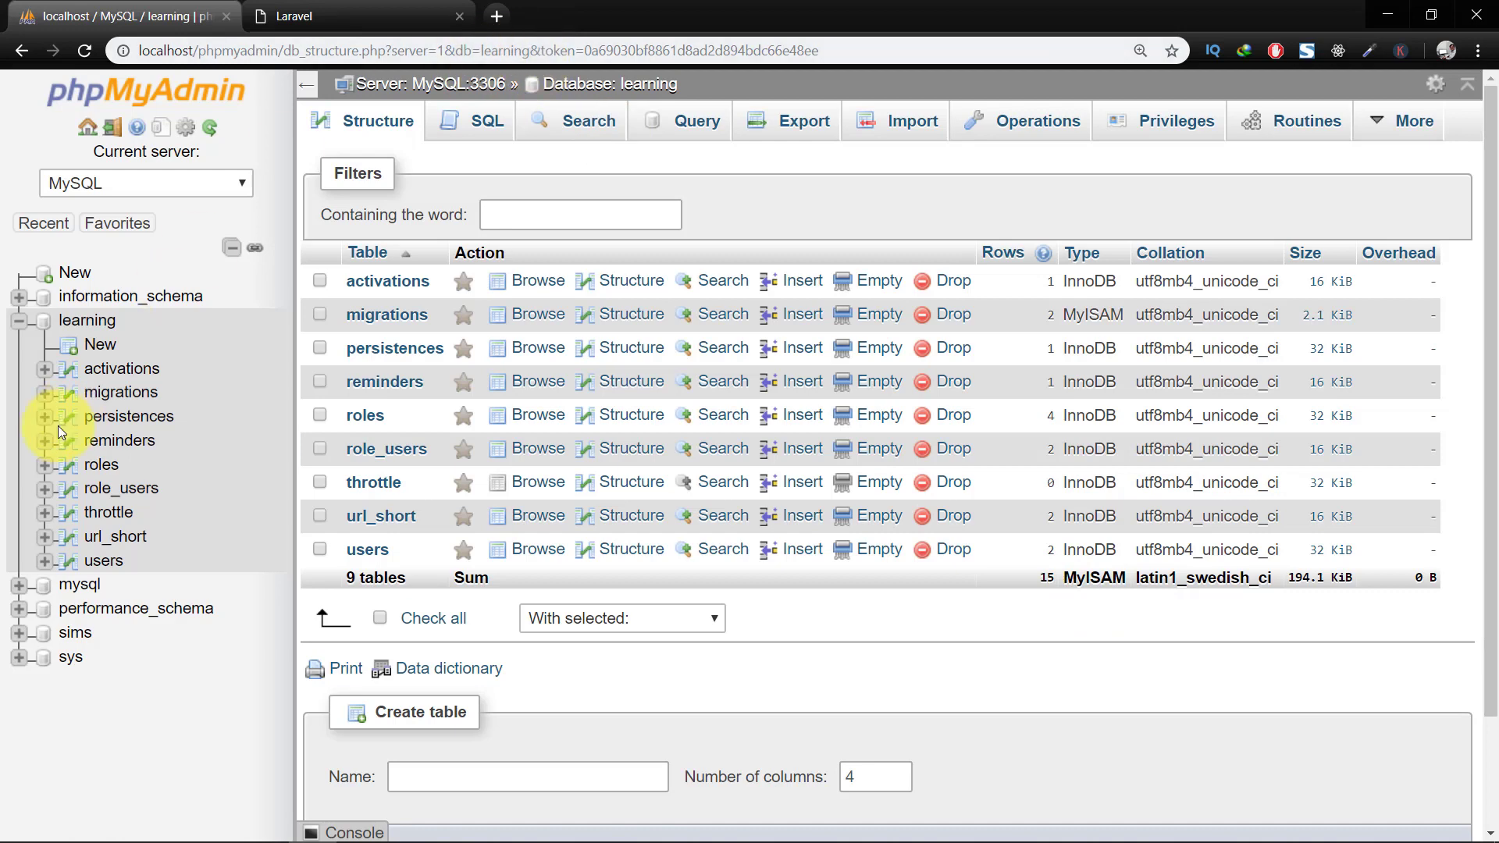
Step: Load localhost/learning/public/qscope in a new tab and expand the dumped User's hidden attributes
{"action": "left_click", "coordinate": [300, 16]}
{"action": "type", "text": "http://localhost/learning/public/"}
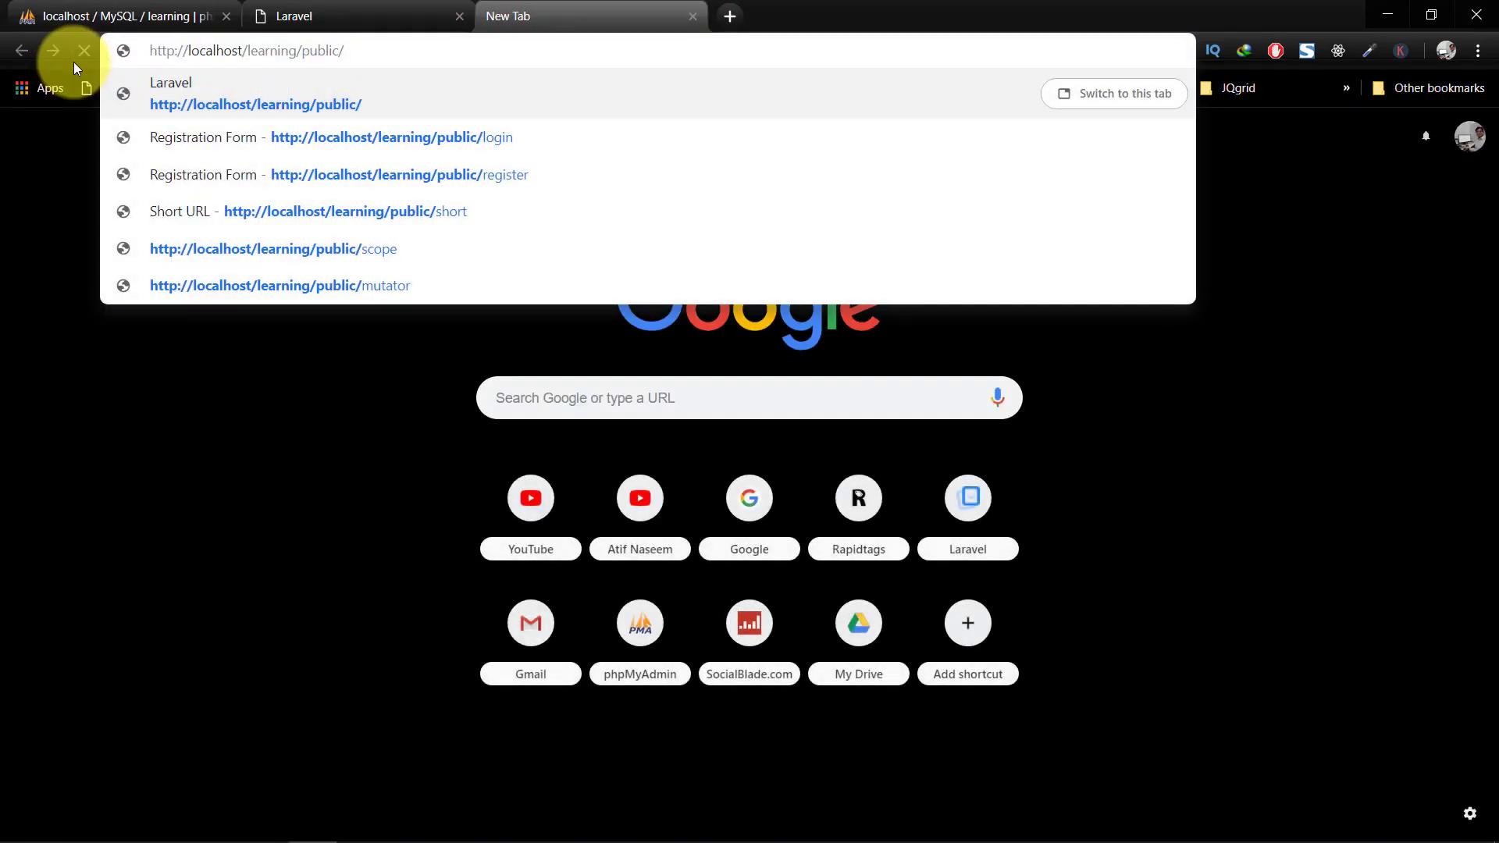
{"action": "type", "text": "qscope"}
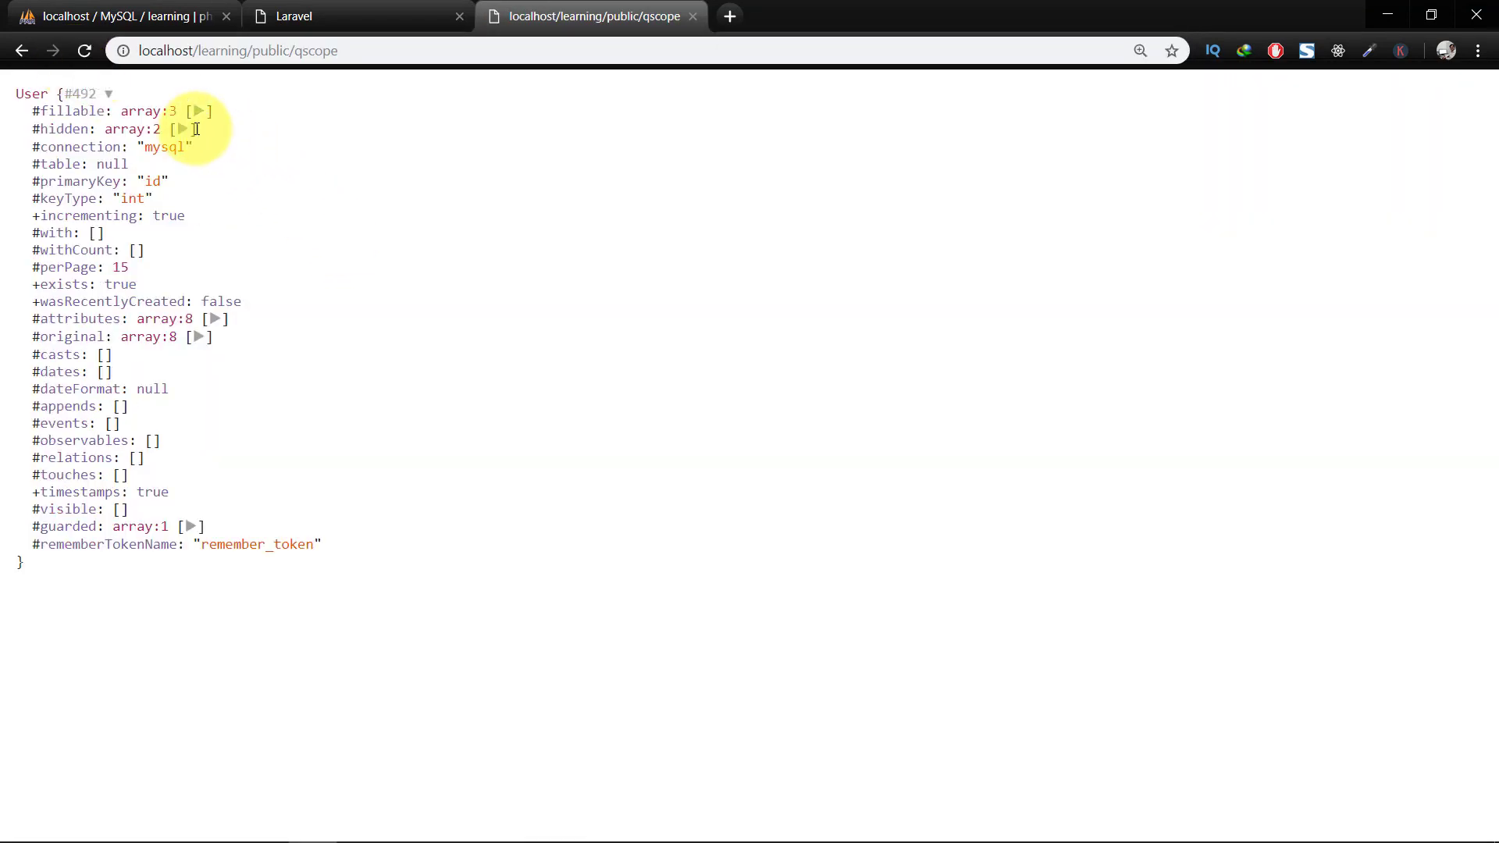
{"action": "left_click", "coordinate": [181, 128]}
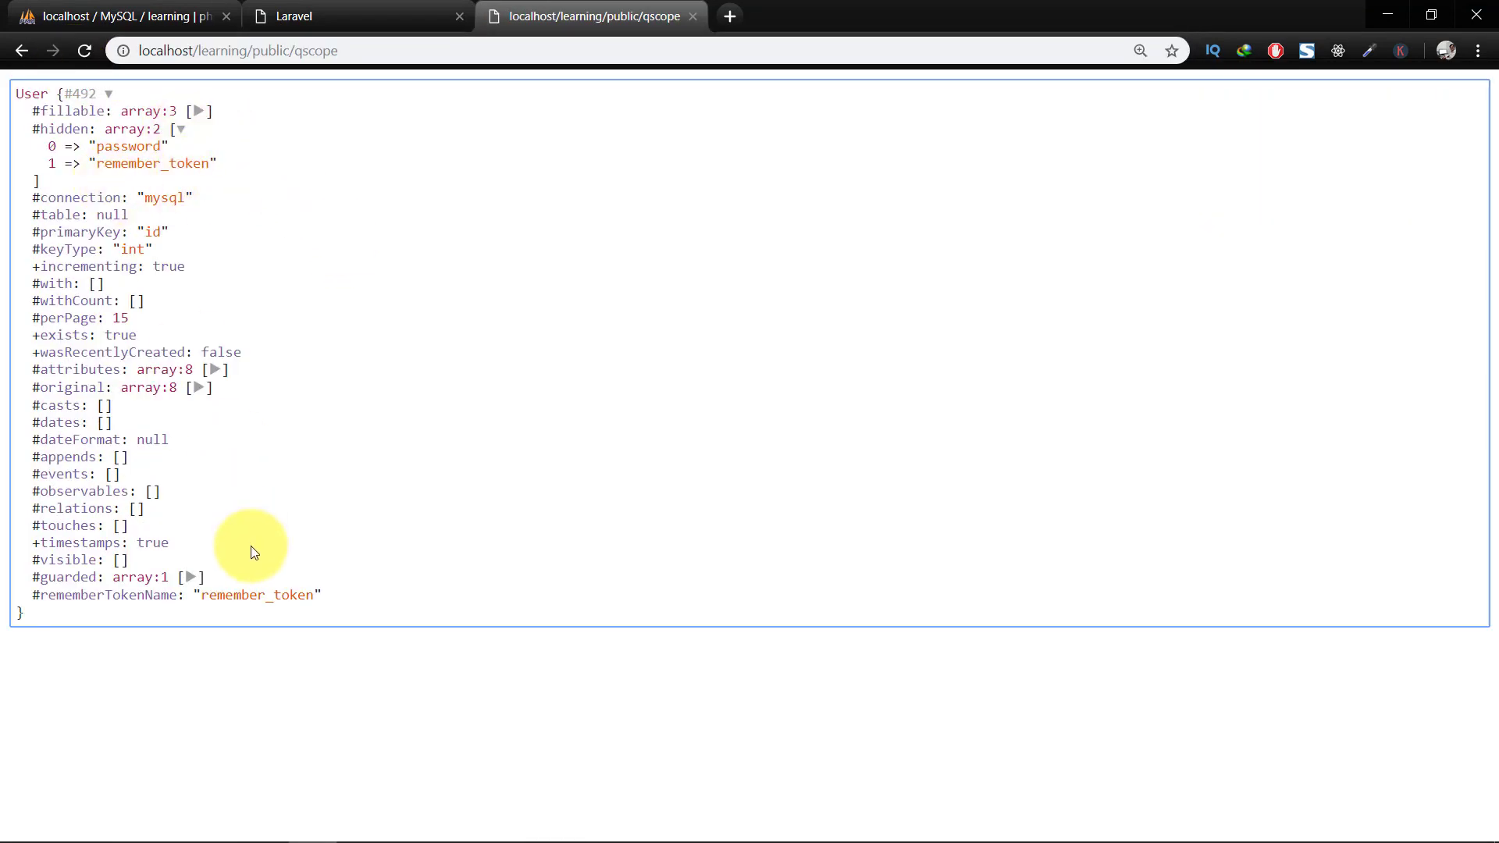
{"action": "left_click", "coordinate": [178, 128]}
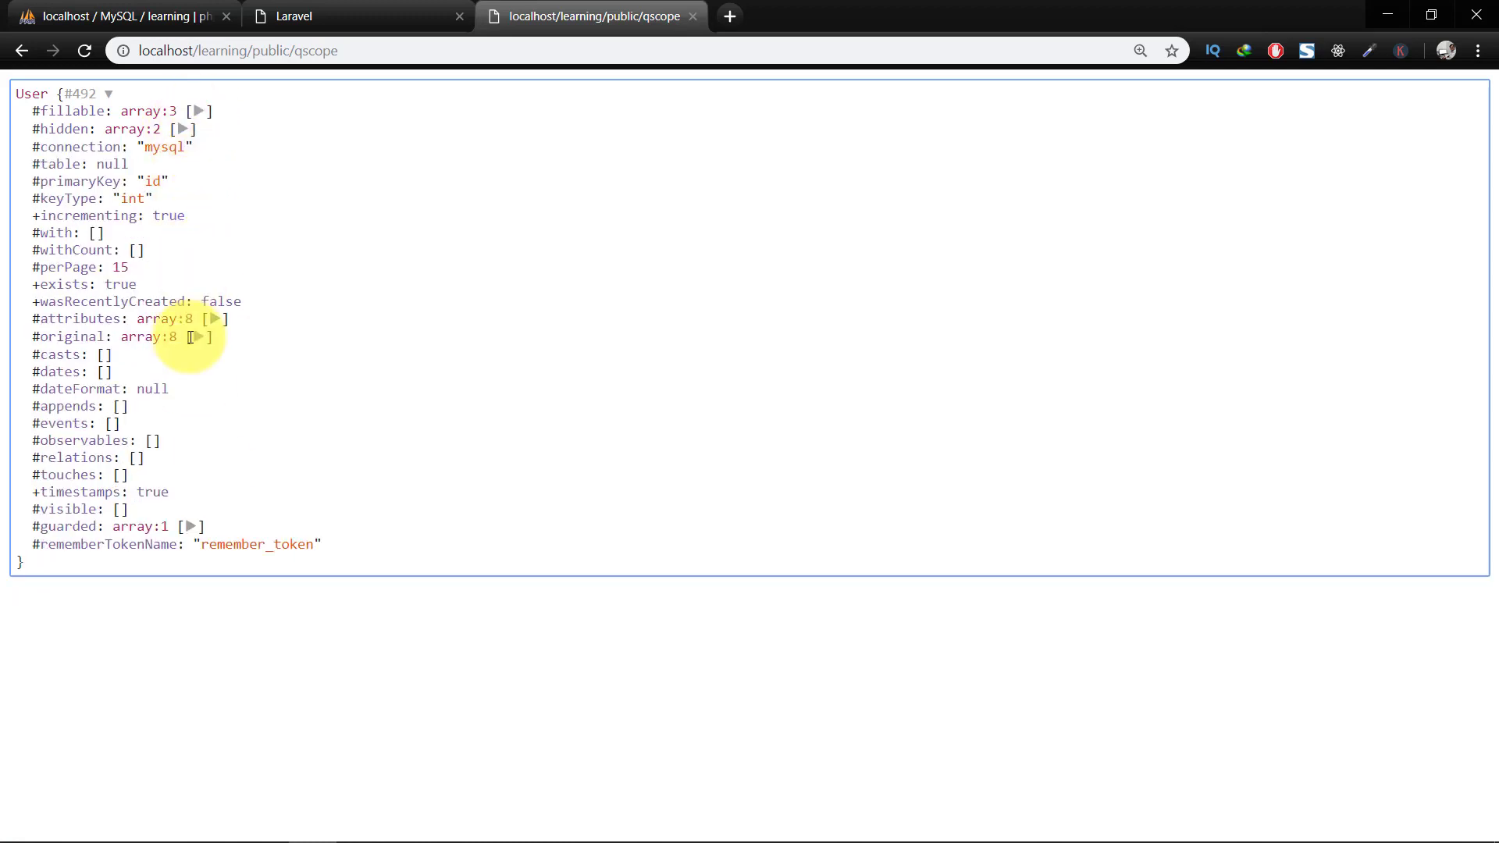
{"action": "left_click", "coordinate": [213, 319]}
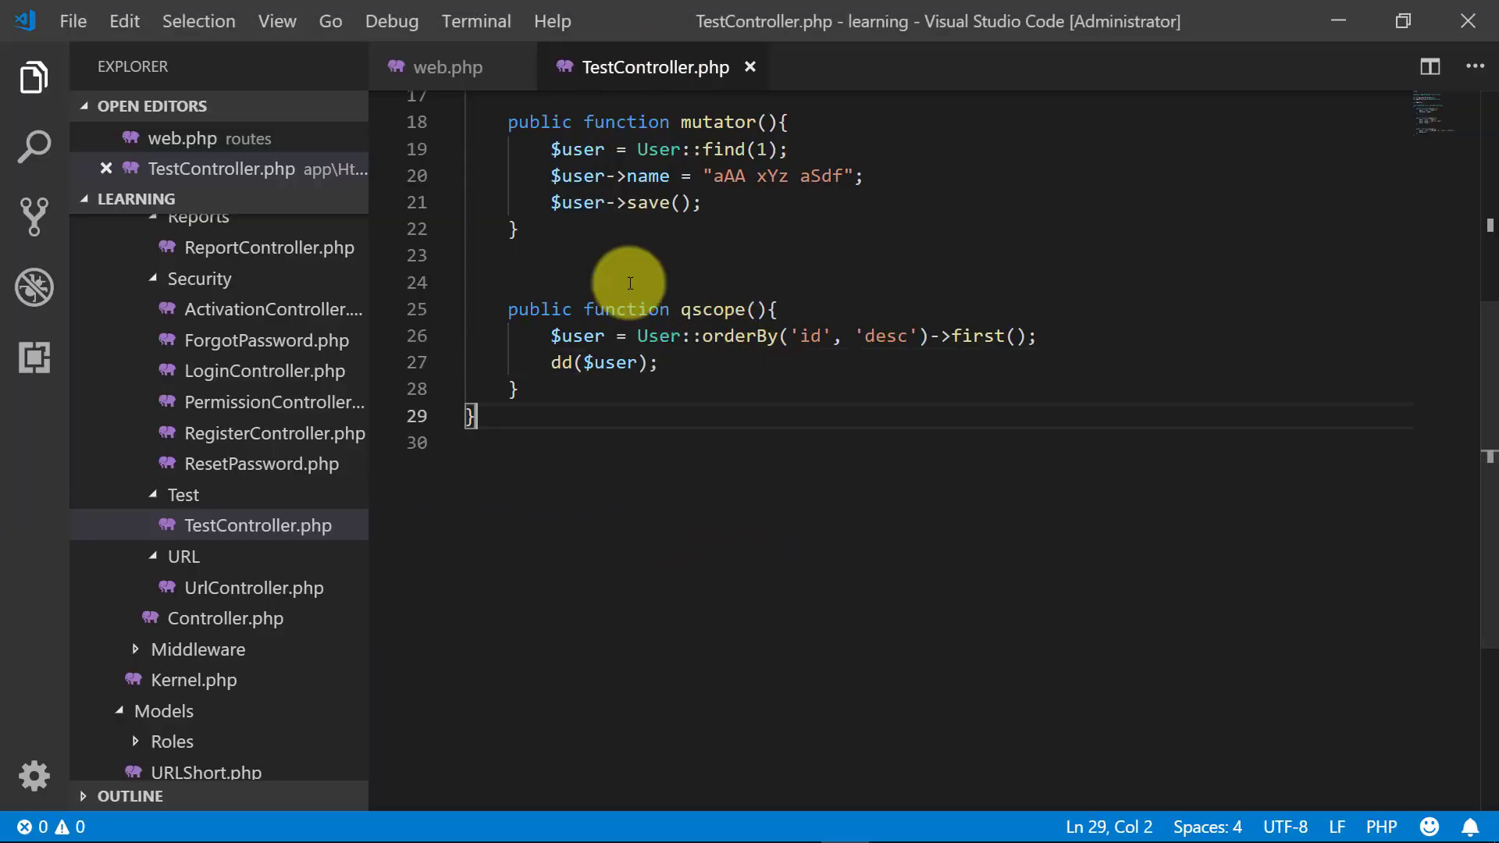
Step: Open User.php and declare public function scopeLastUser($query) with an opening brace
{"action": "double_click", "coordinate": [657, 336]}
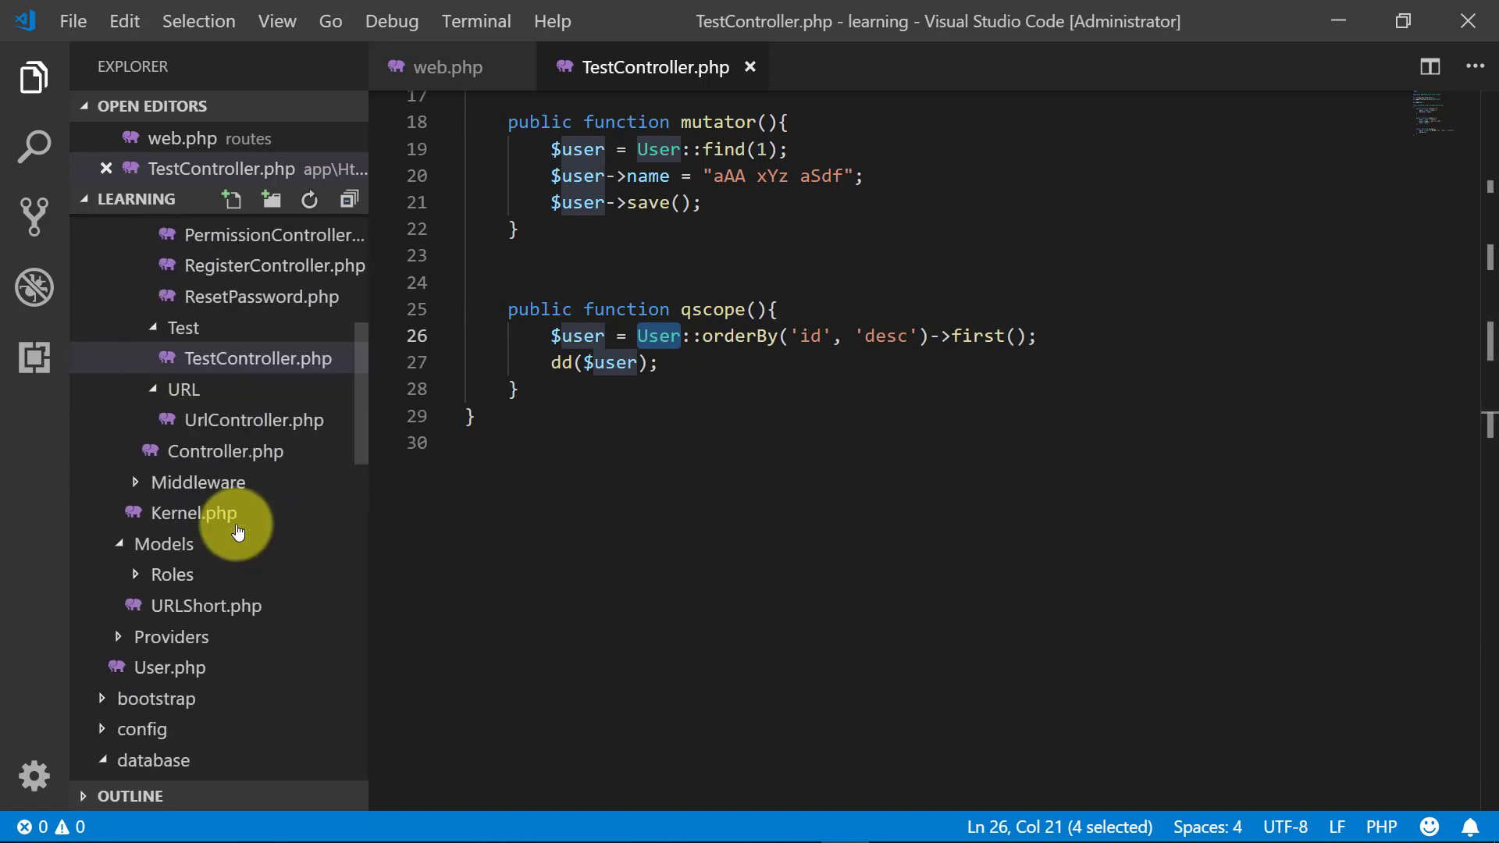
{"action": "scroll", "scroll_direction": "down", "scroll_amount": 3}
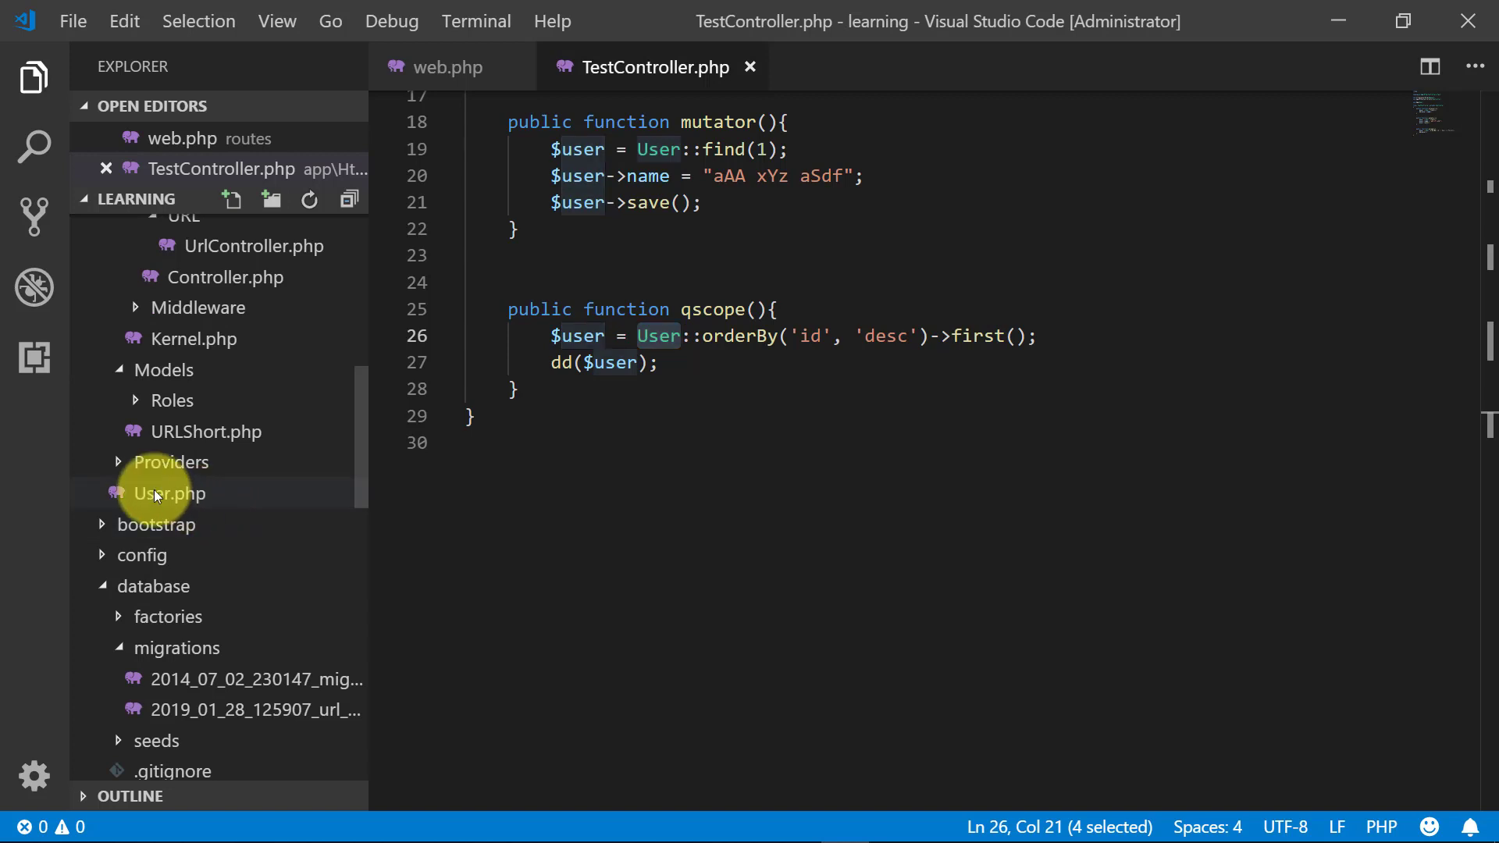
{"action": "left_click", "coordinate": [169, 494]}
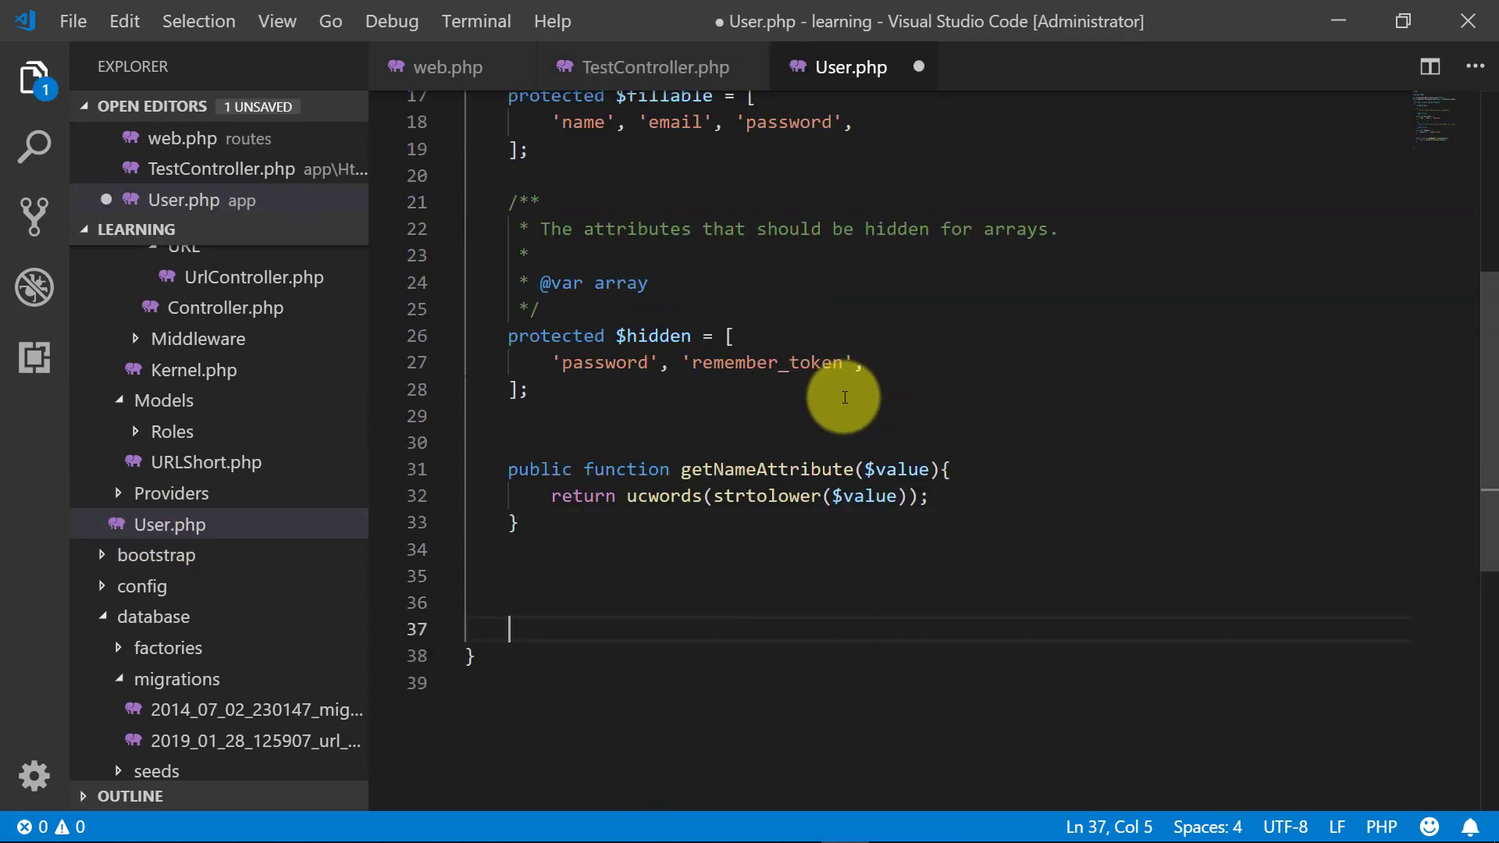
{"action": "scroll", "scroll_direction": "down", "scroll_amount": 3}
{"action": "type", "text": "public"}
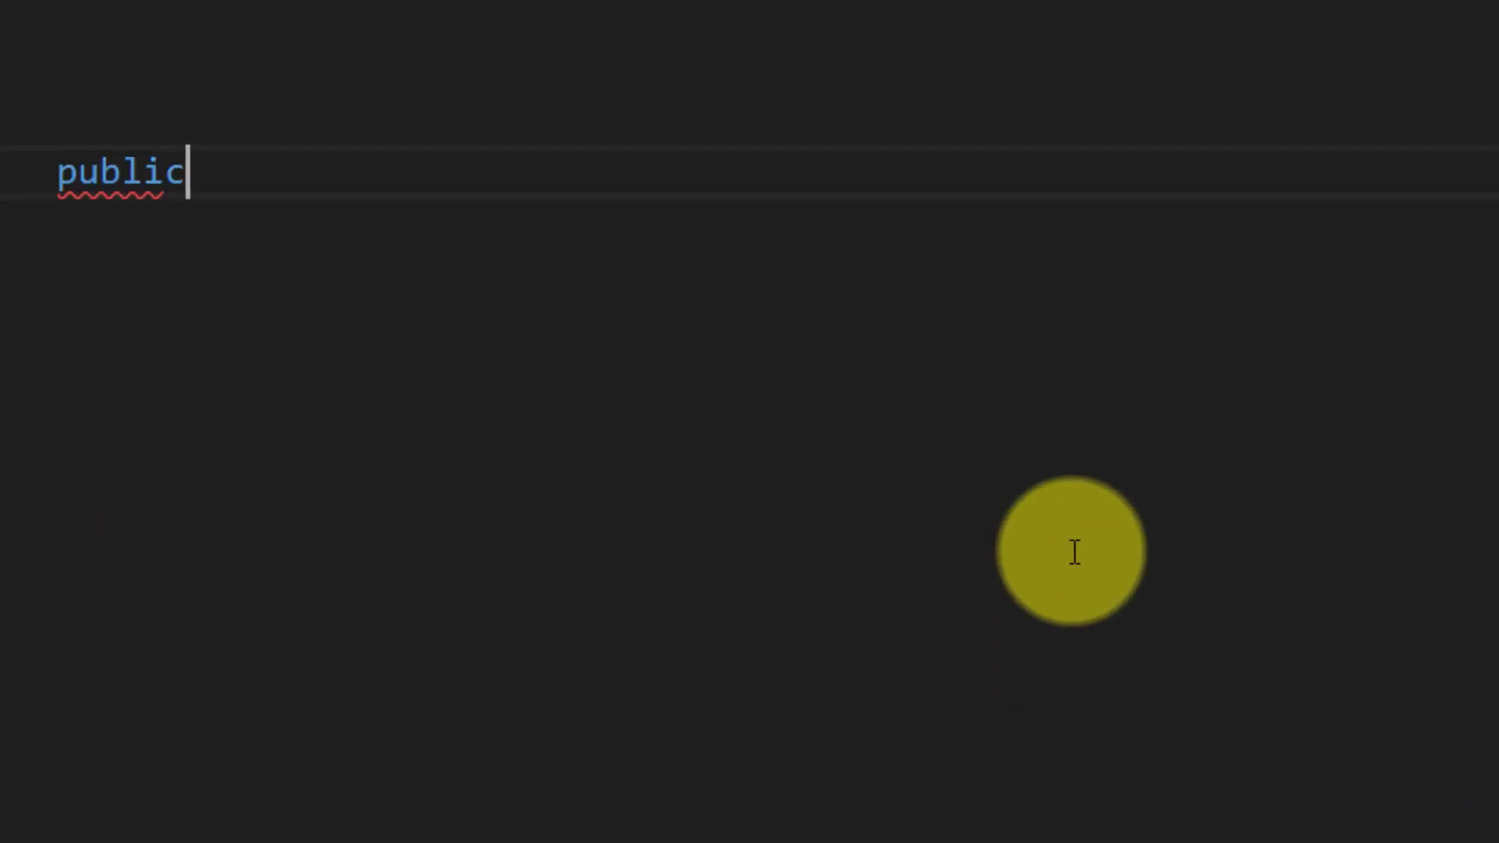
{"action": "type", "text": "function"}
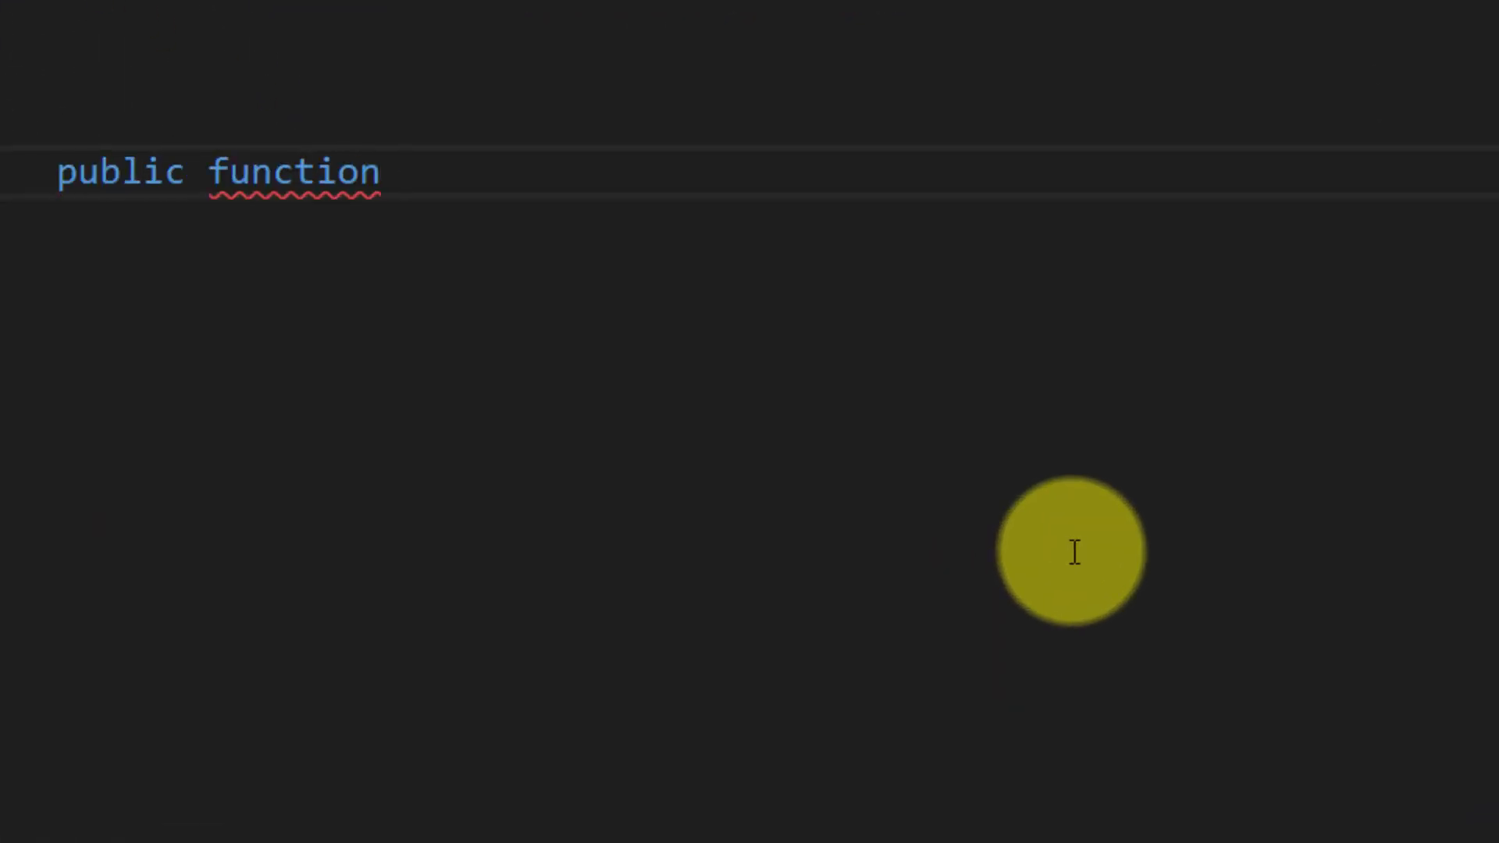
{"action": "type", "text": "scope"}
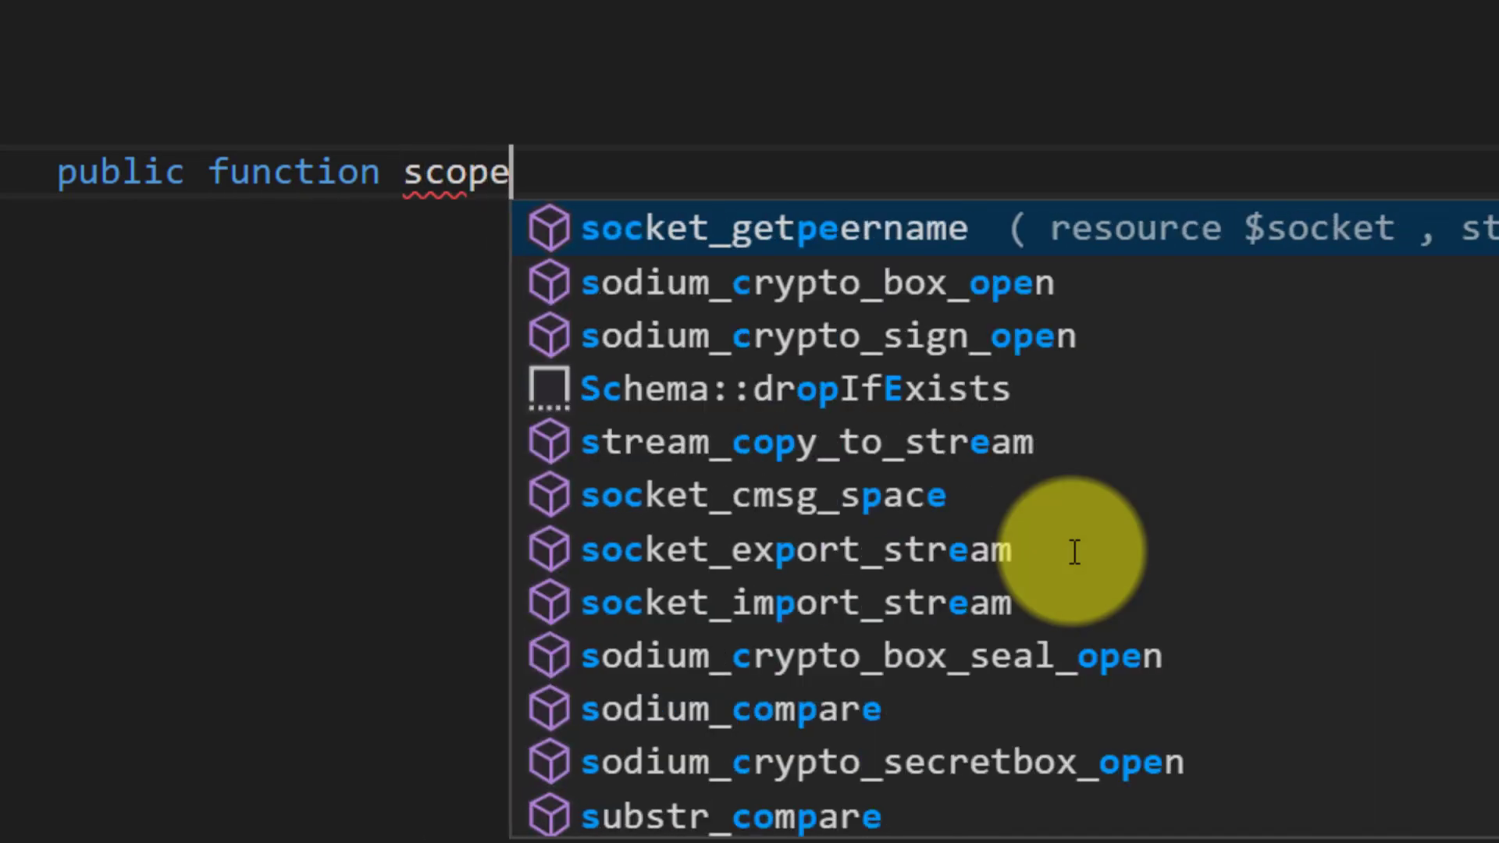
{"action": "type", "text": "LastUse"}
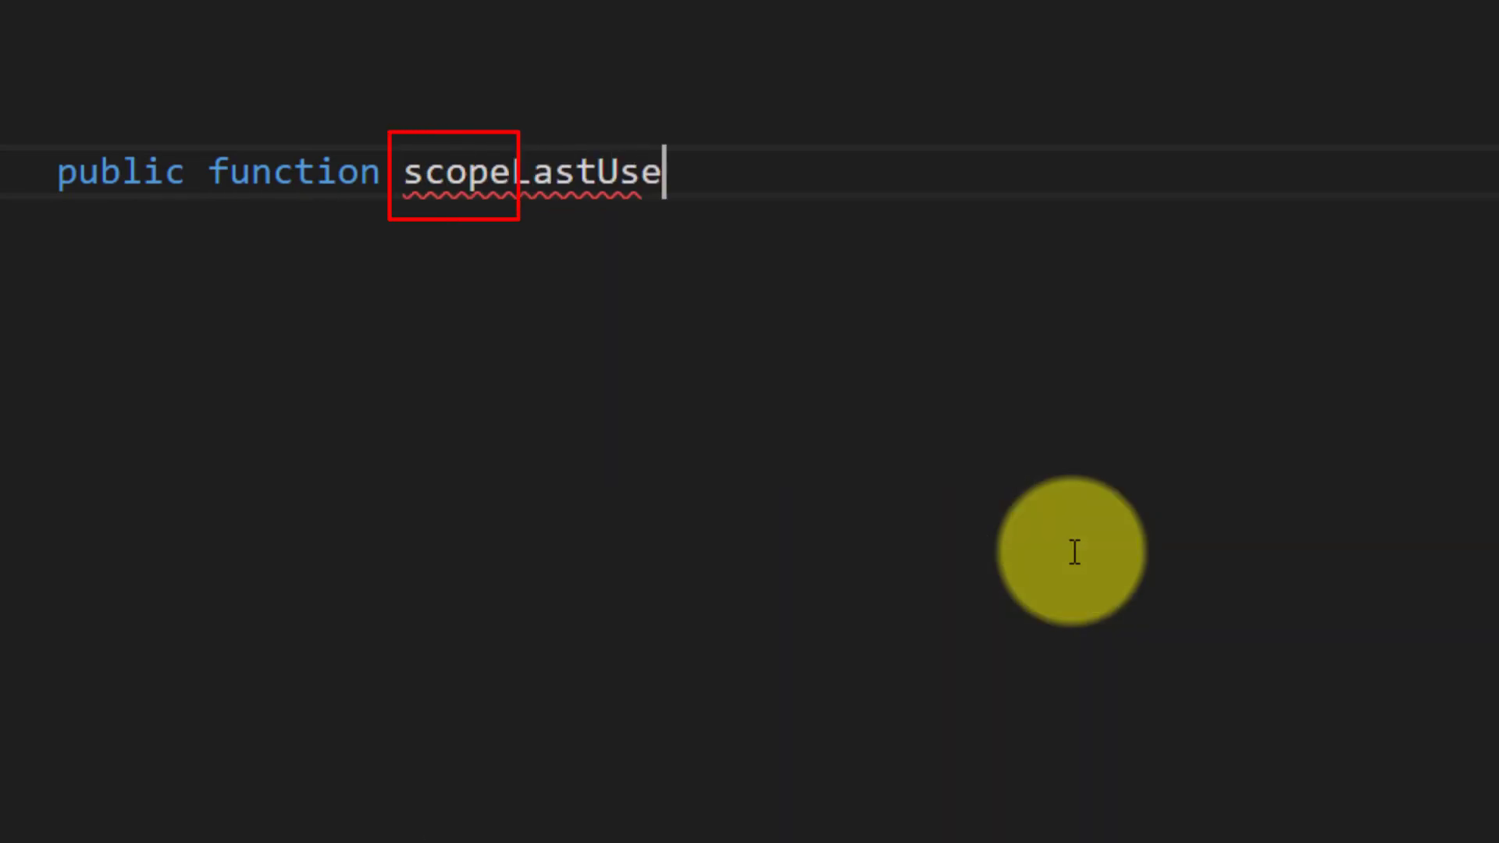
{"action": "type", "text": "r()"}
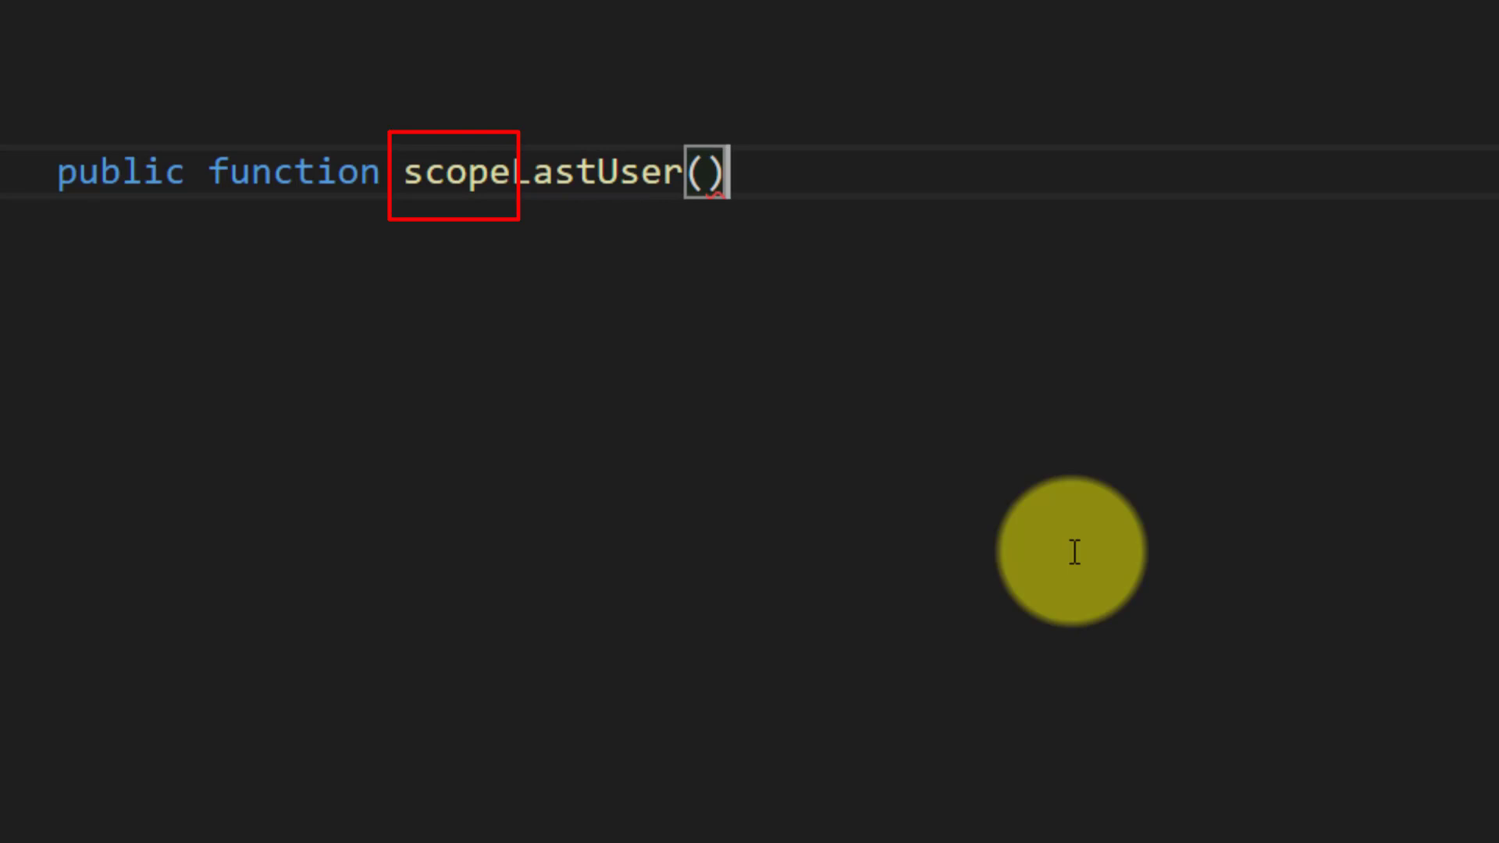
{"action": "type", "text": "$query"}
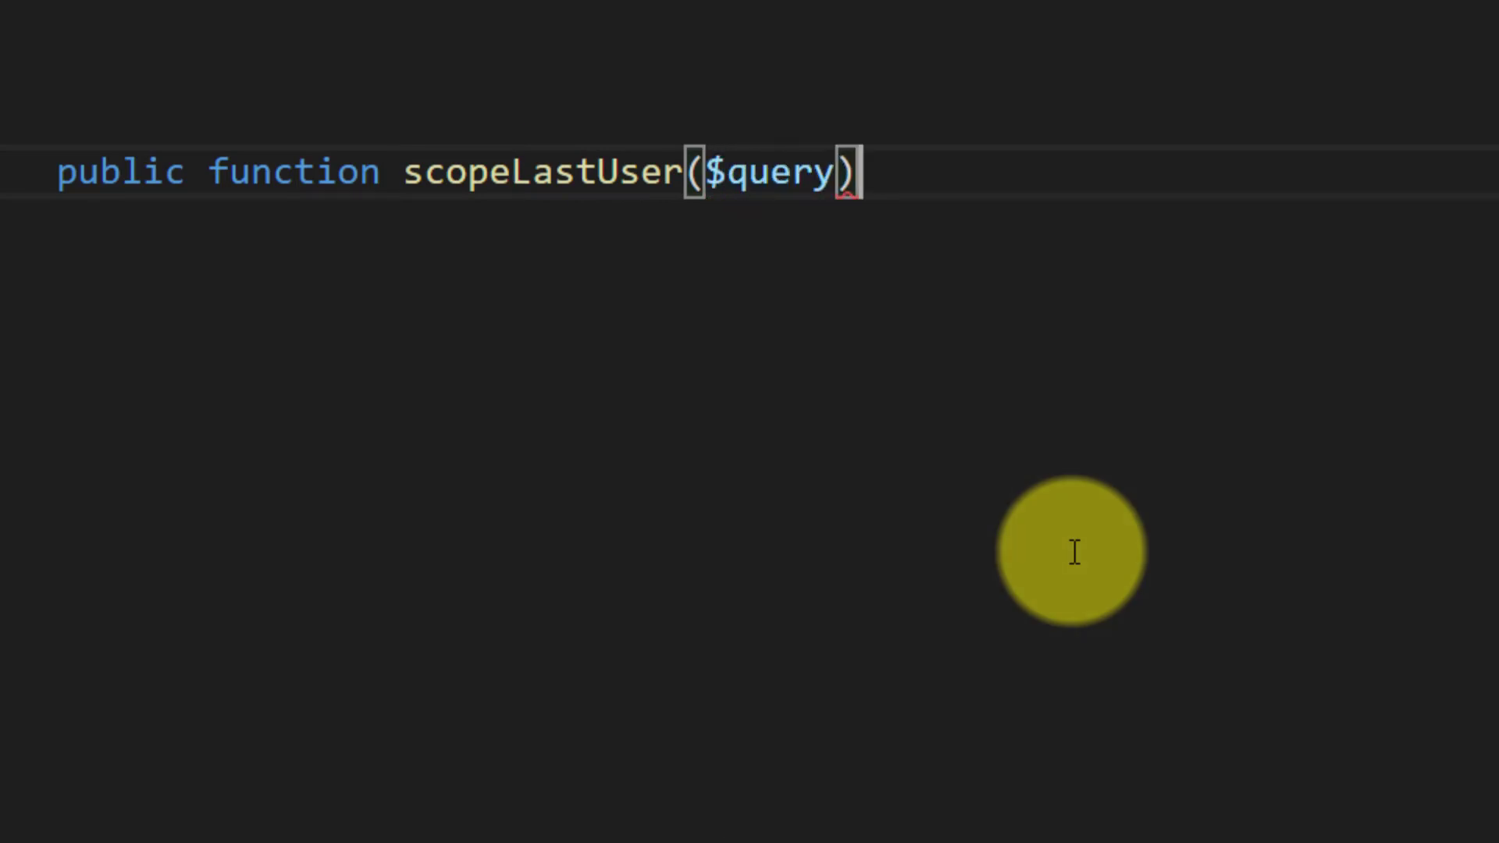
{"action": "type", "text": "{"}
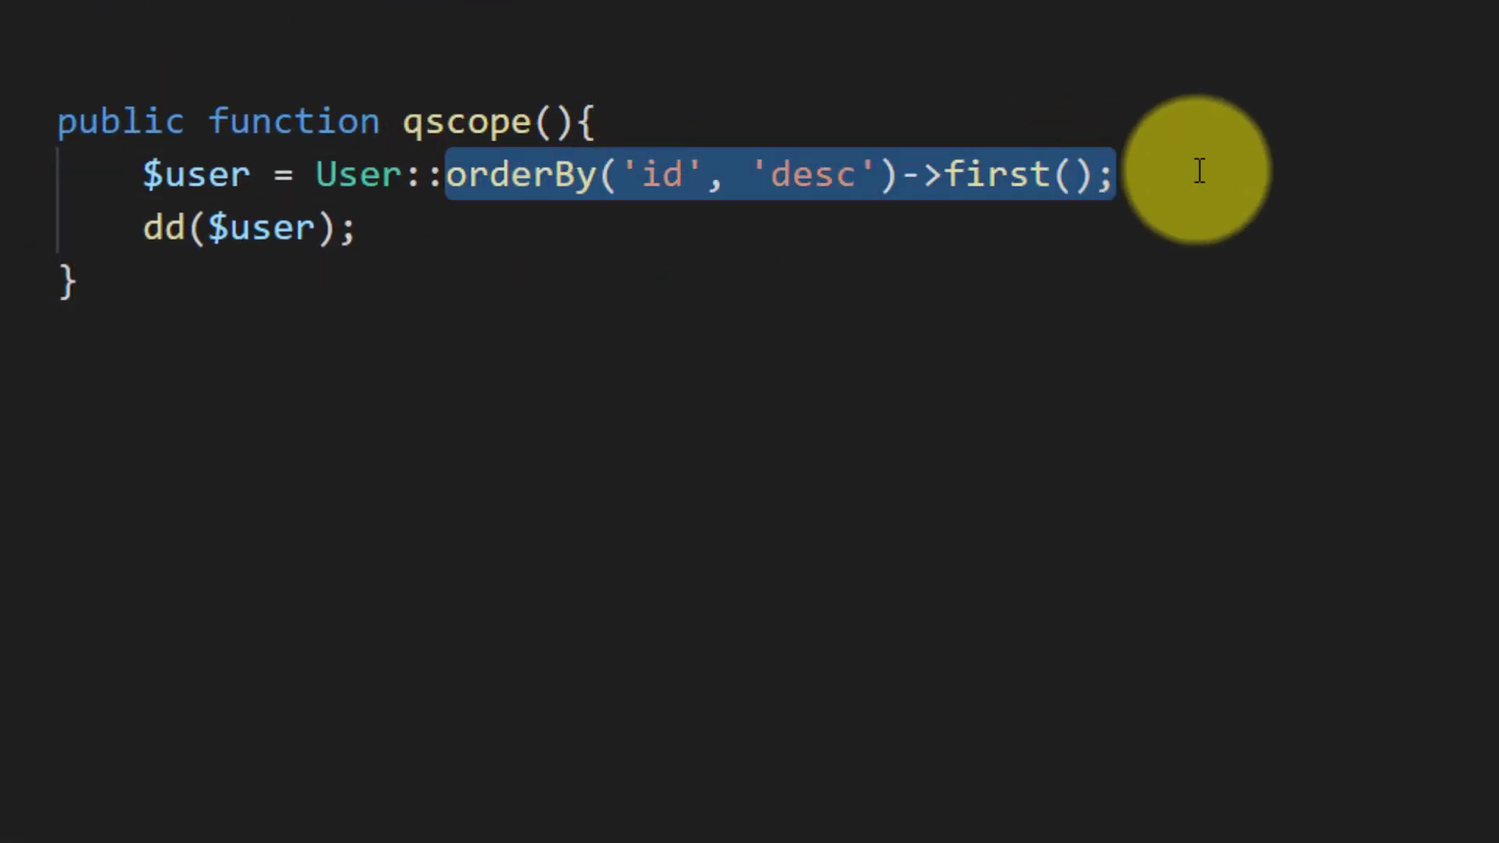
Step: Give scopeLastUser the body return $query->orderBy('id','desc')->first();
{"action": "left_click", "coordinate": [845, 67]}
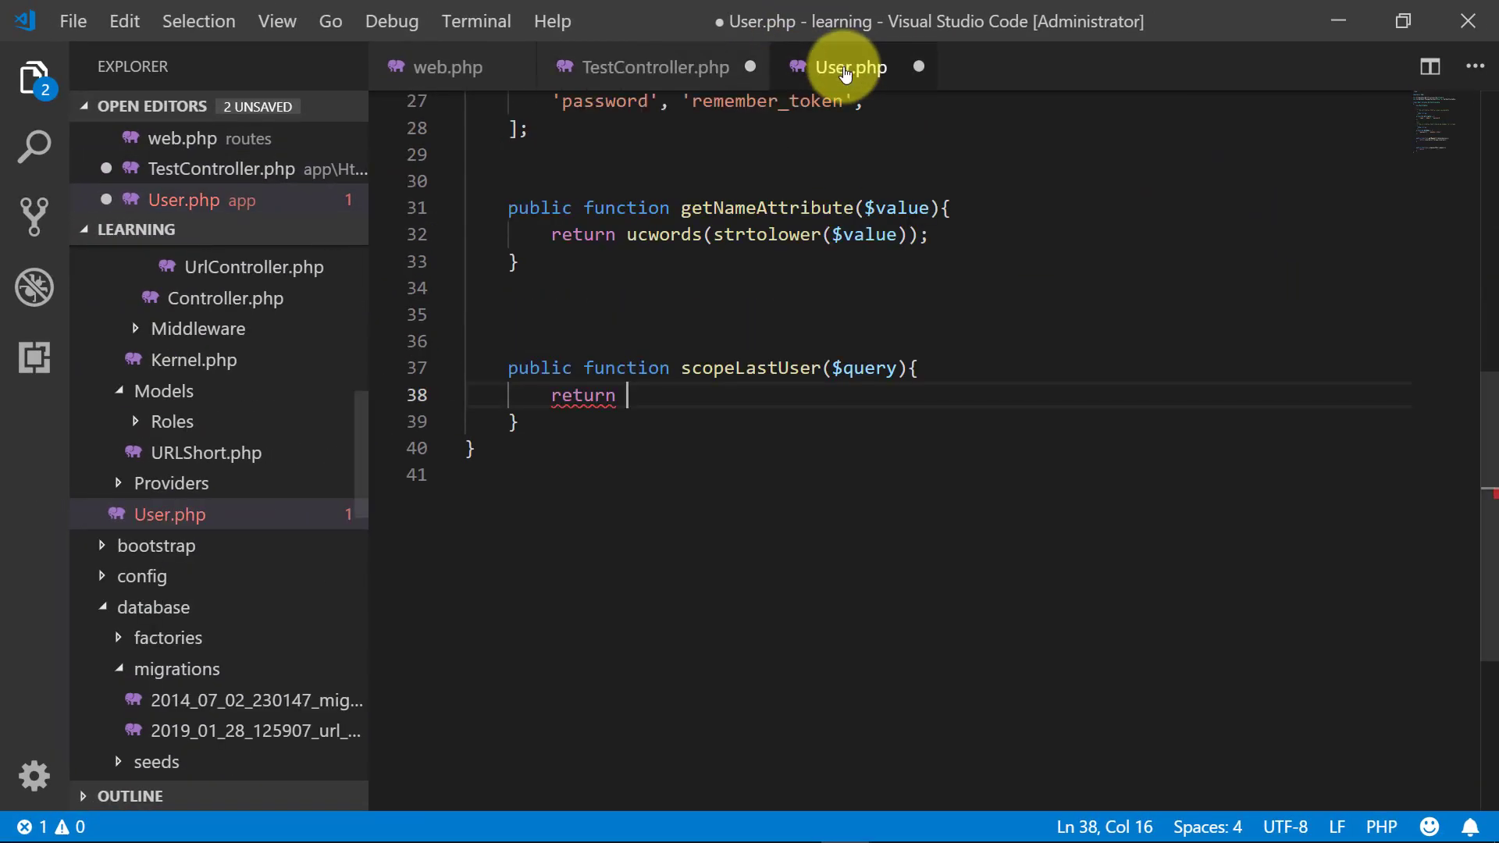
{"action": "type", "text": "orderBy('id', 'desc')->first();"}
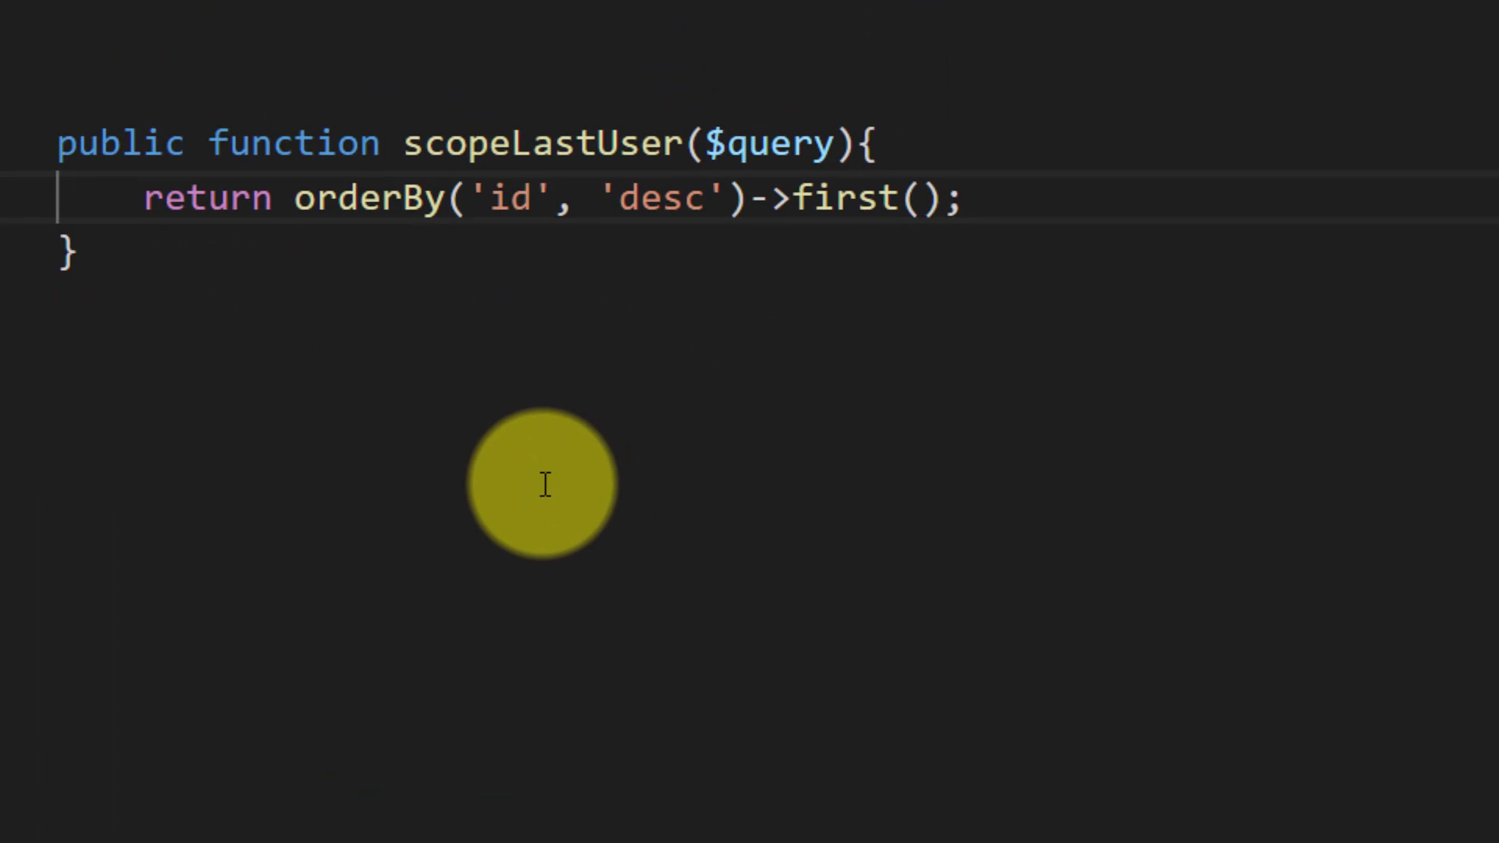
{"action": "type", "text": "$quer"}
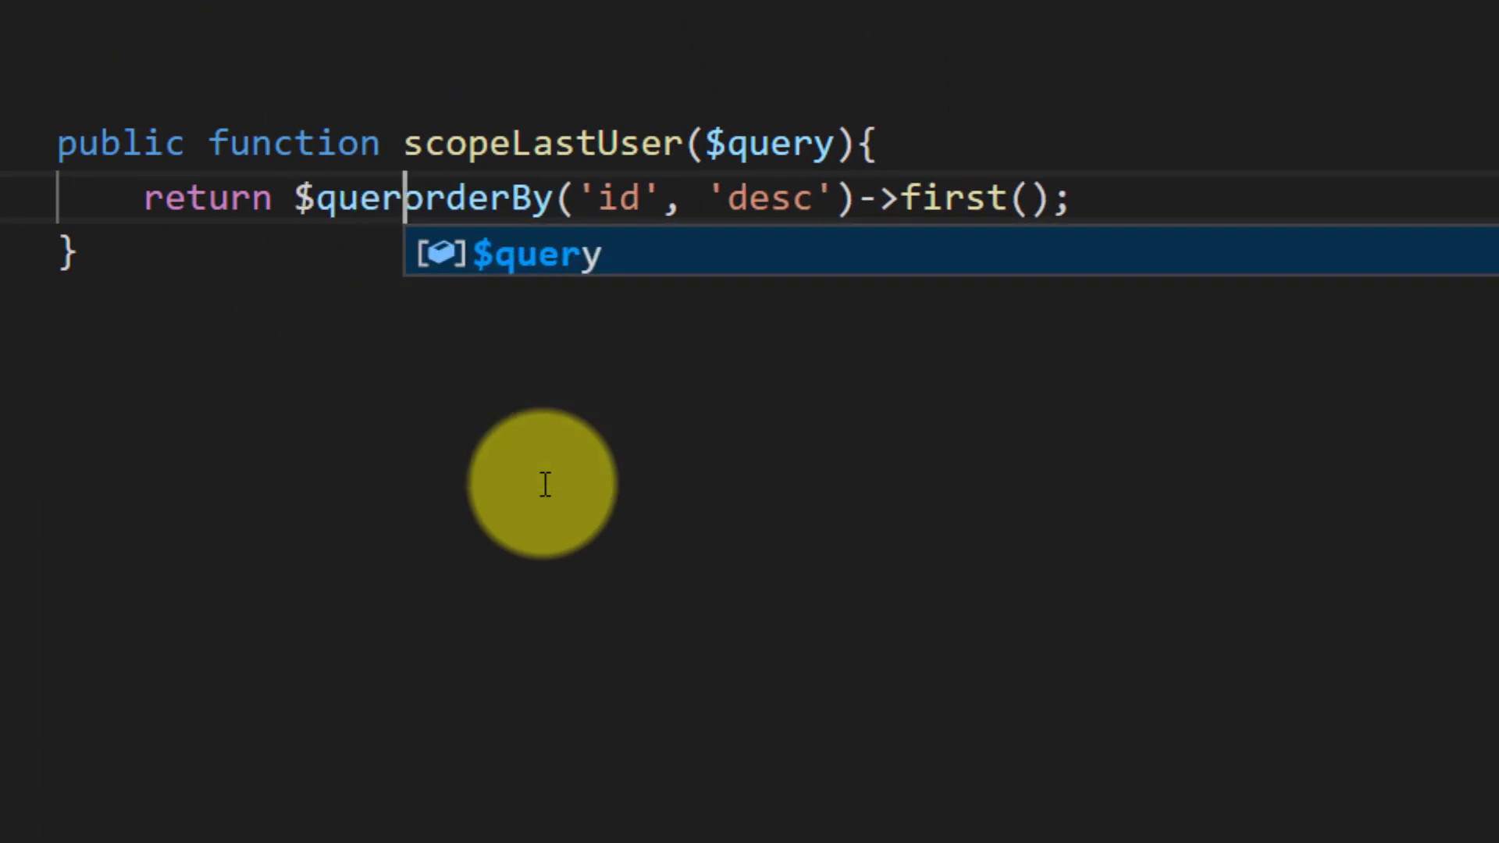
{"action": "type", "text": "->"}
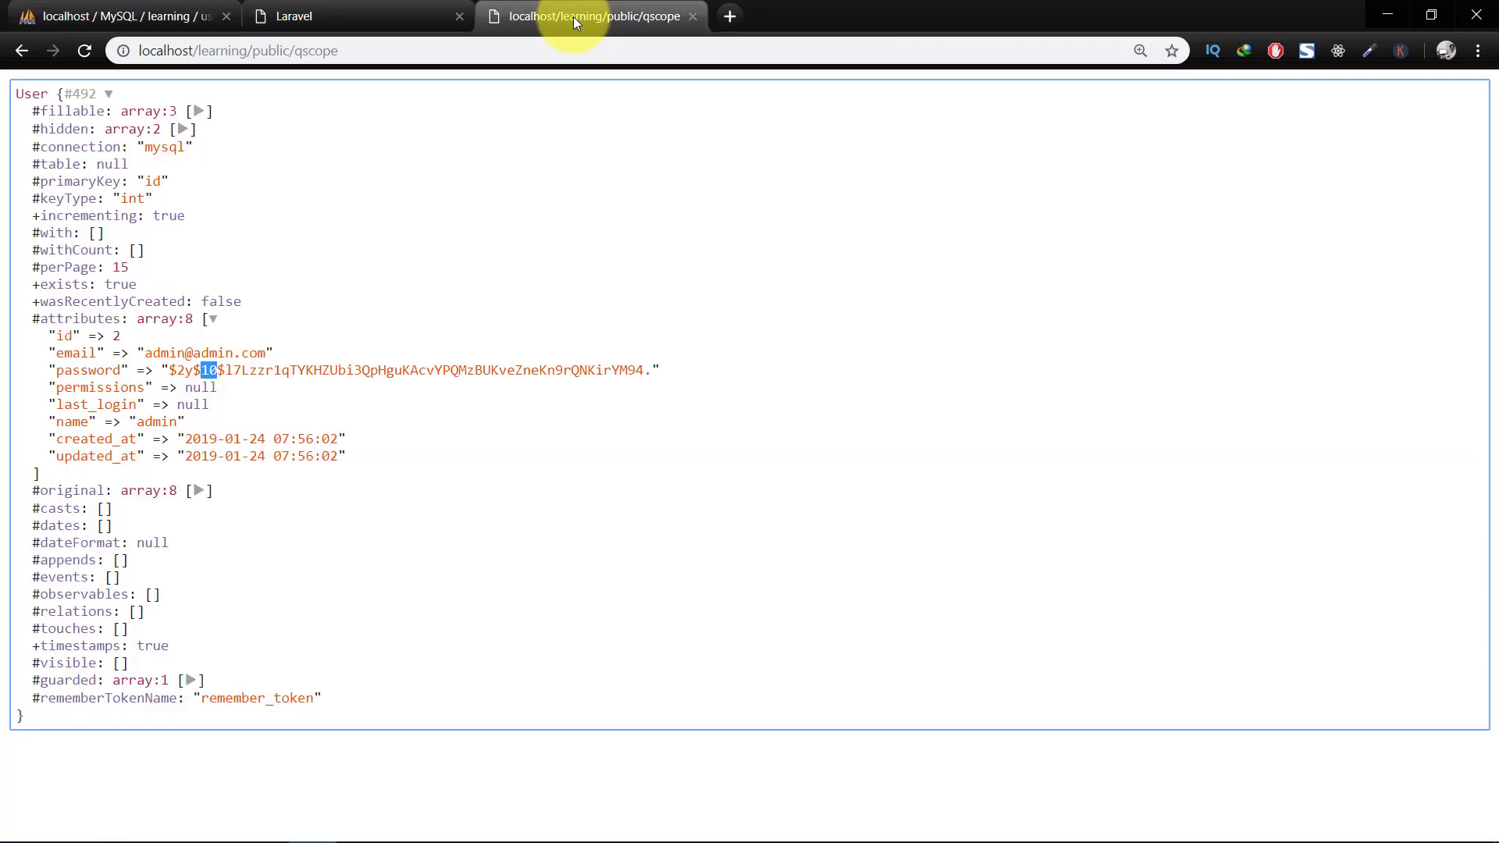
Step: Refresh the qscope page showing user id 2, then return to the User model file
{"action": "left_click", "coordinate": [212, 318]}
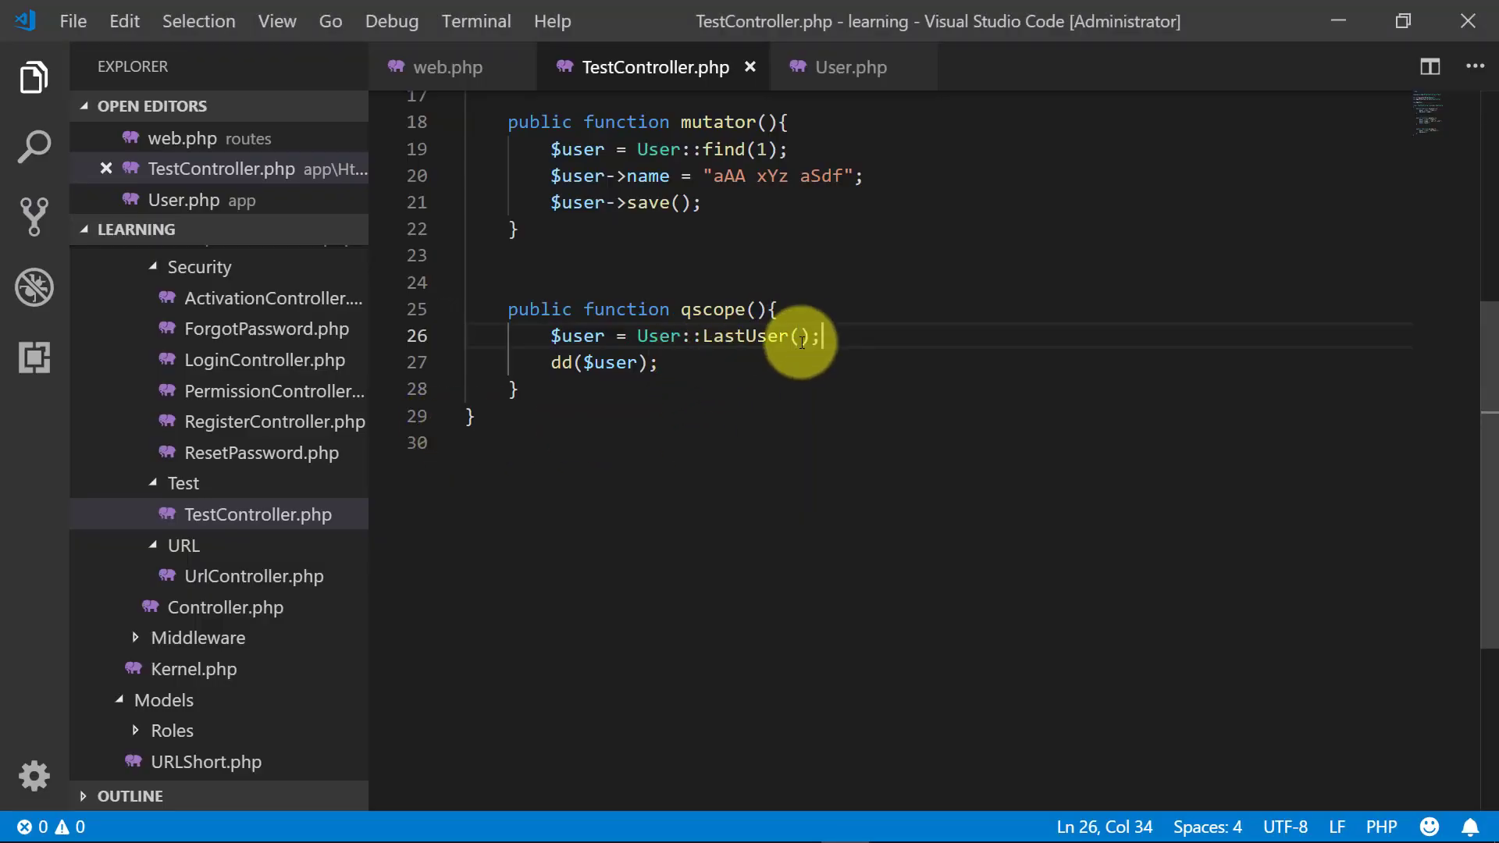
{"action": "mouse_move", "coordinate": [855, 67]}
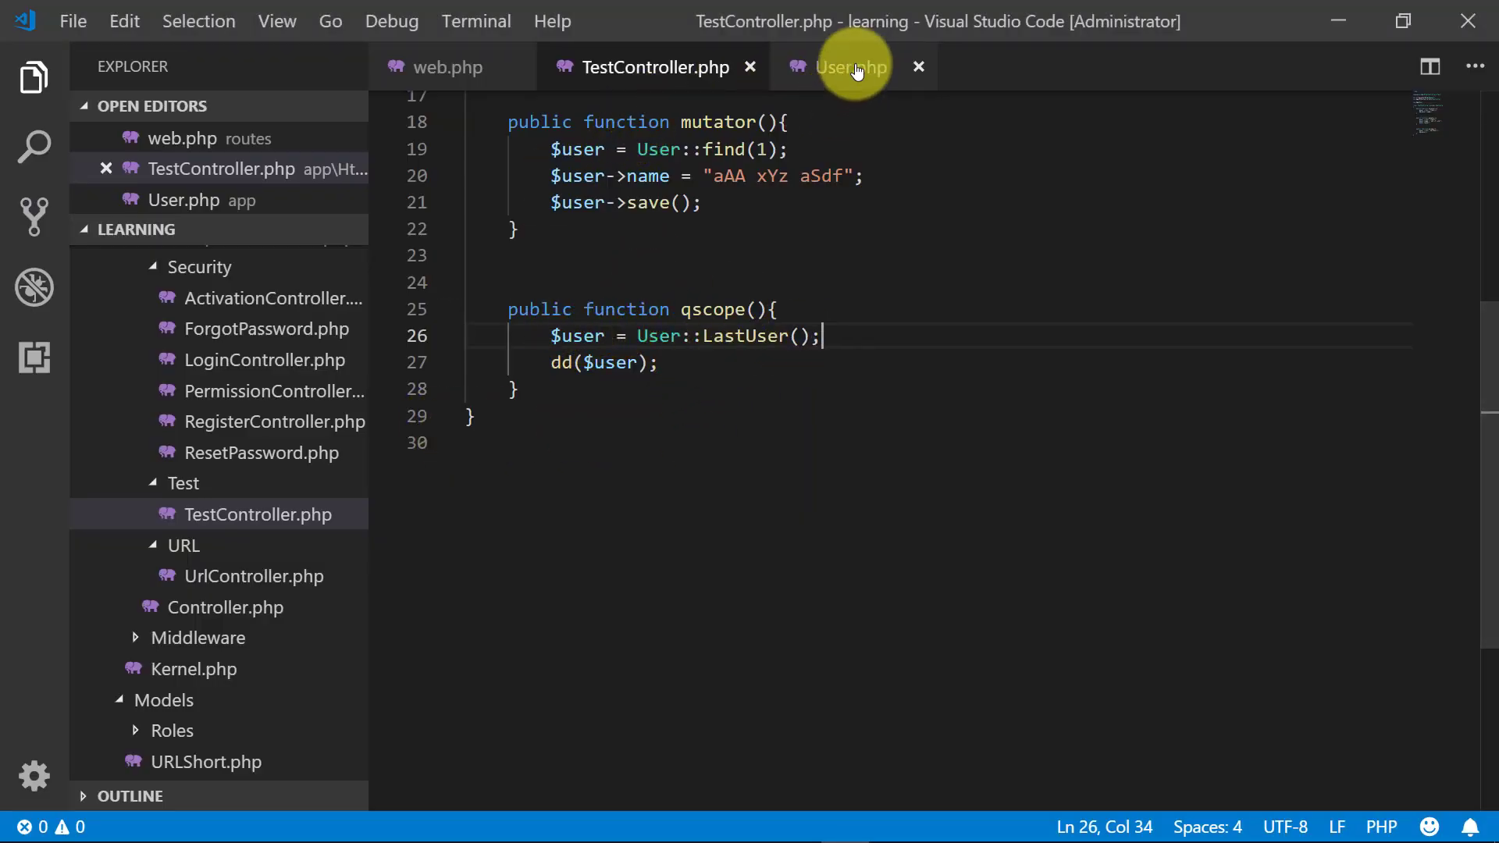
{"action": "left_click", "coordinate": [850, 67]}
{"action": "type", "text": "pu"}
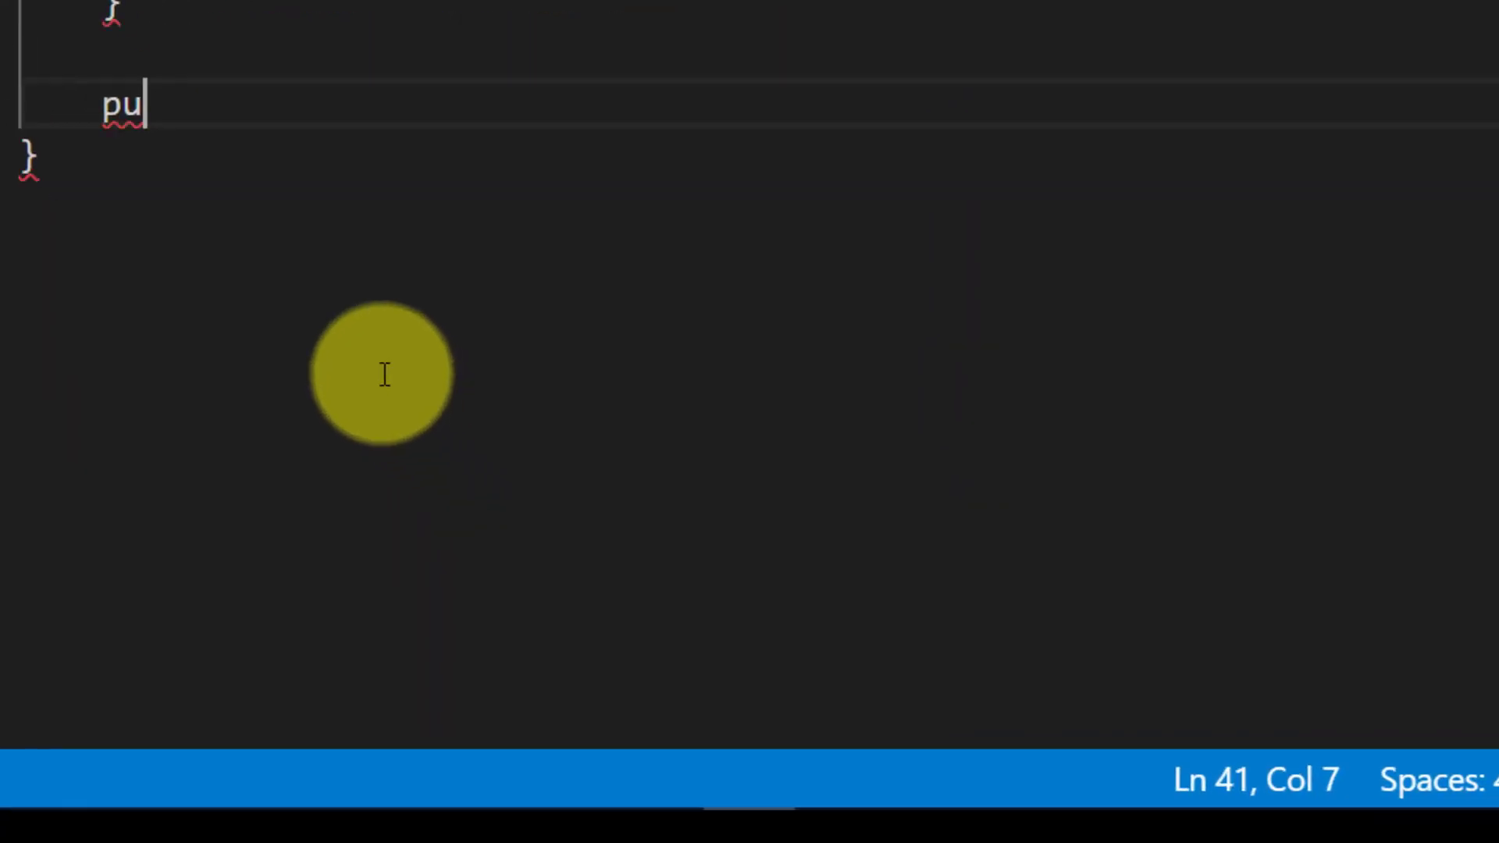
Step: Declare public function scopeLastActivatedUser($query) below scopeLastUser
{"action": "type", "text": "blic function s"}
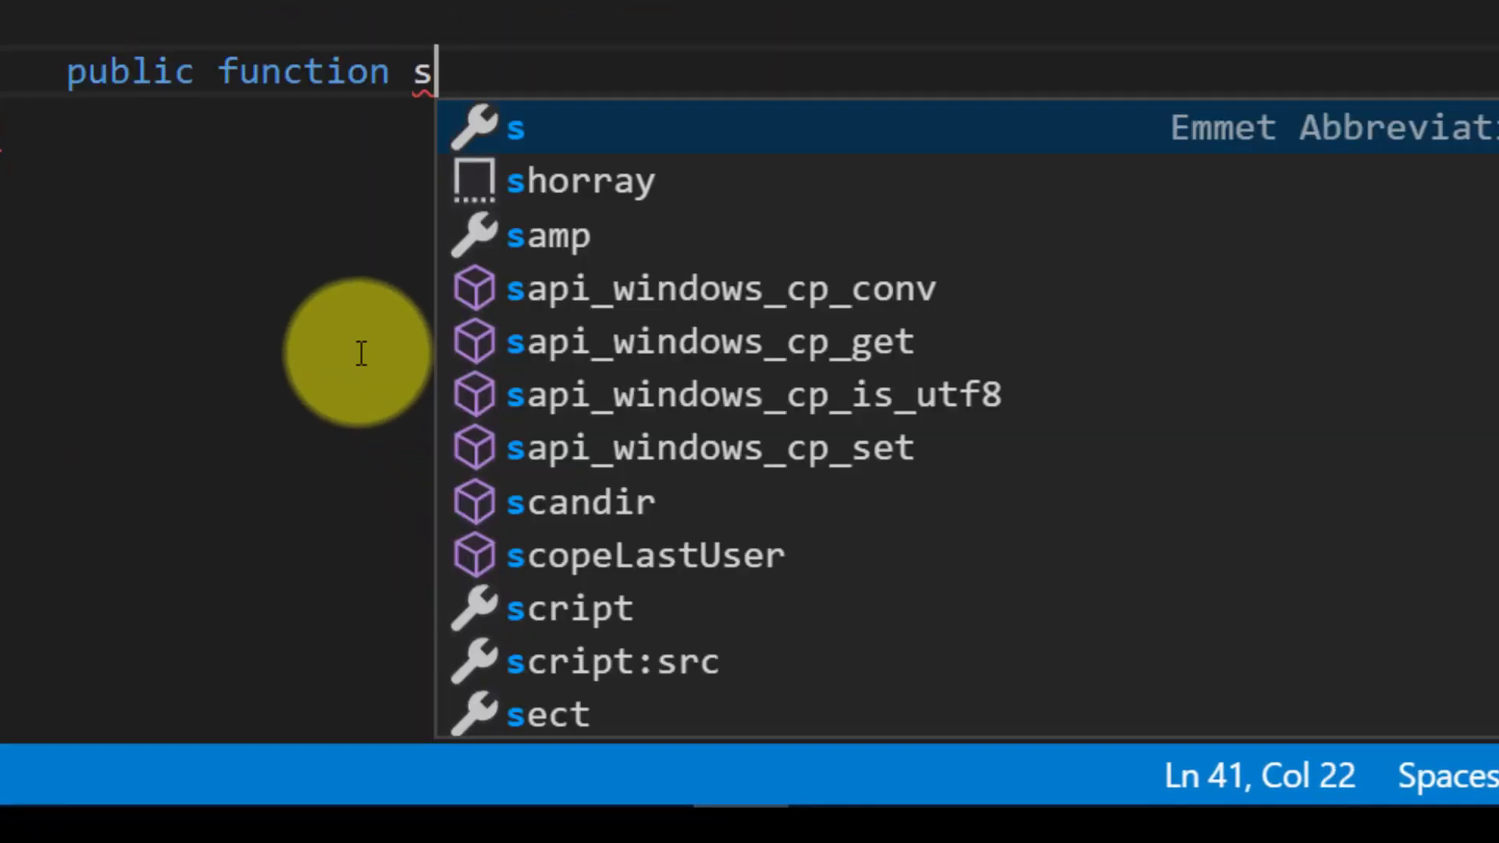
{"action": "type", "text": "copeLast"}
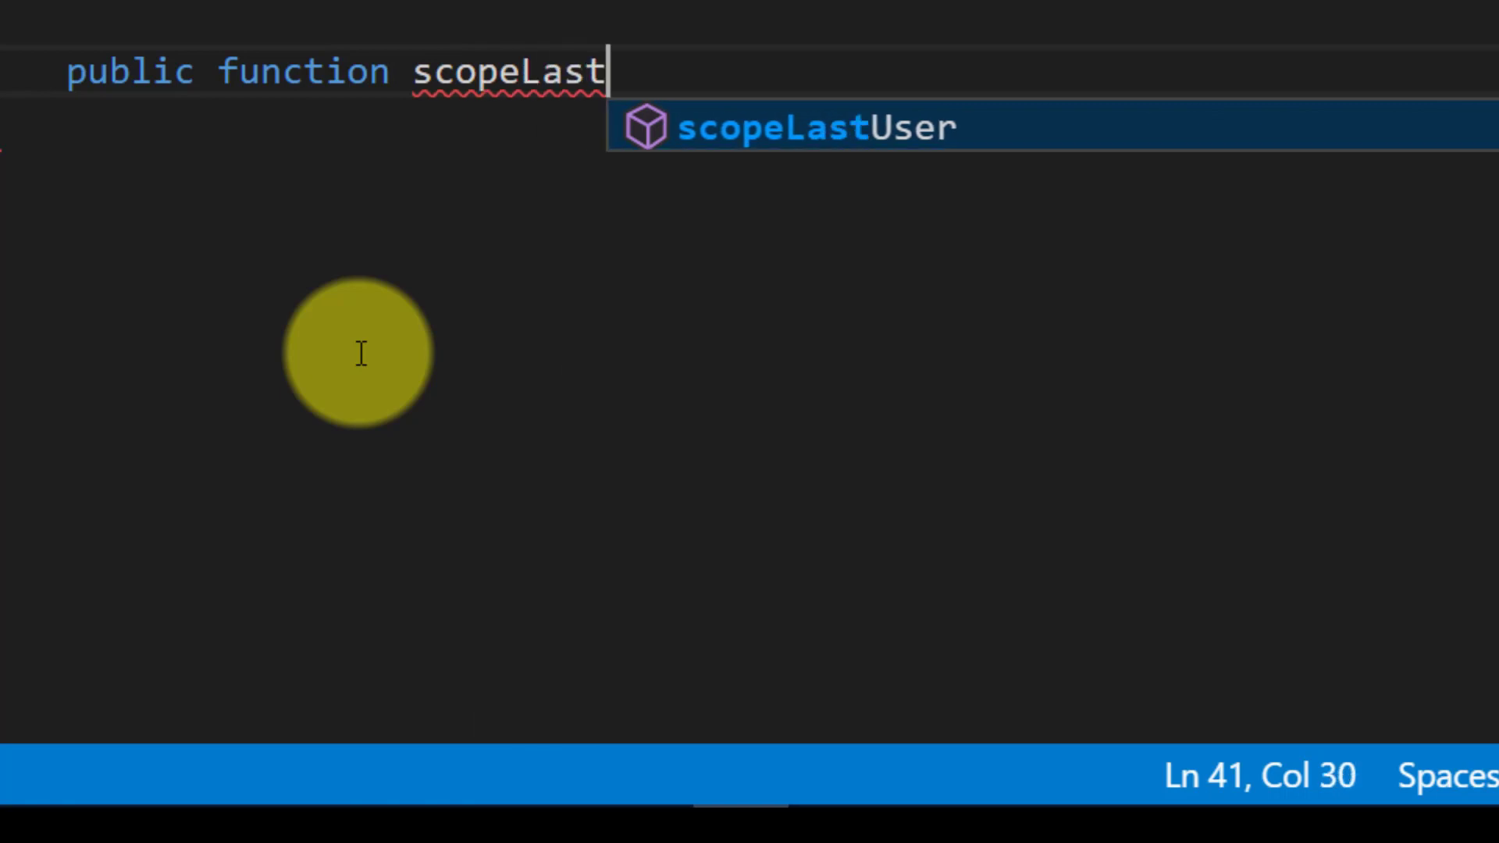
{"action": "type", "text": "Ac"}
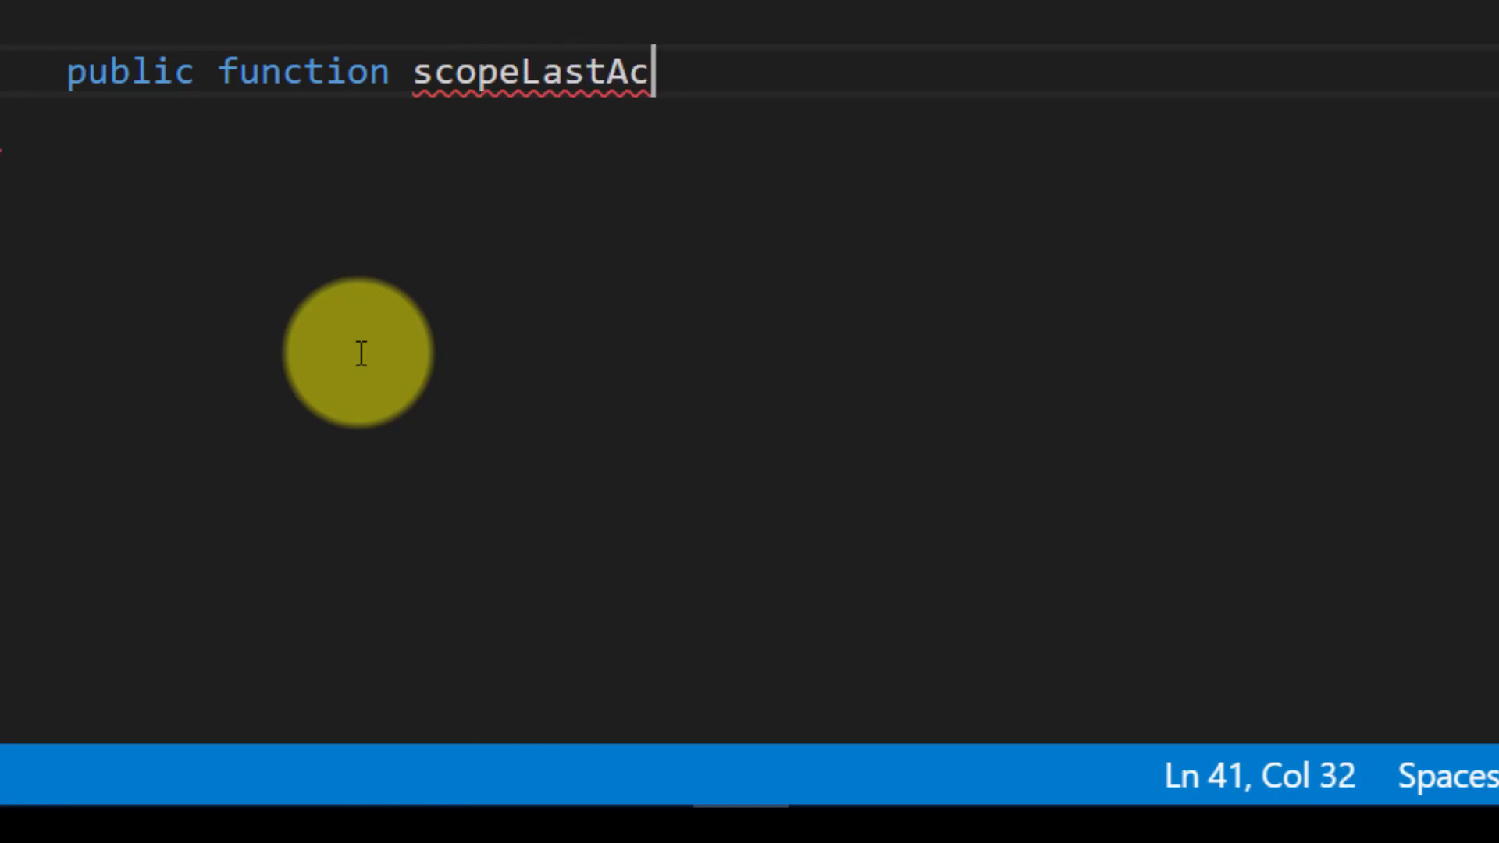
{"action": "type", "text": "tivatedU"}
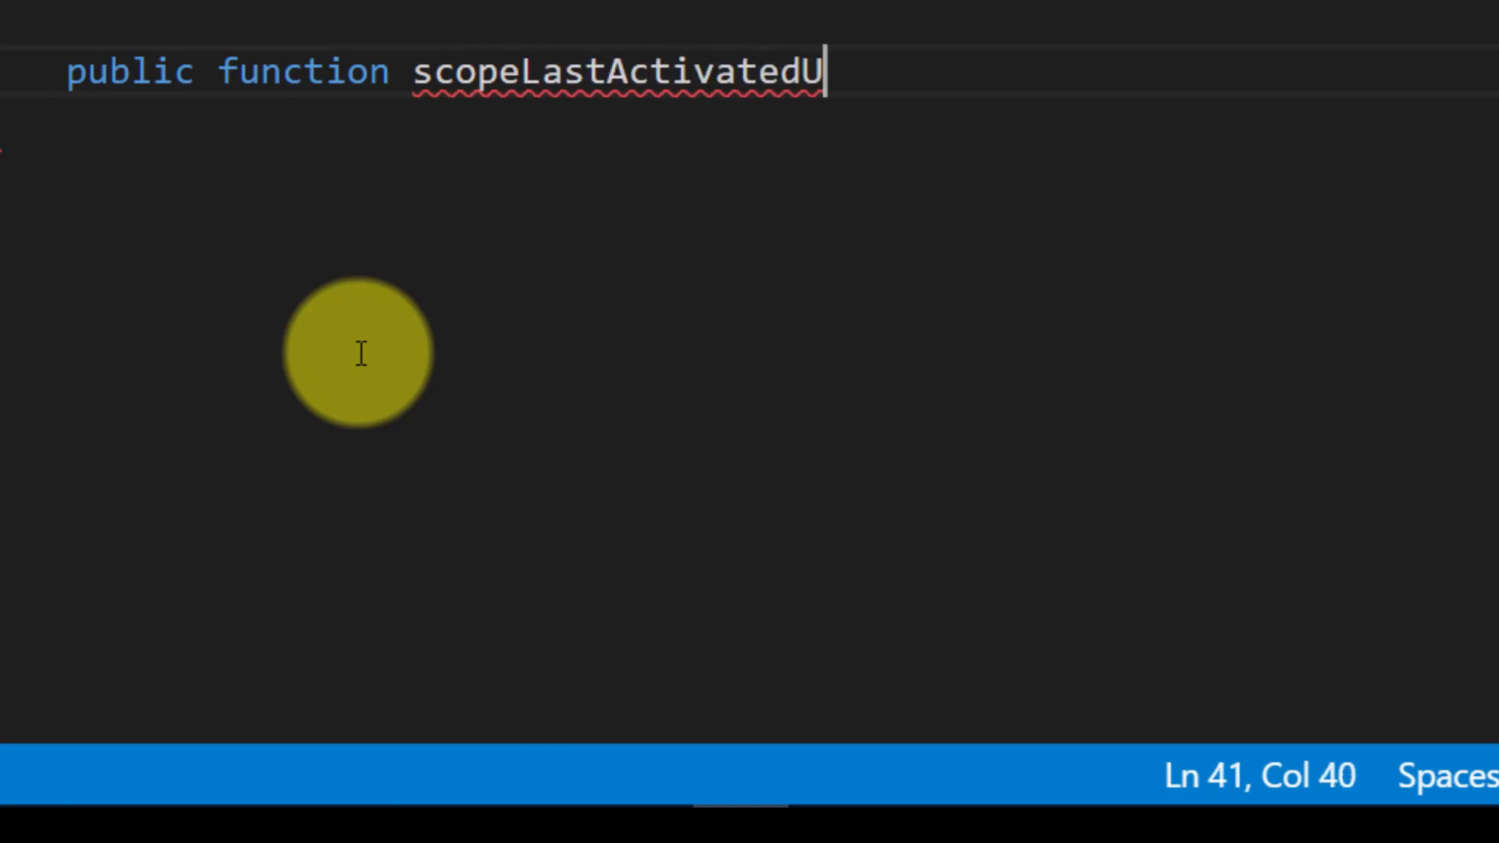
{"action": "type", "text": "ser($"}
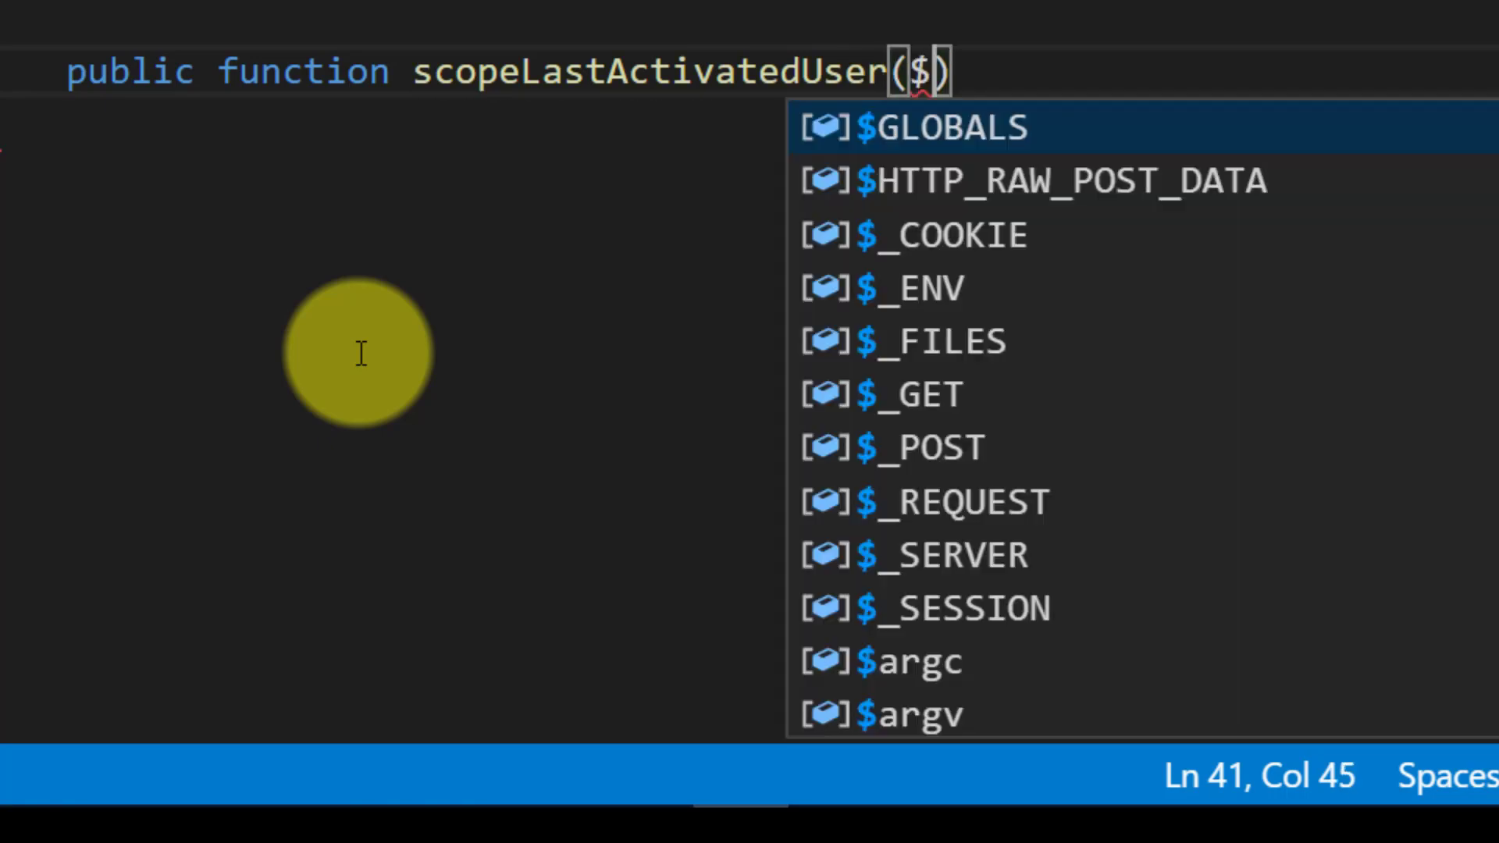
{"action": "type", "text": "query"}
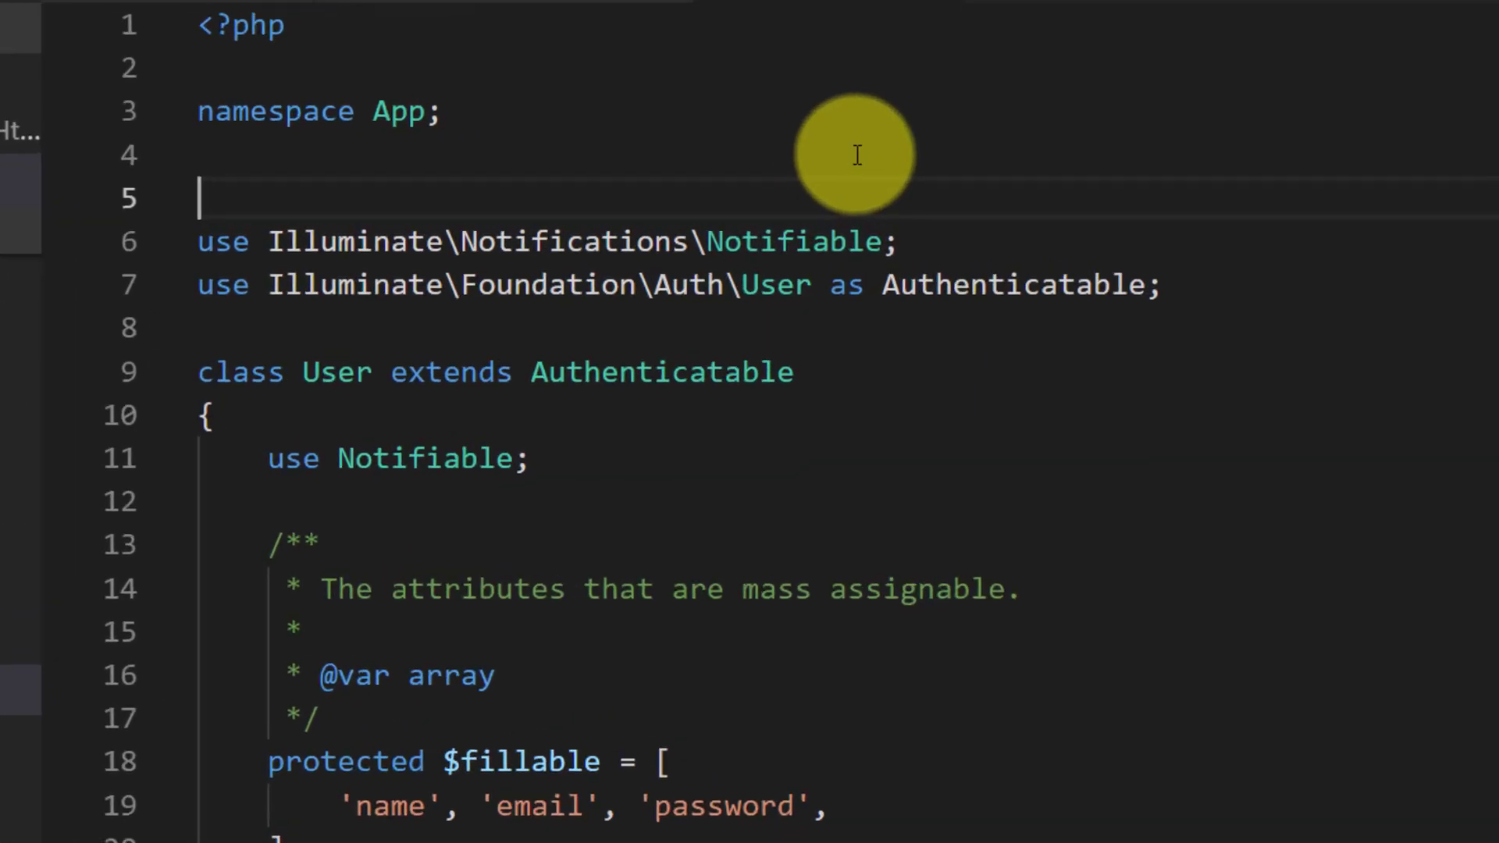
Step: Add use Illuminate\Supoort\Facades\DB; at the top of User.php
{"action": "type", "text": "use Illu"}
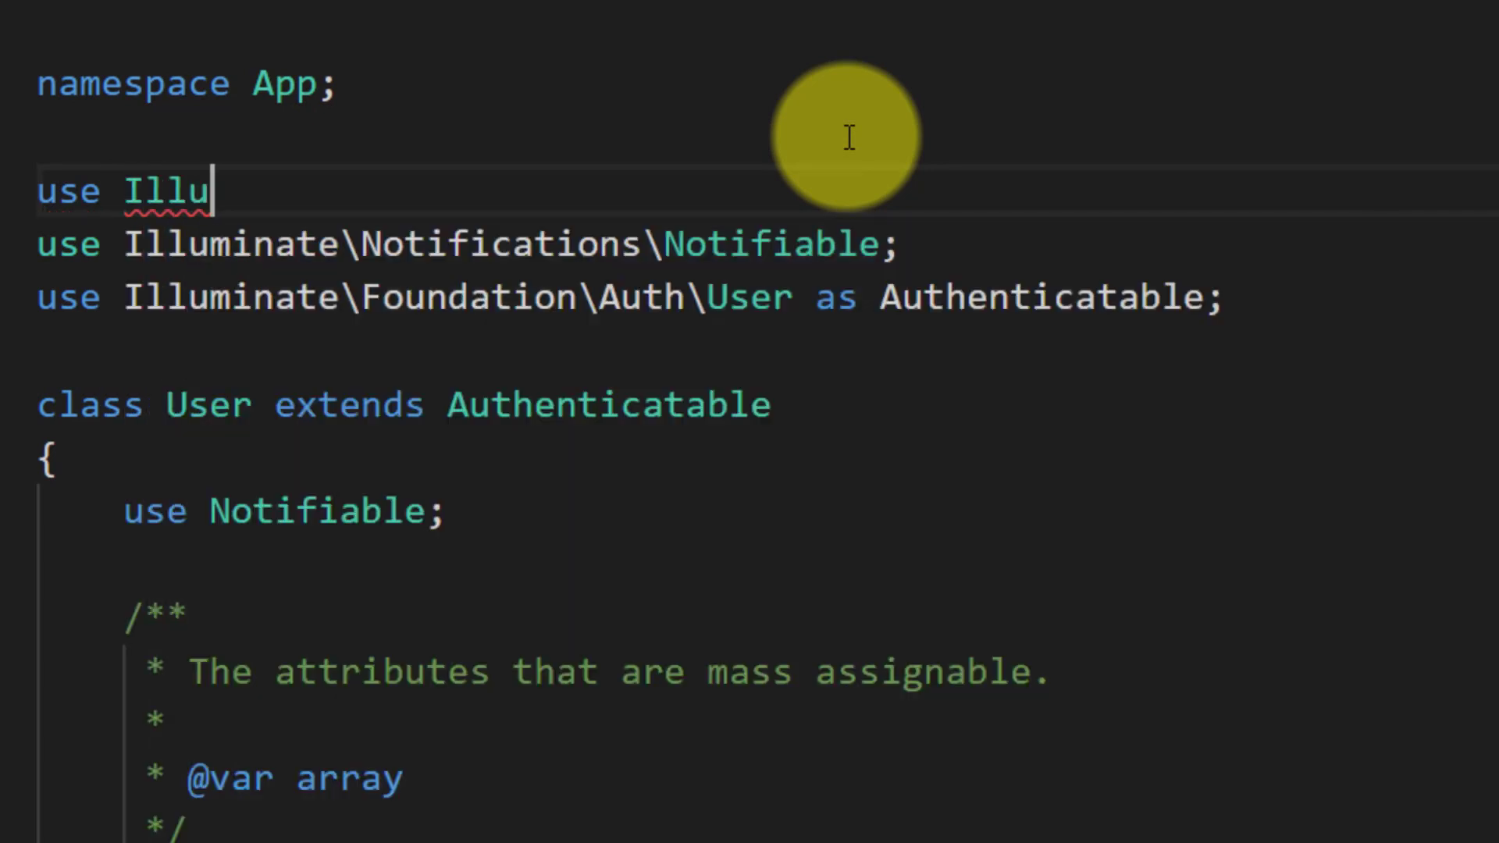
{"action": "type", "text": "minate"}
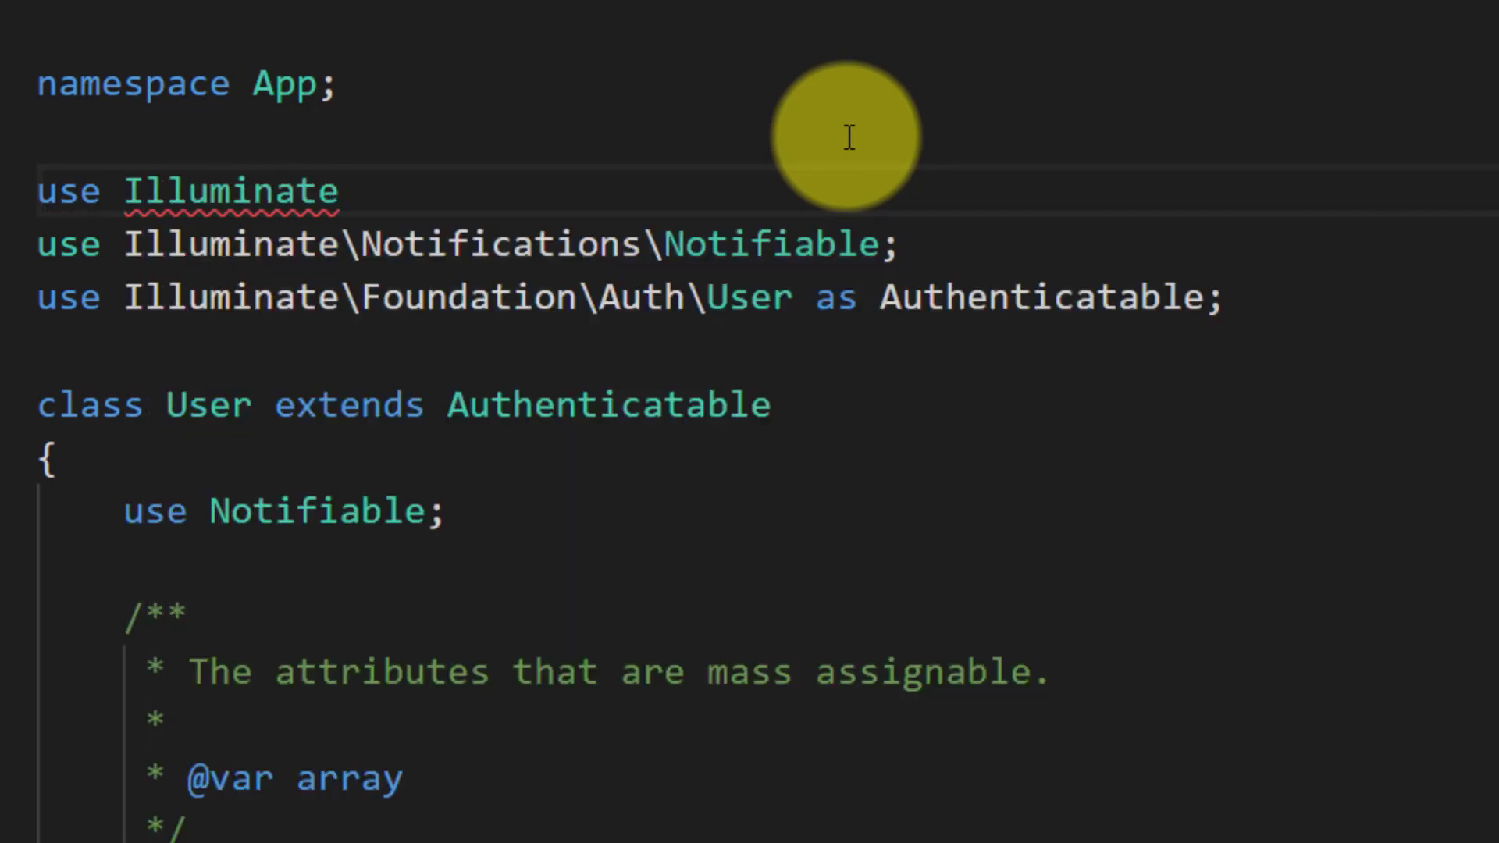
{"action": "type", "text": "\\"}
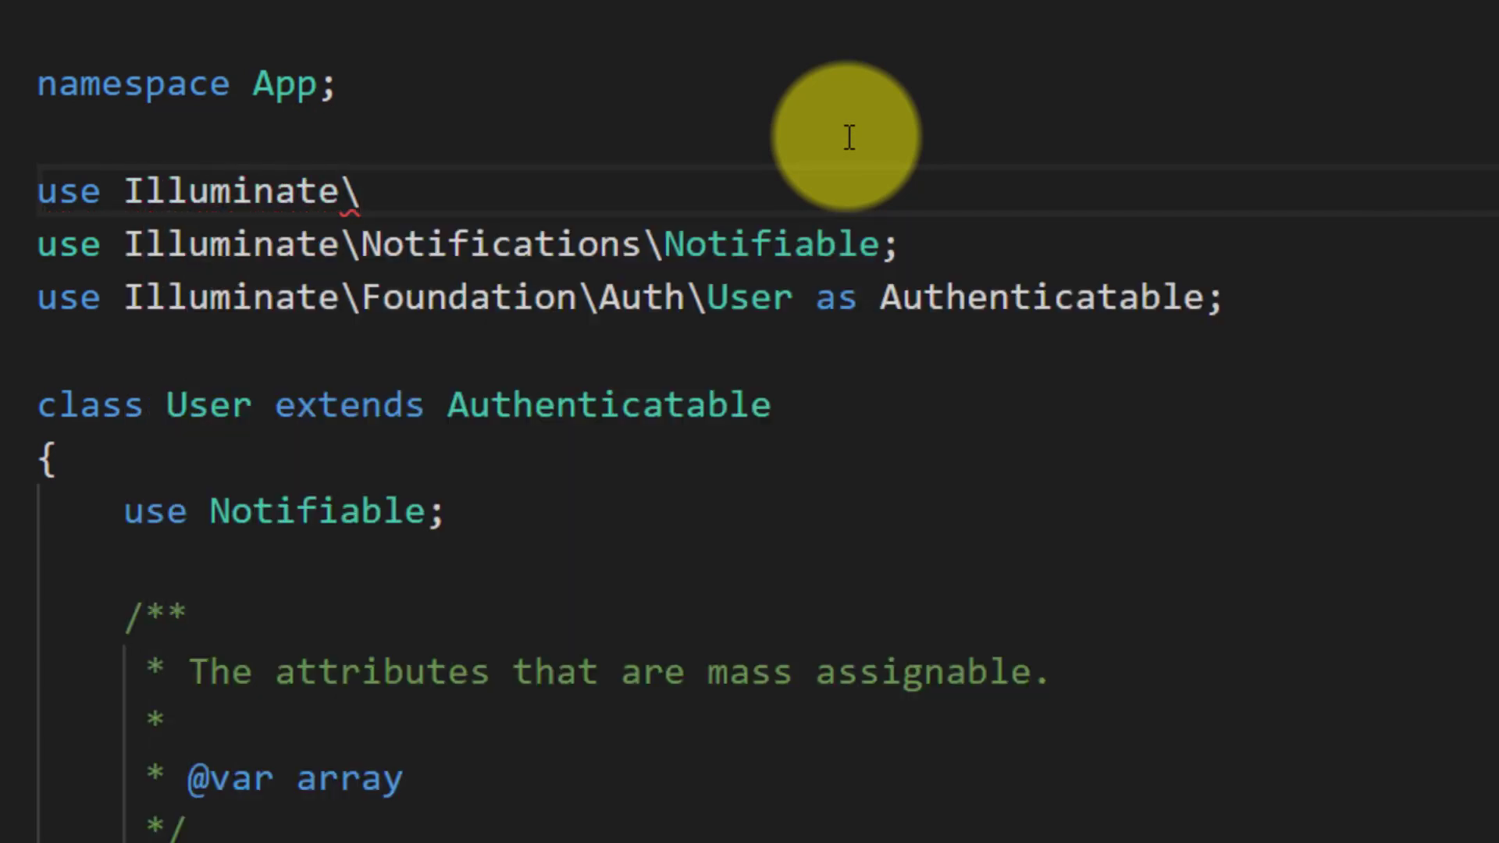
{"action": "type", "text": "Supoort"}
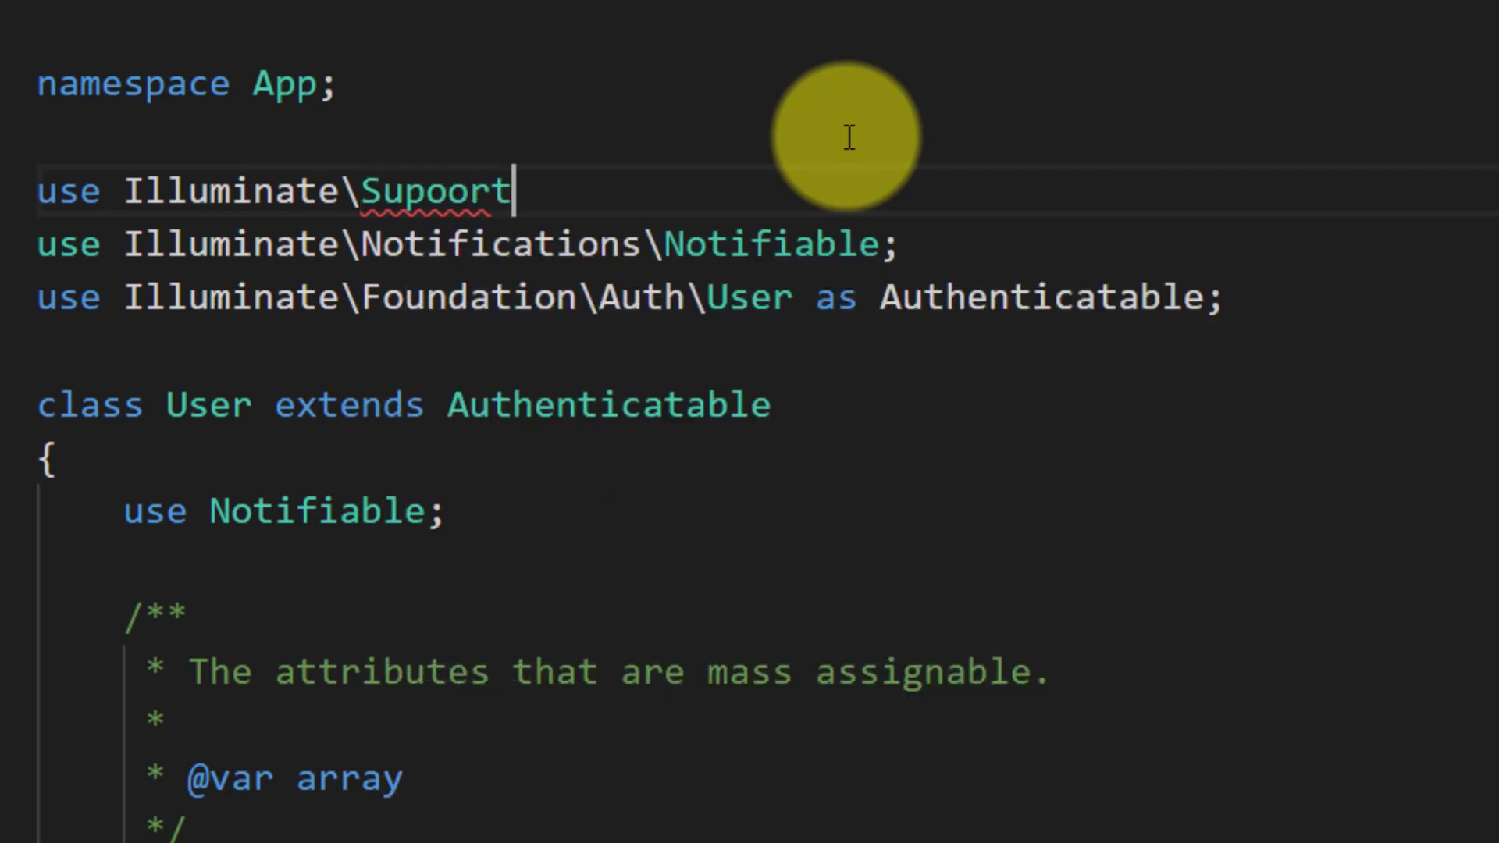
{"action": "type", "text": "\\Facad"}
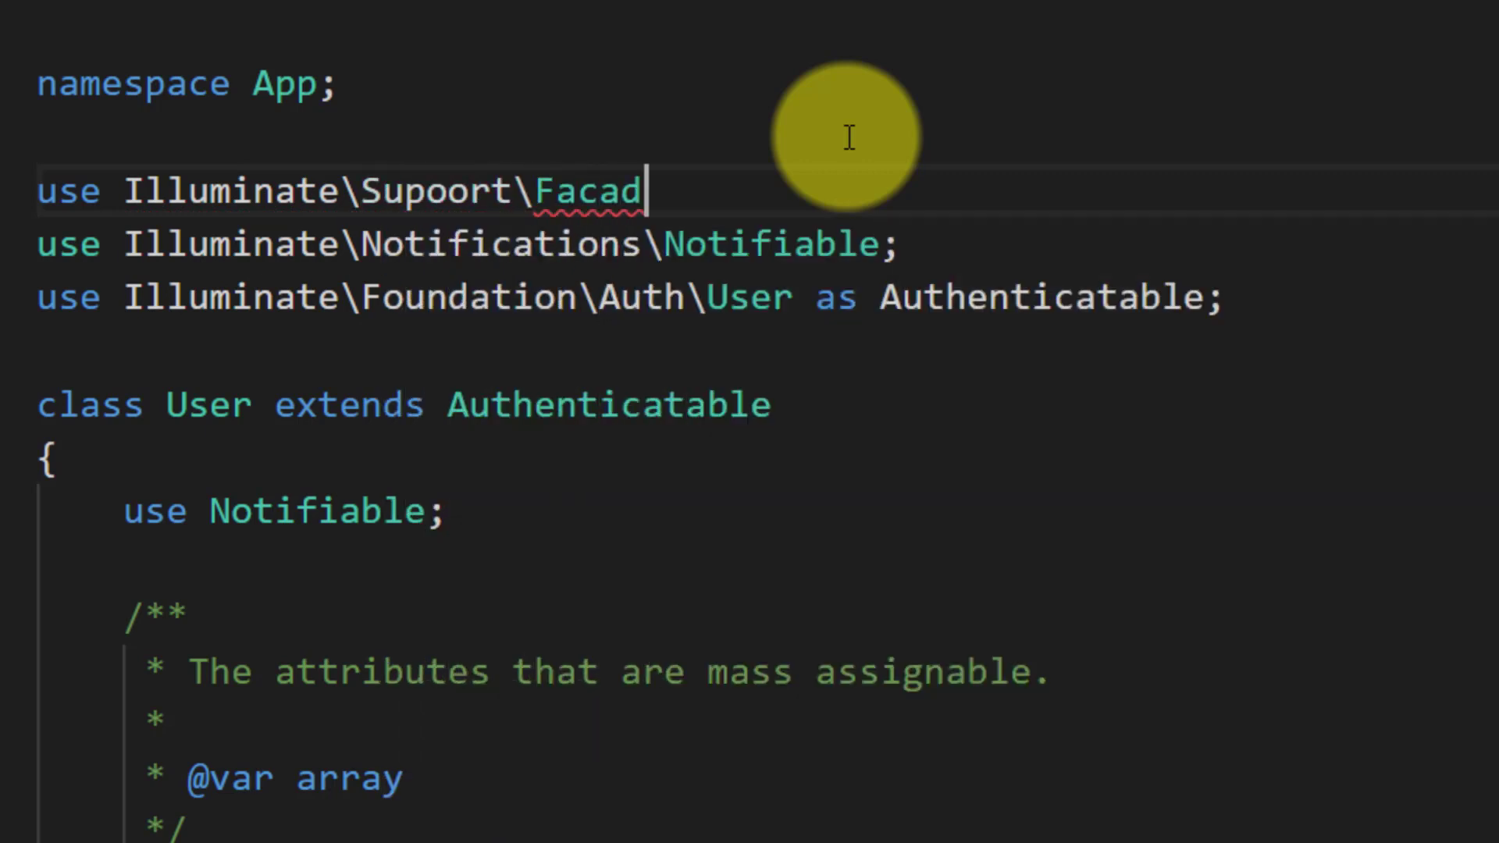
{"action": "type", "text": "es\\DB;"}
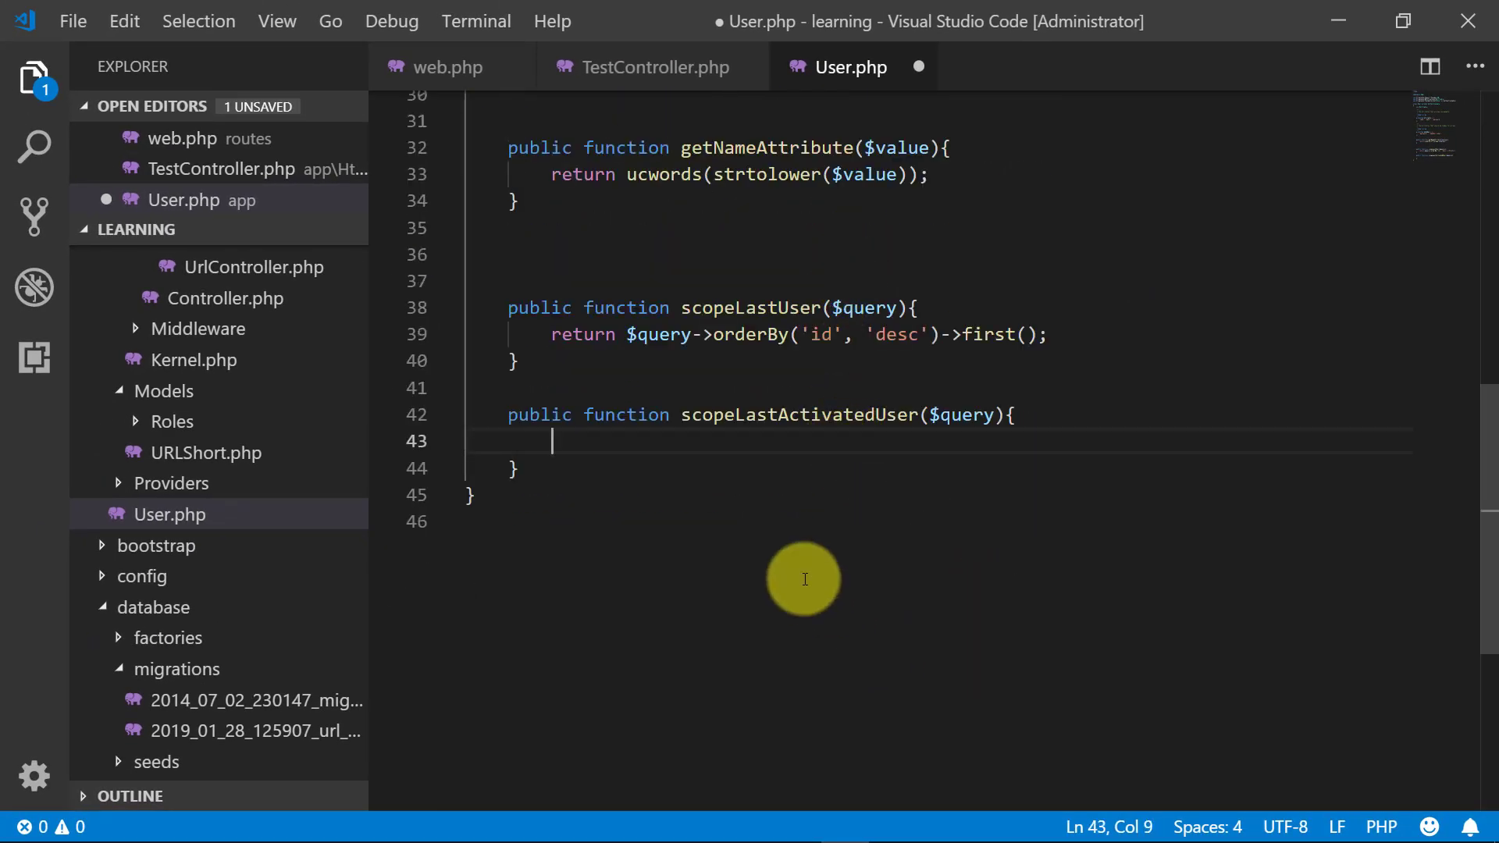
Step: Return DB::table selecting users.* joined to activations on users.id = activations.user_id
{"action": "type", "text": "return"}
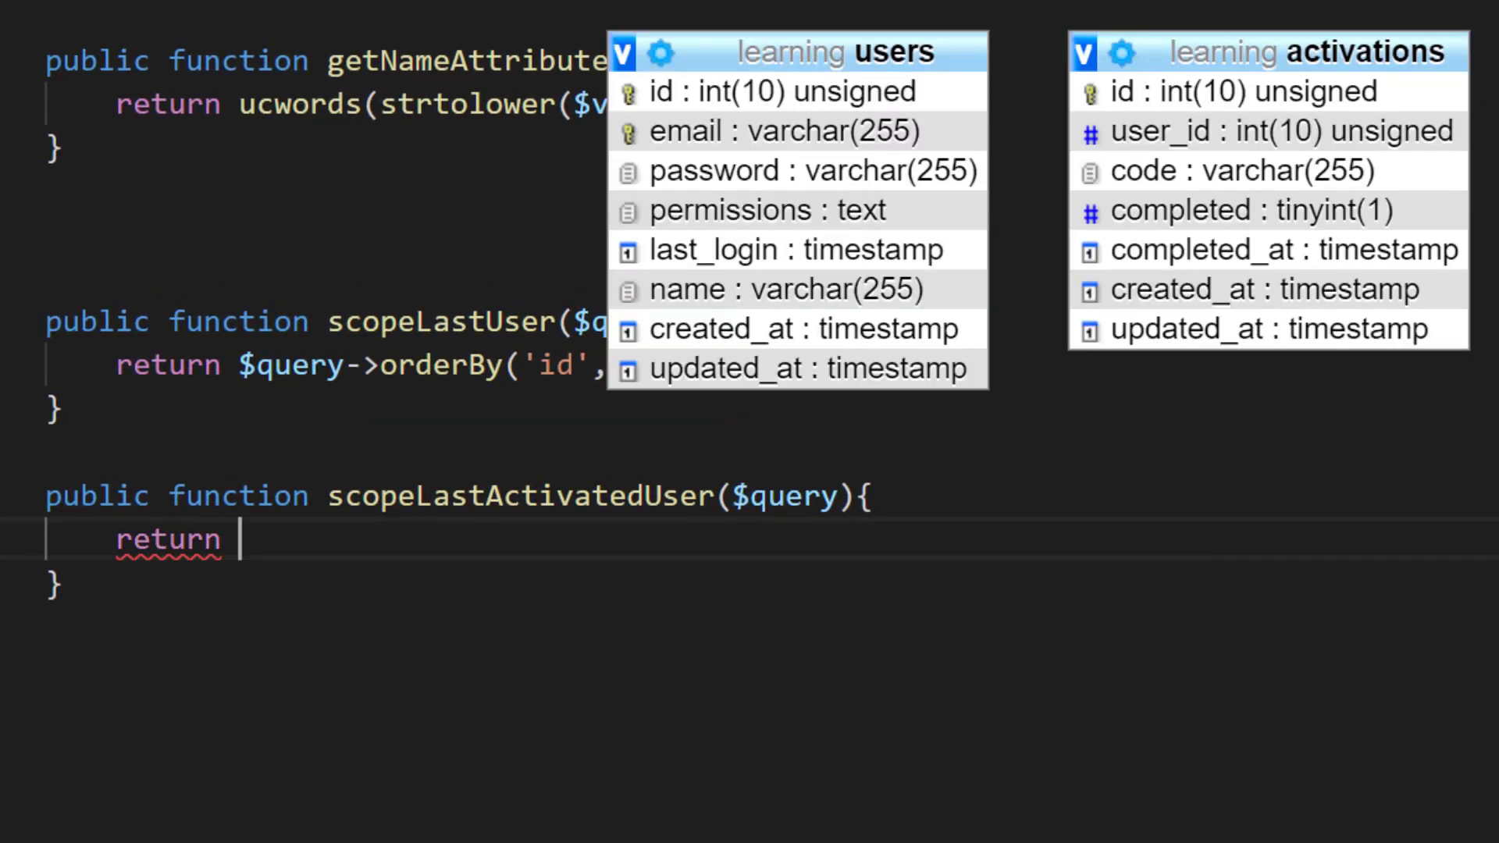
{"action": "type", "text": "DB::table('user"}
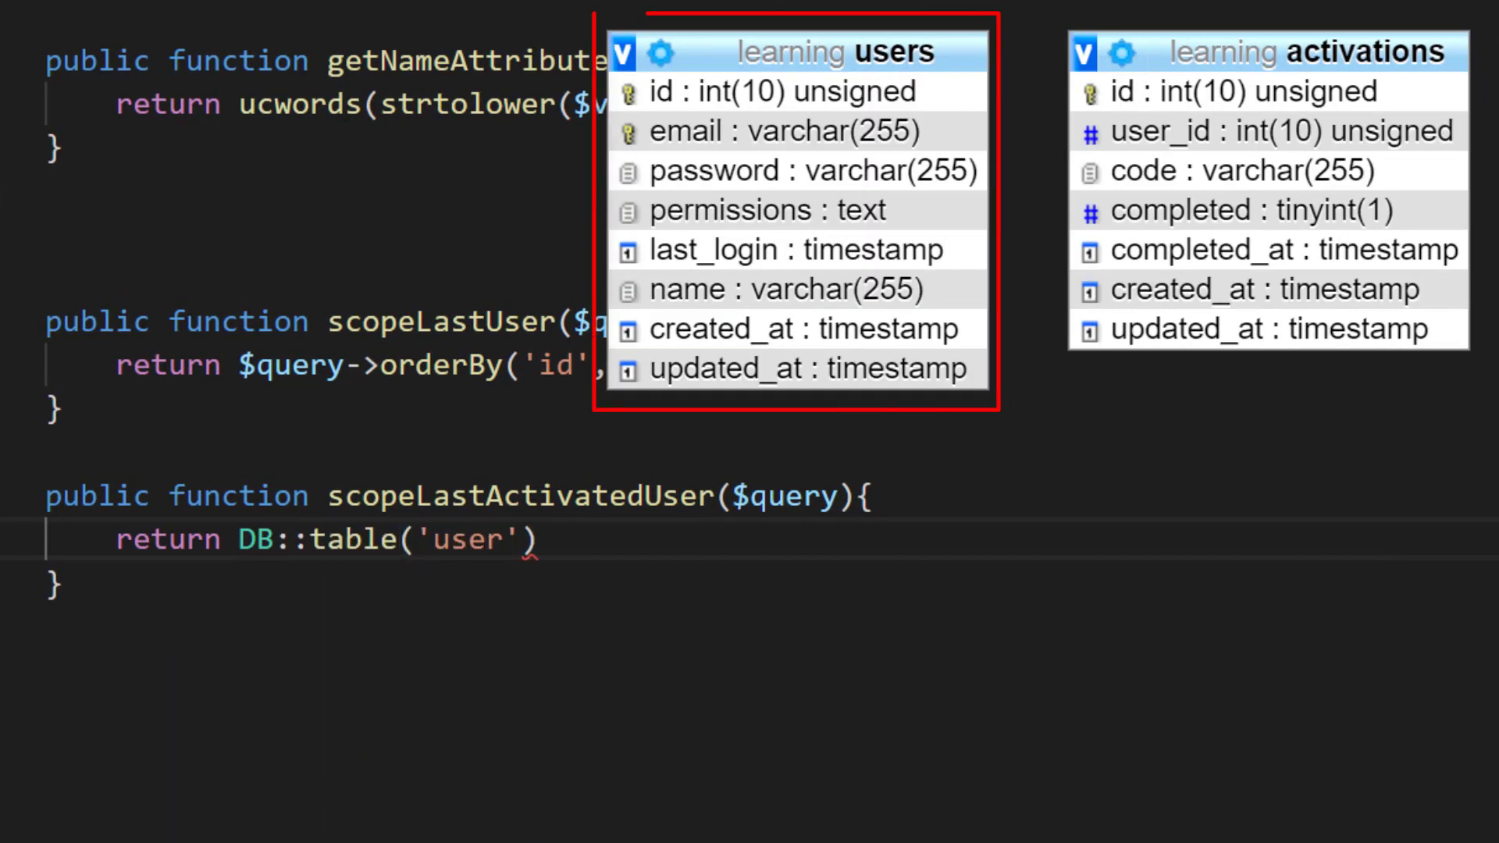
{"action": "type", "text": "->"}
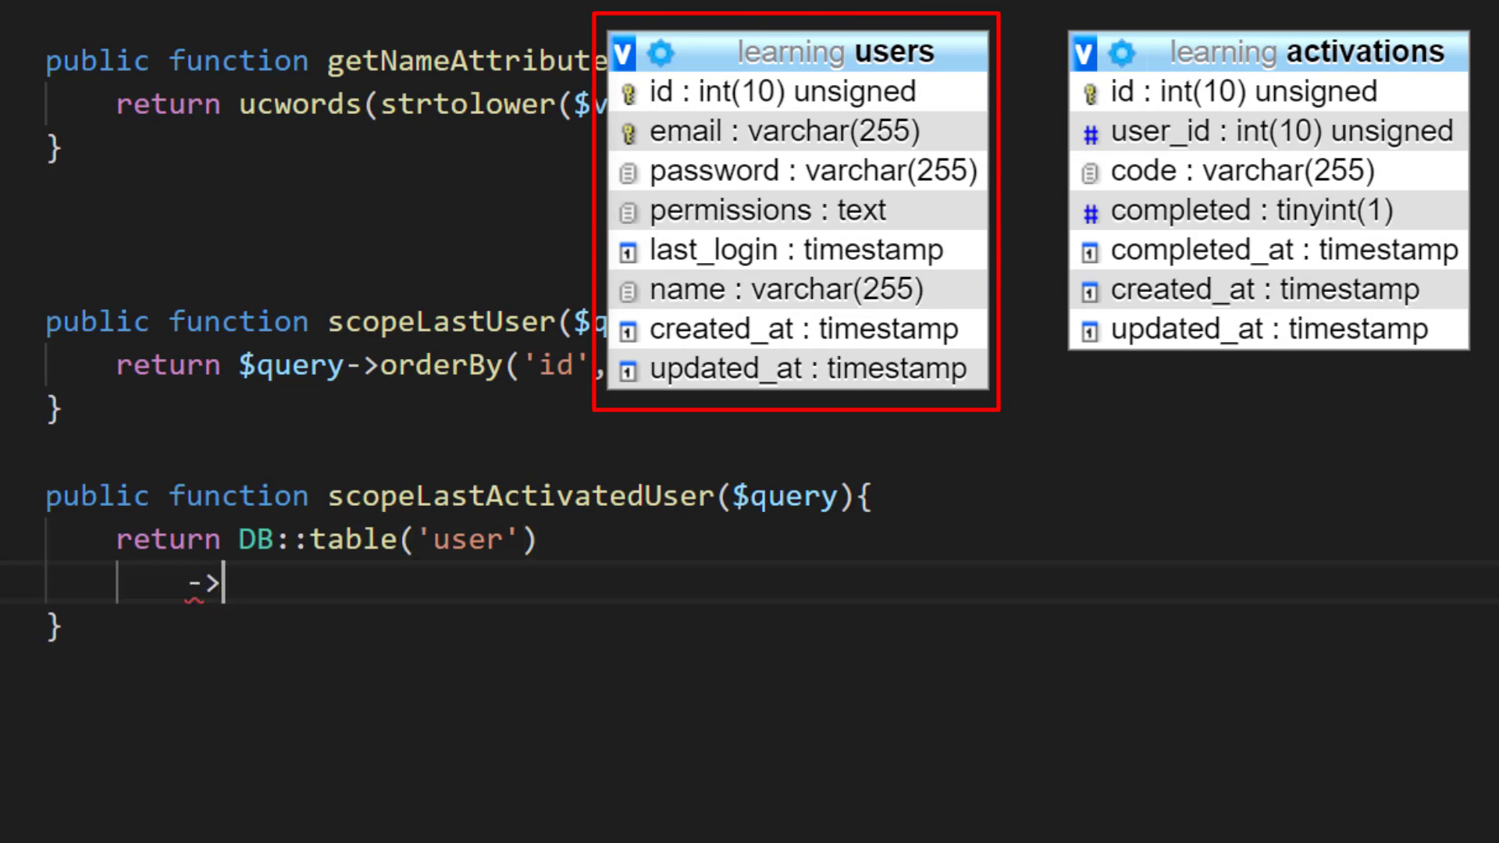
{"action": "type", "text": "select"}
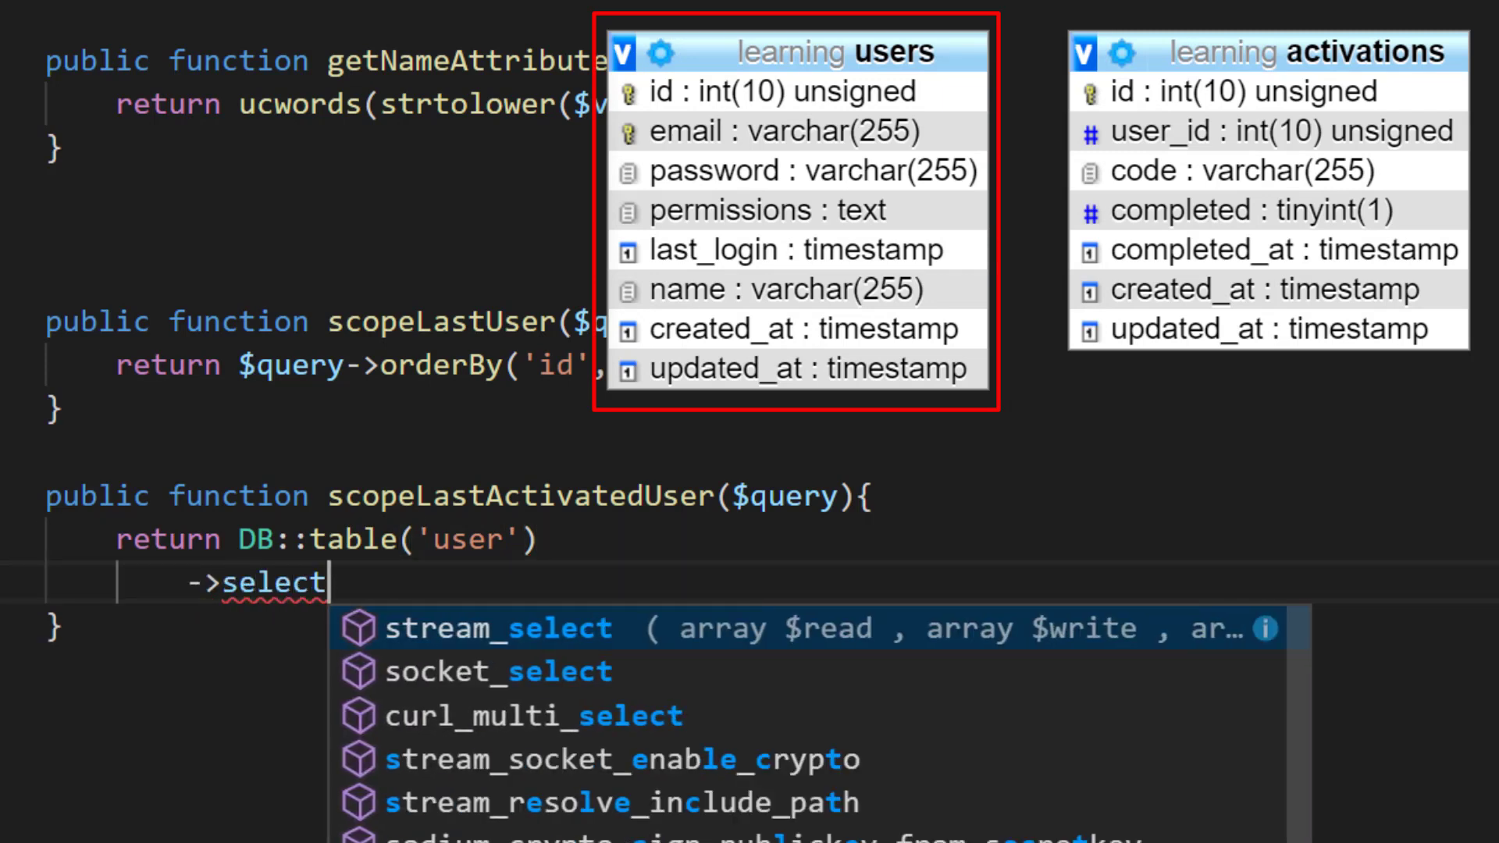
{"action": "type", "text": "('users.')"}
{"action": "type", "text": "-"}
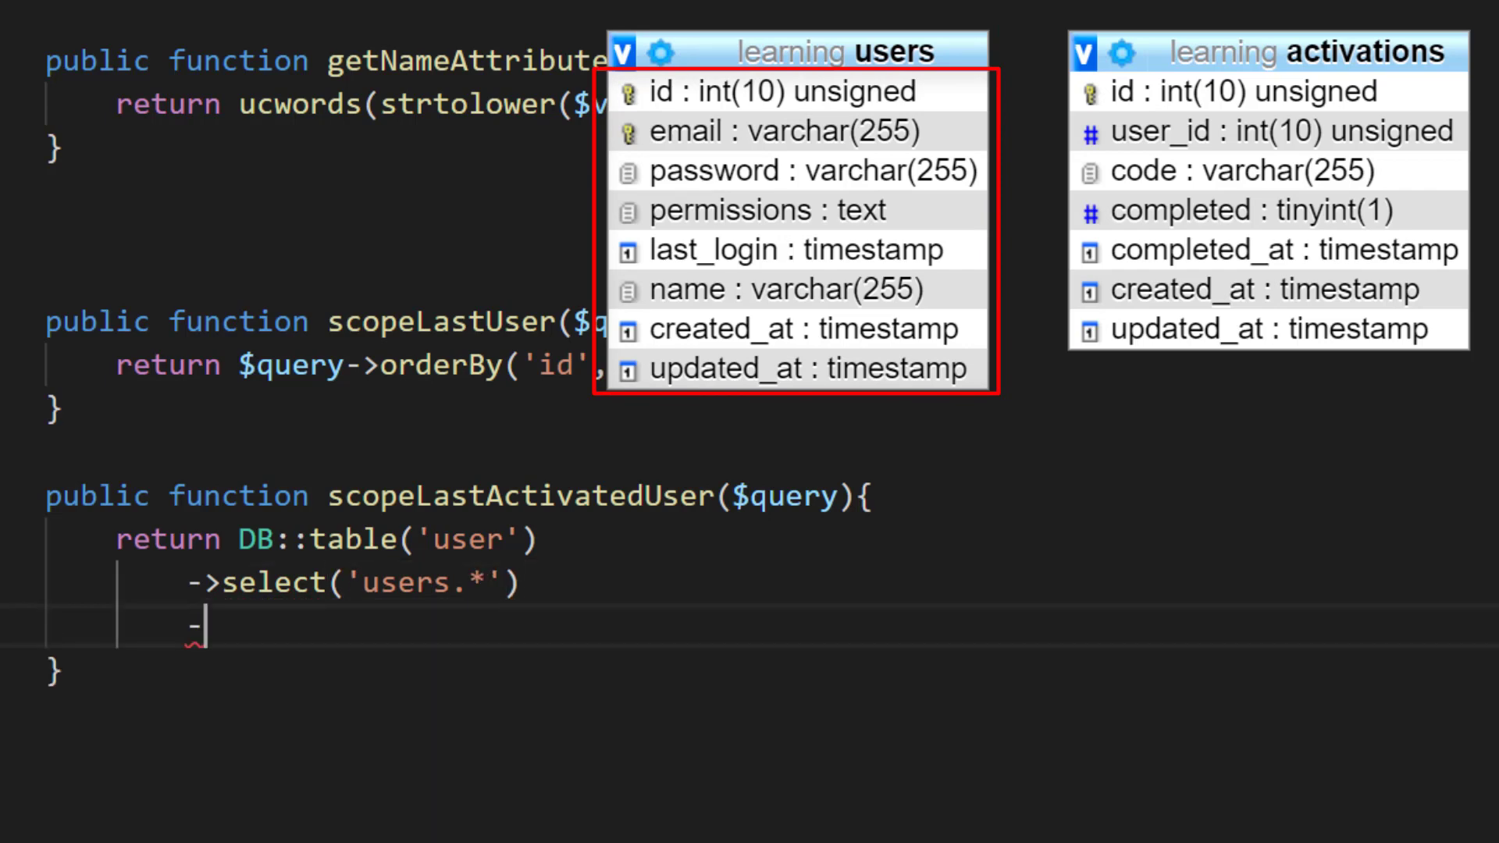
{"action": "type", "text": ">join"}
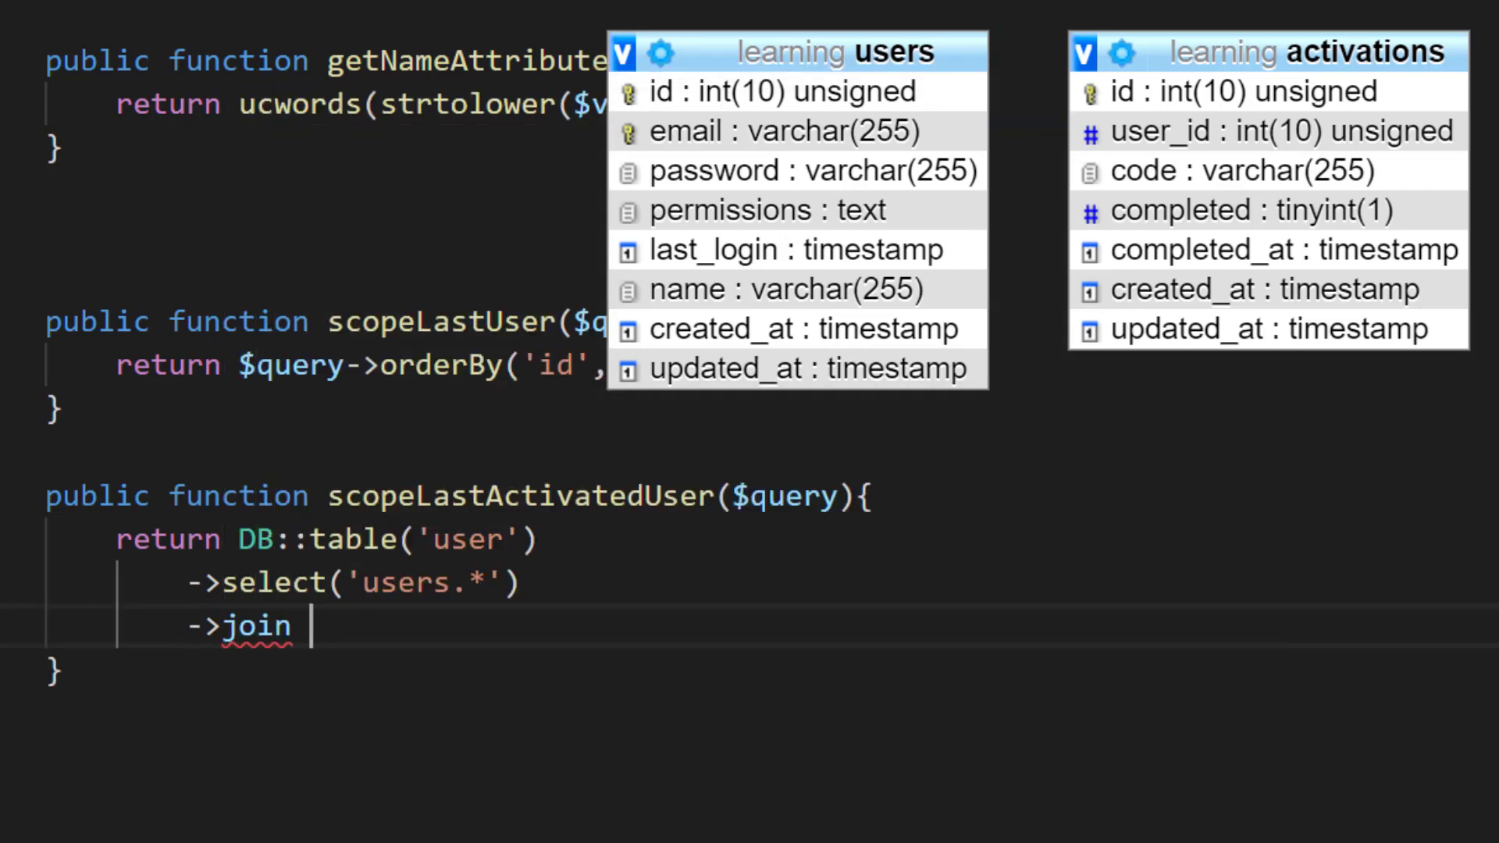
{"action": "type", "text": "('activ')"}
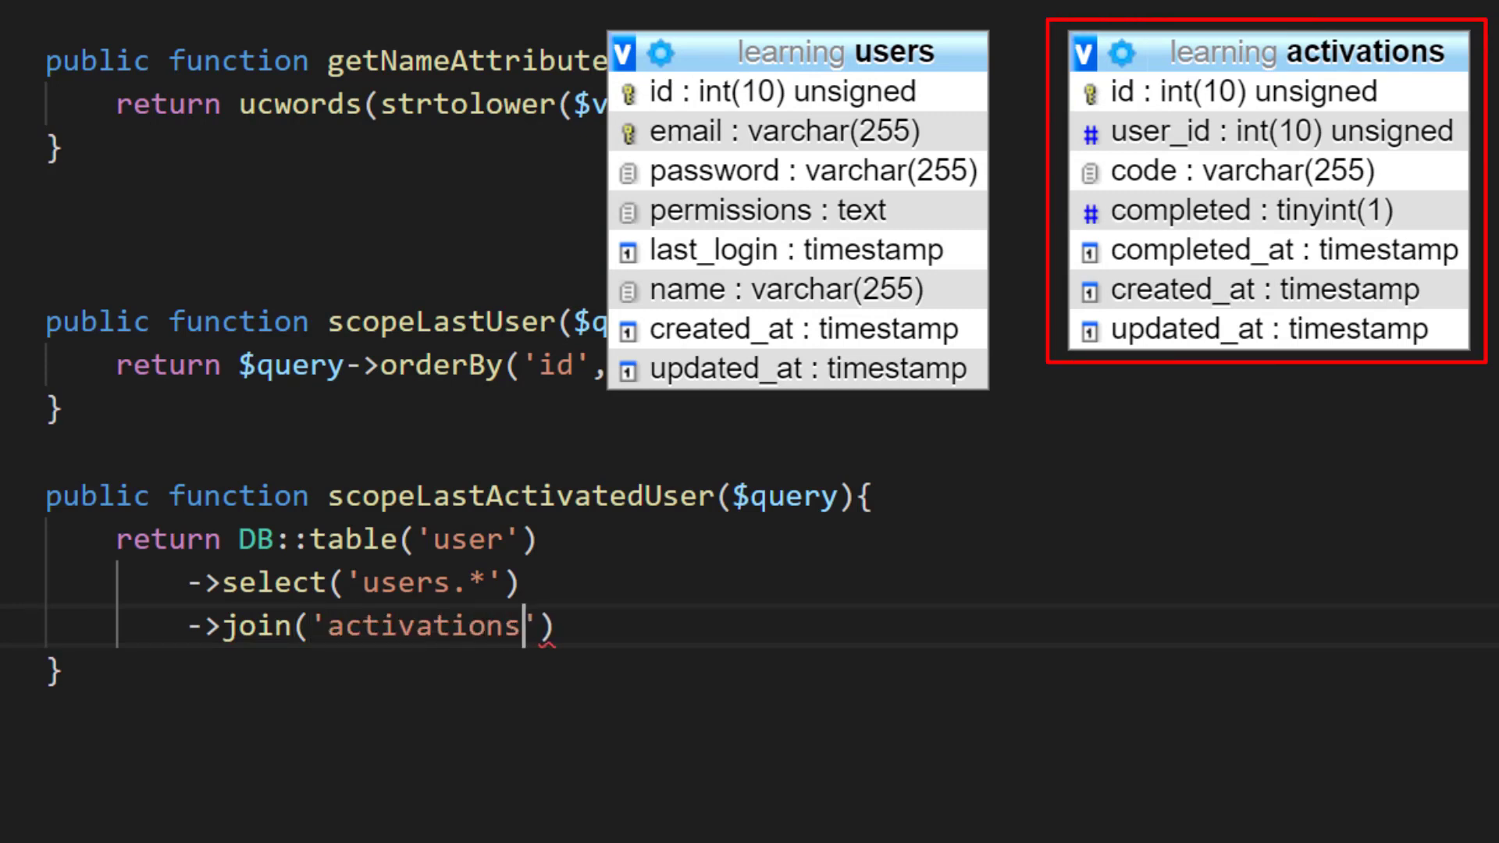
{"action": "type", "text": ","}
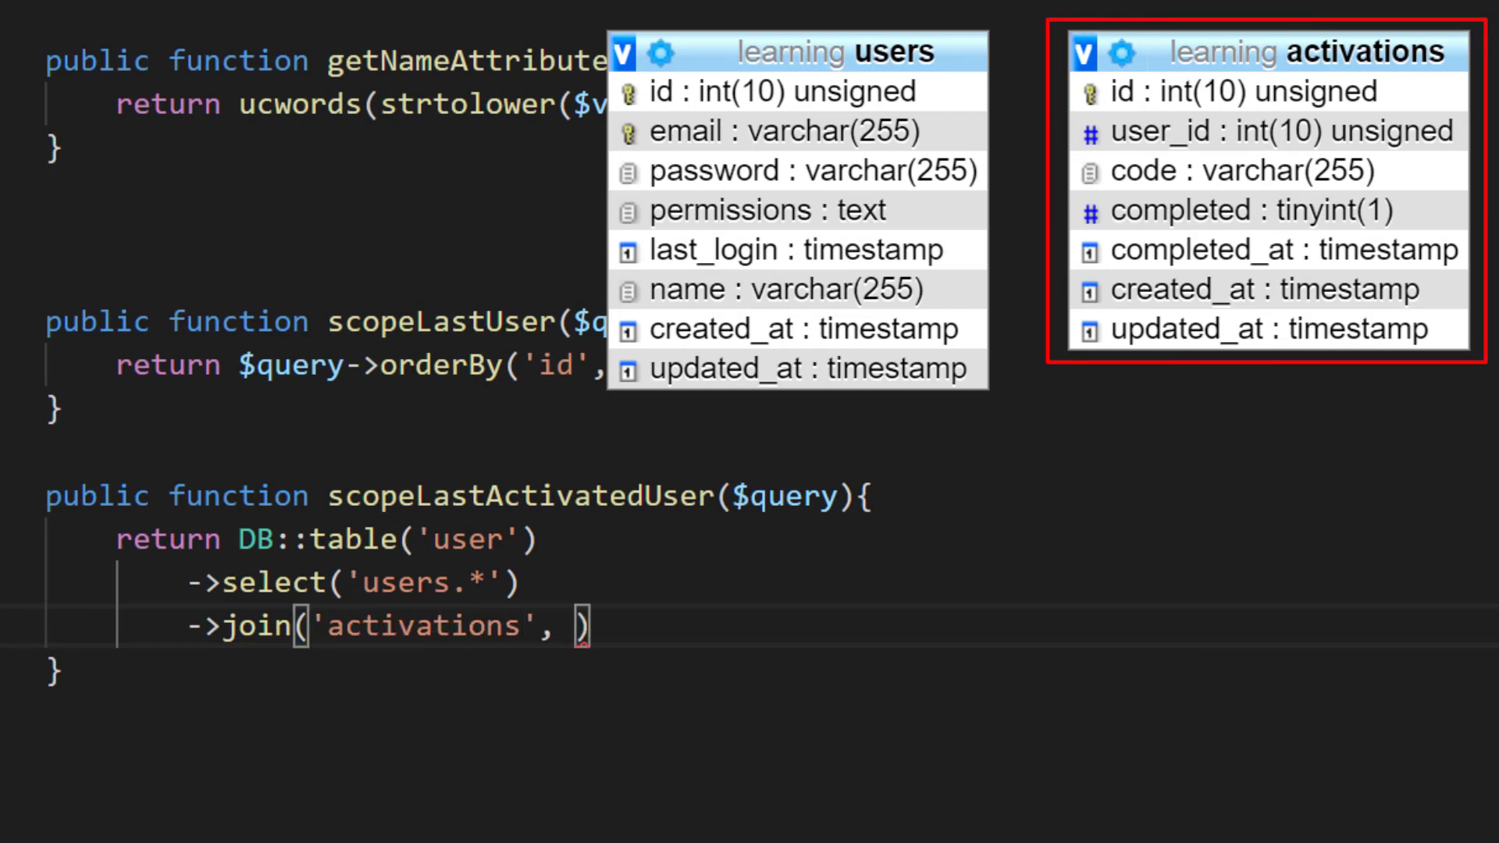
{"action": "type", "text": "''"}
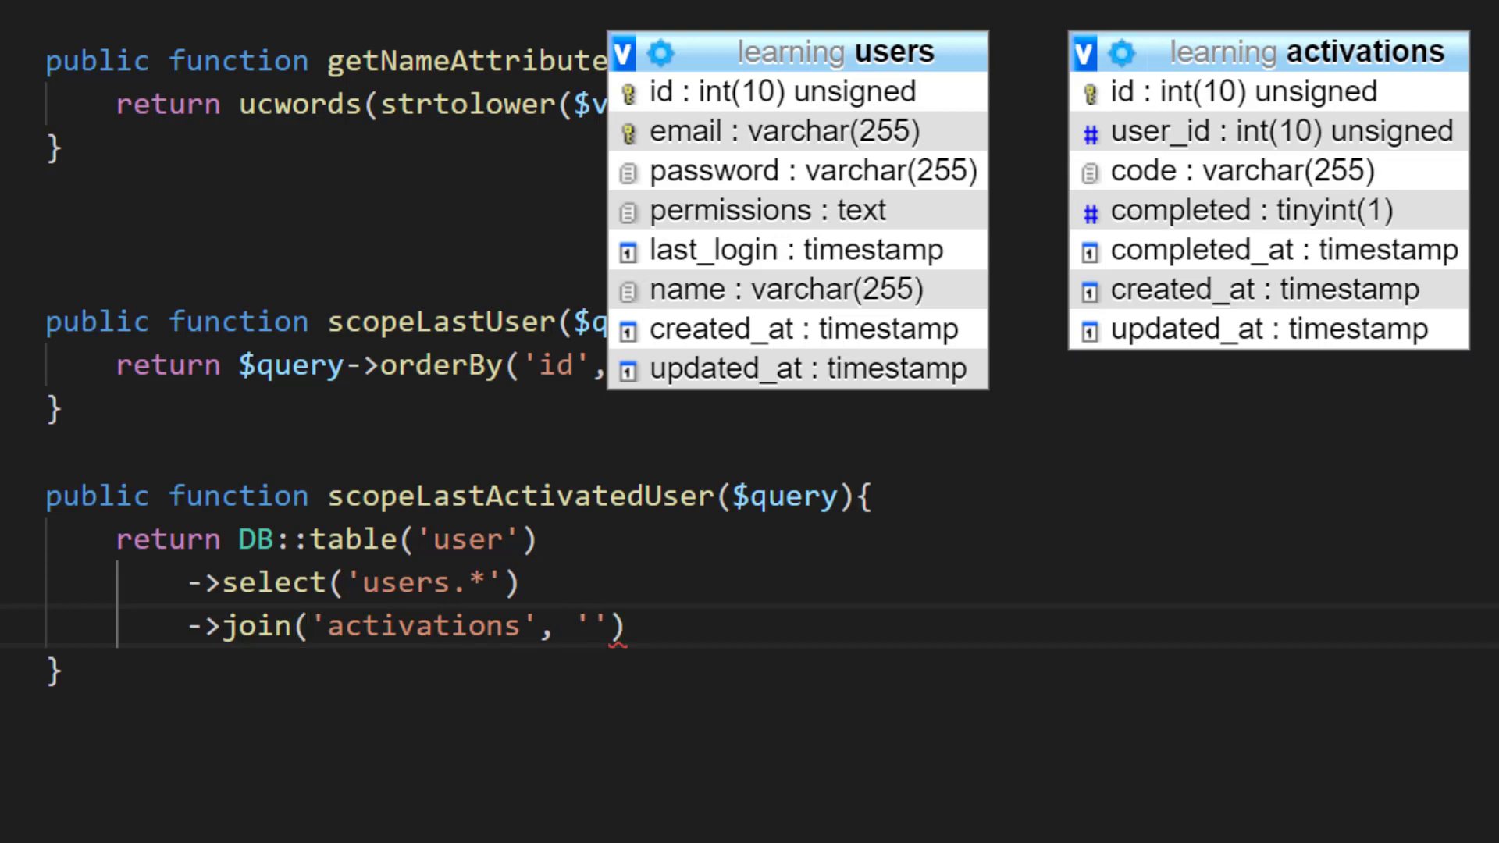
{"action": "type", "text": "users.id"}
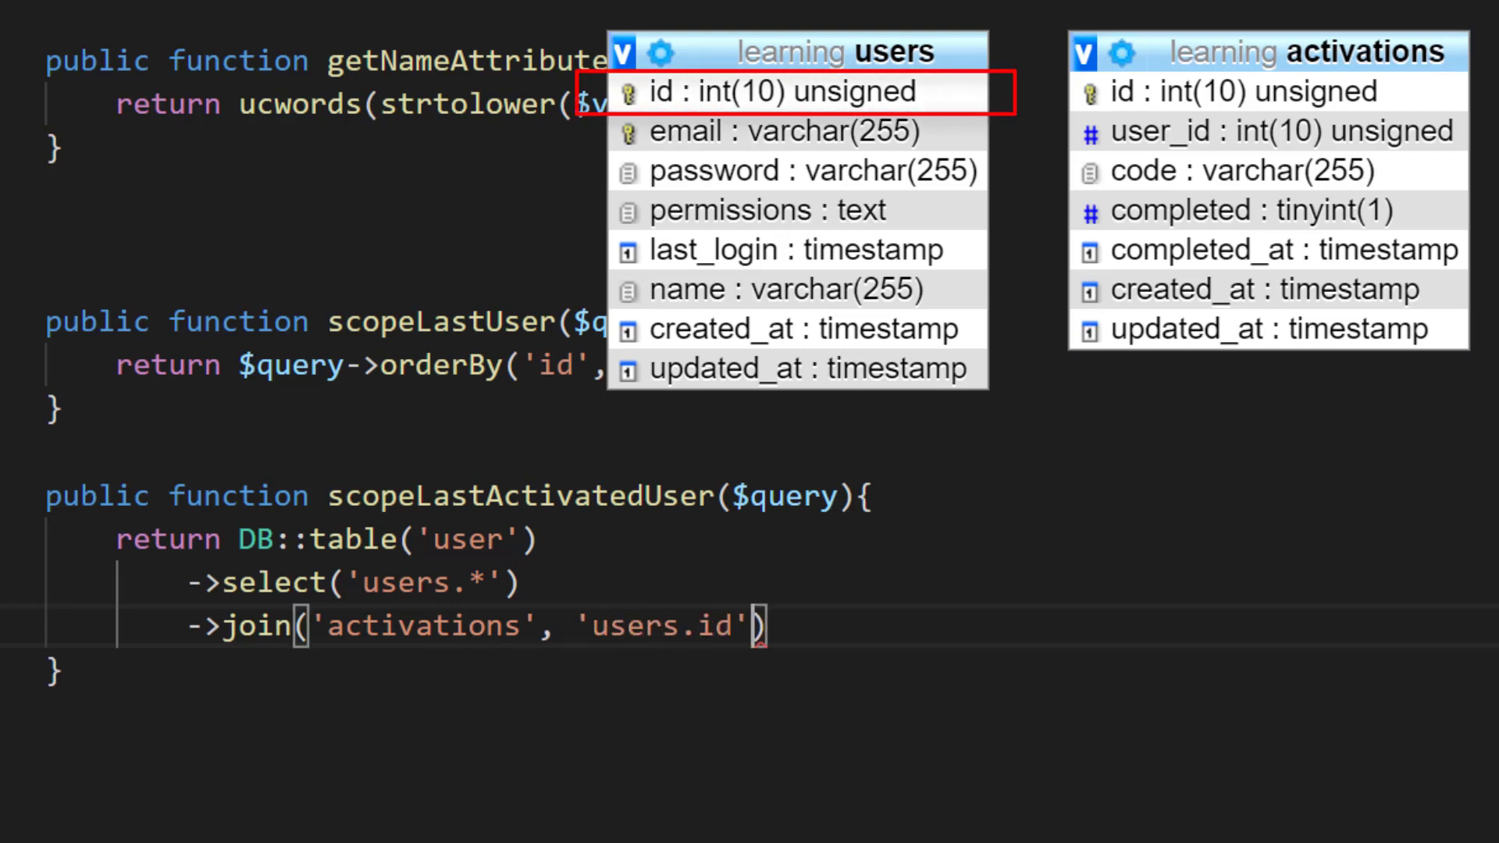
{"action": "type", "text": ","}
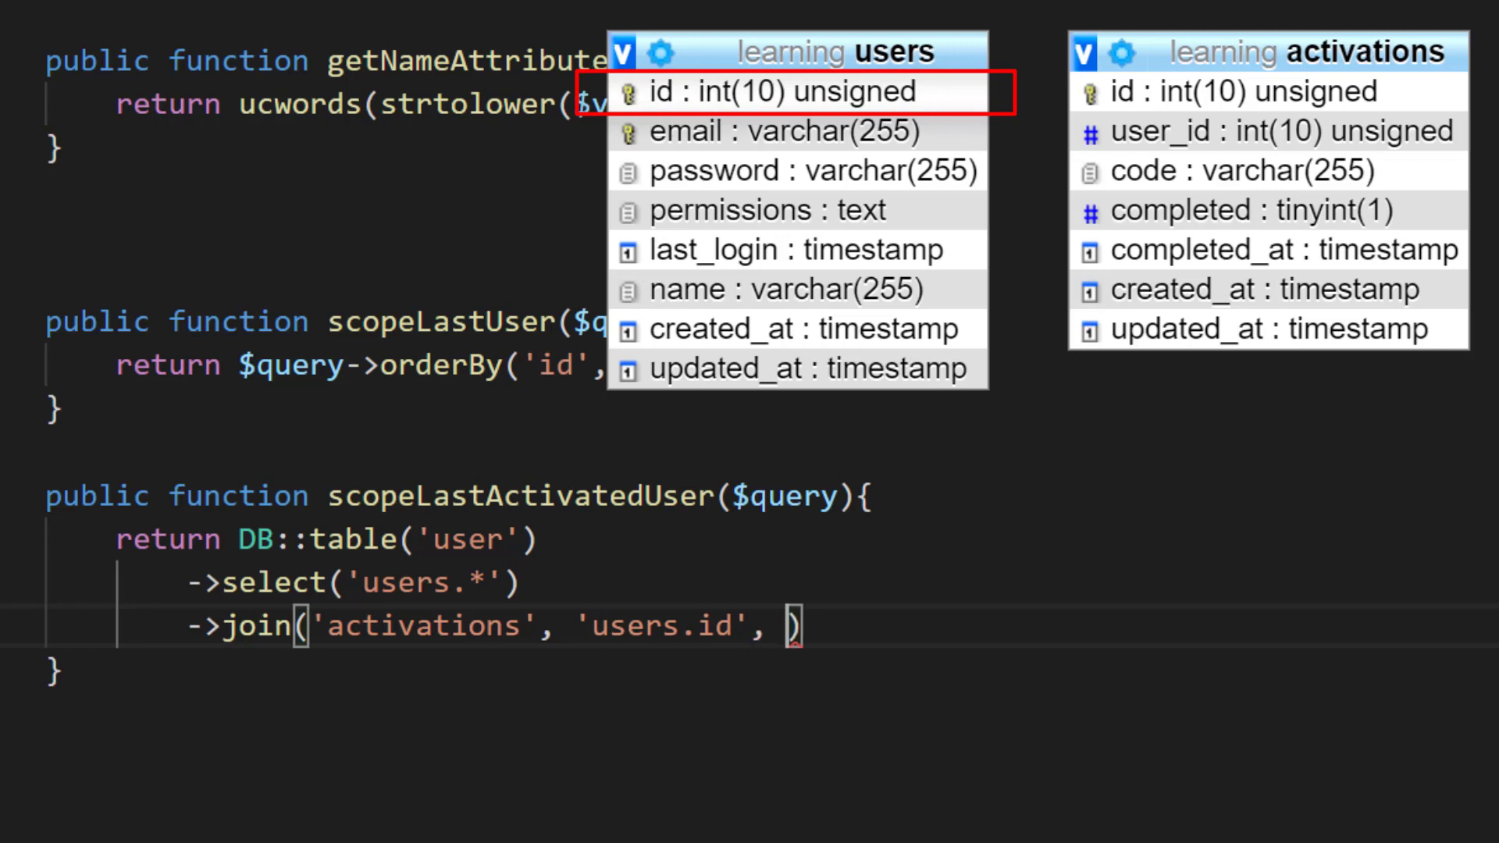
{"action": "type", "text": "'=', 'activations"}
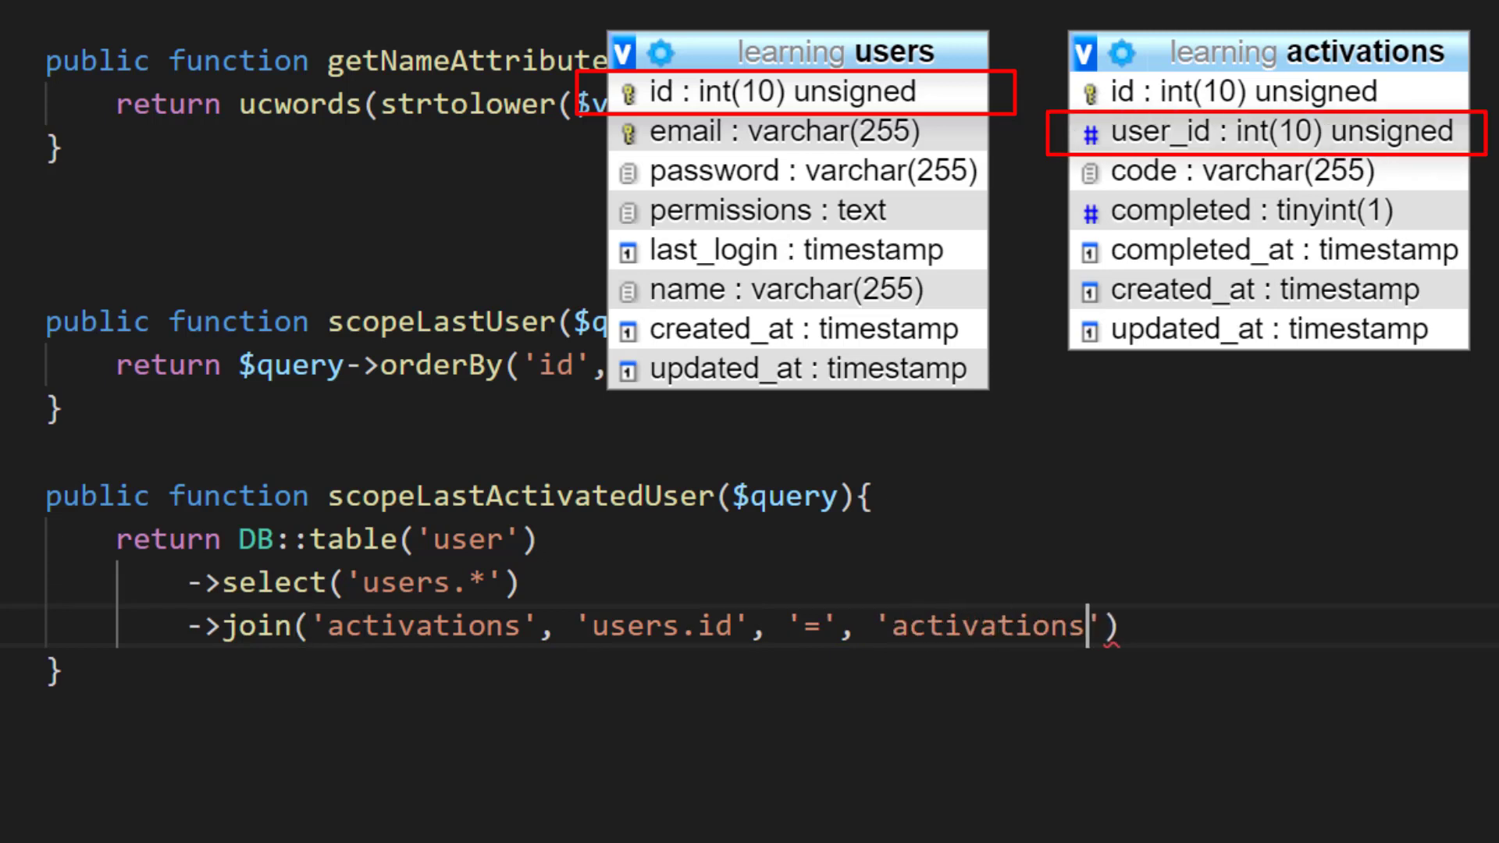
{"action": "type", "text": ".user_id"}
{"action": "type", "text": "->orderB"}
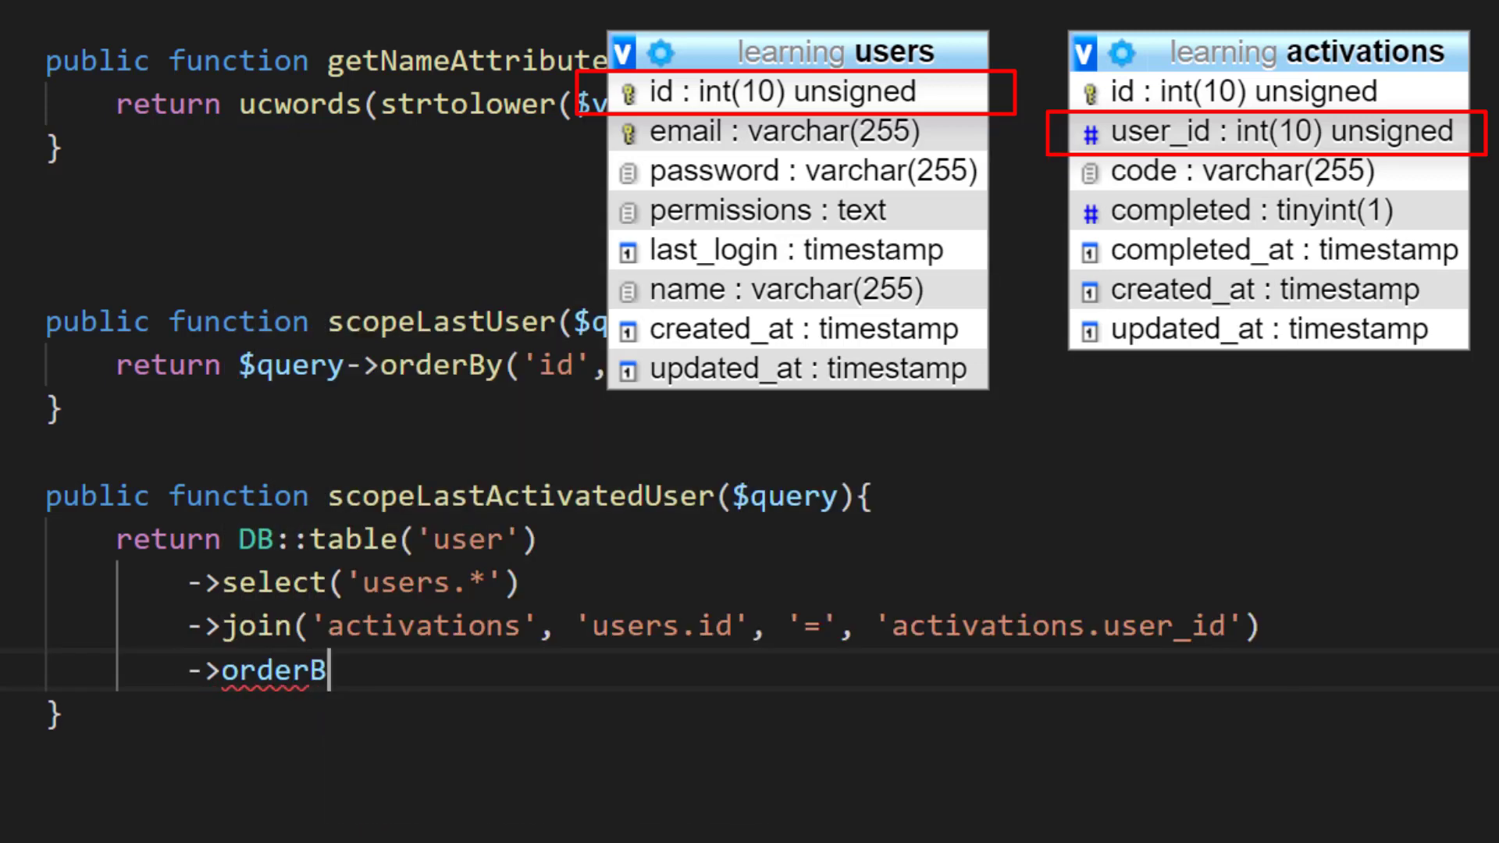
Step: Order the query by activations.completed_at descending and take first()
{"action": "type", "text": "y('activa'"}
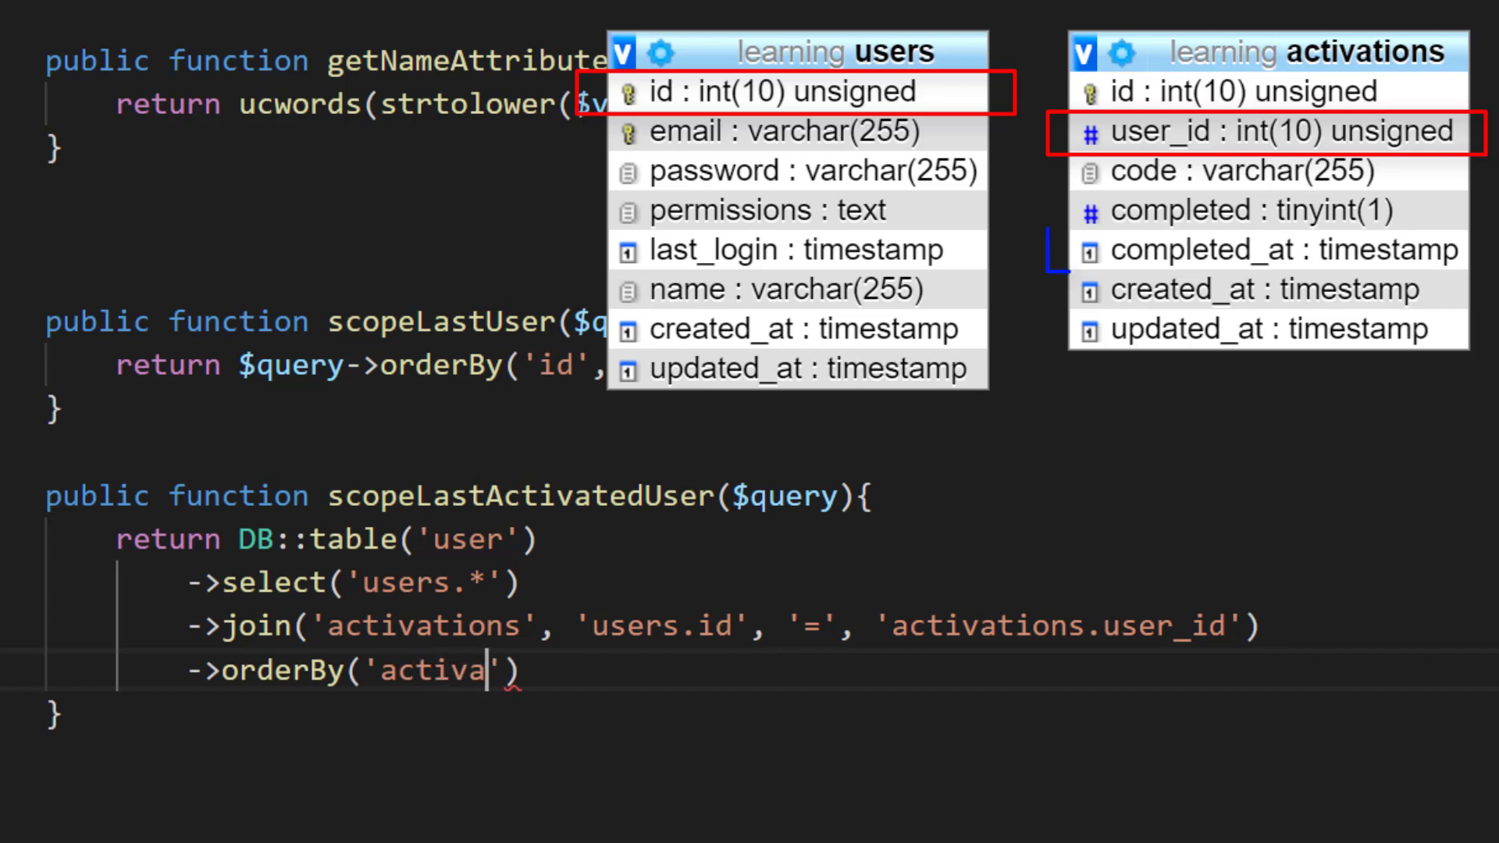
{"action": "type", "text": "activations.compl"}
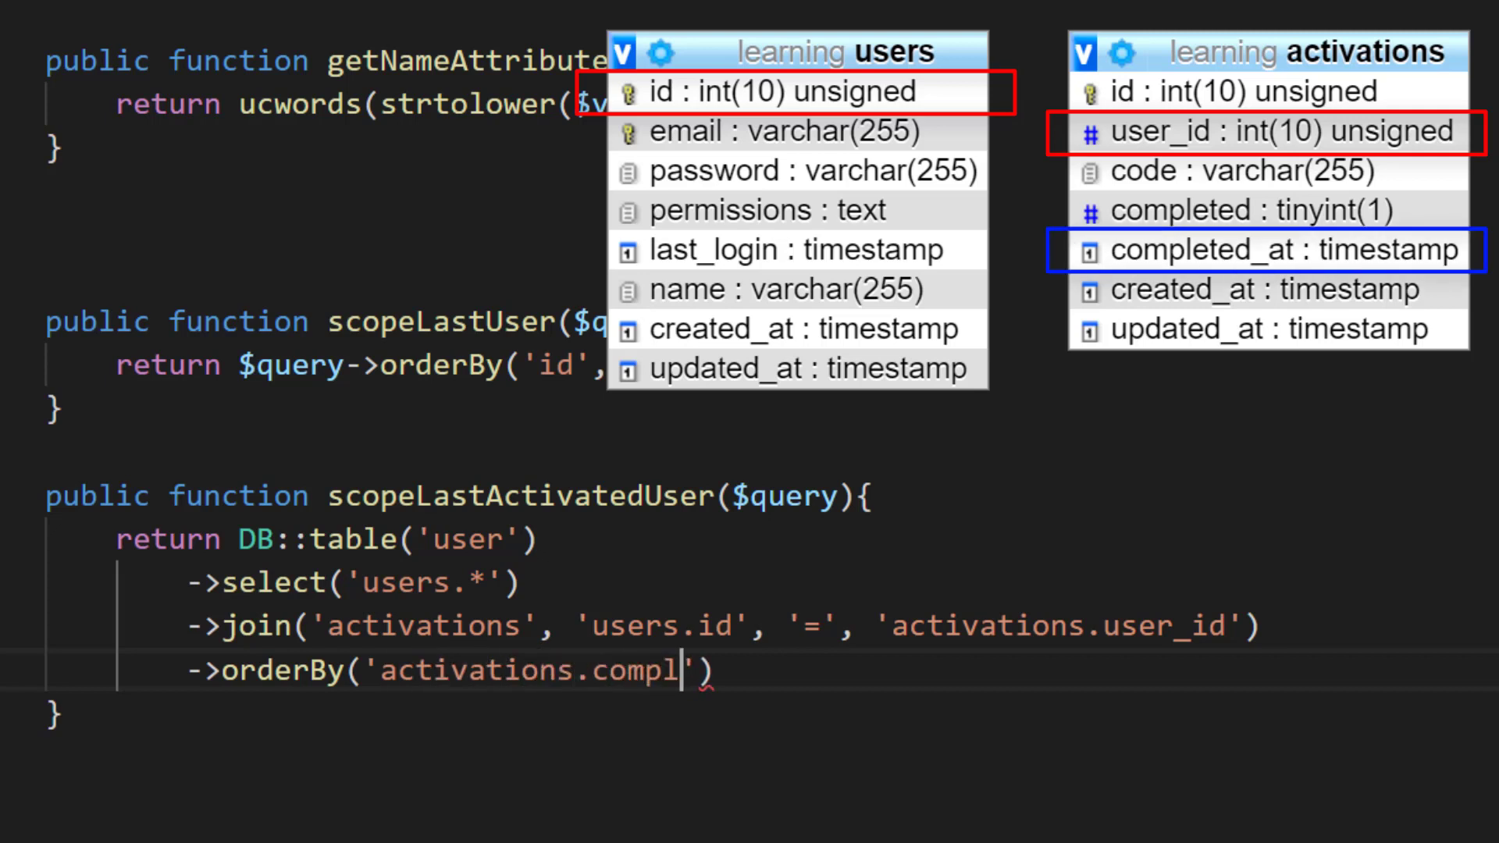
{"action": "type", "text": "eted_at"}
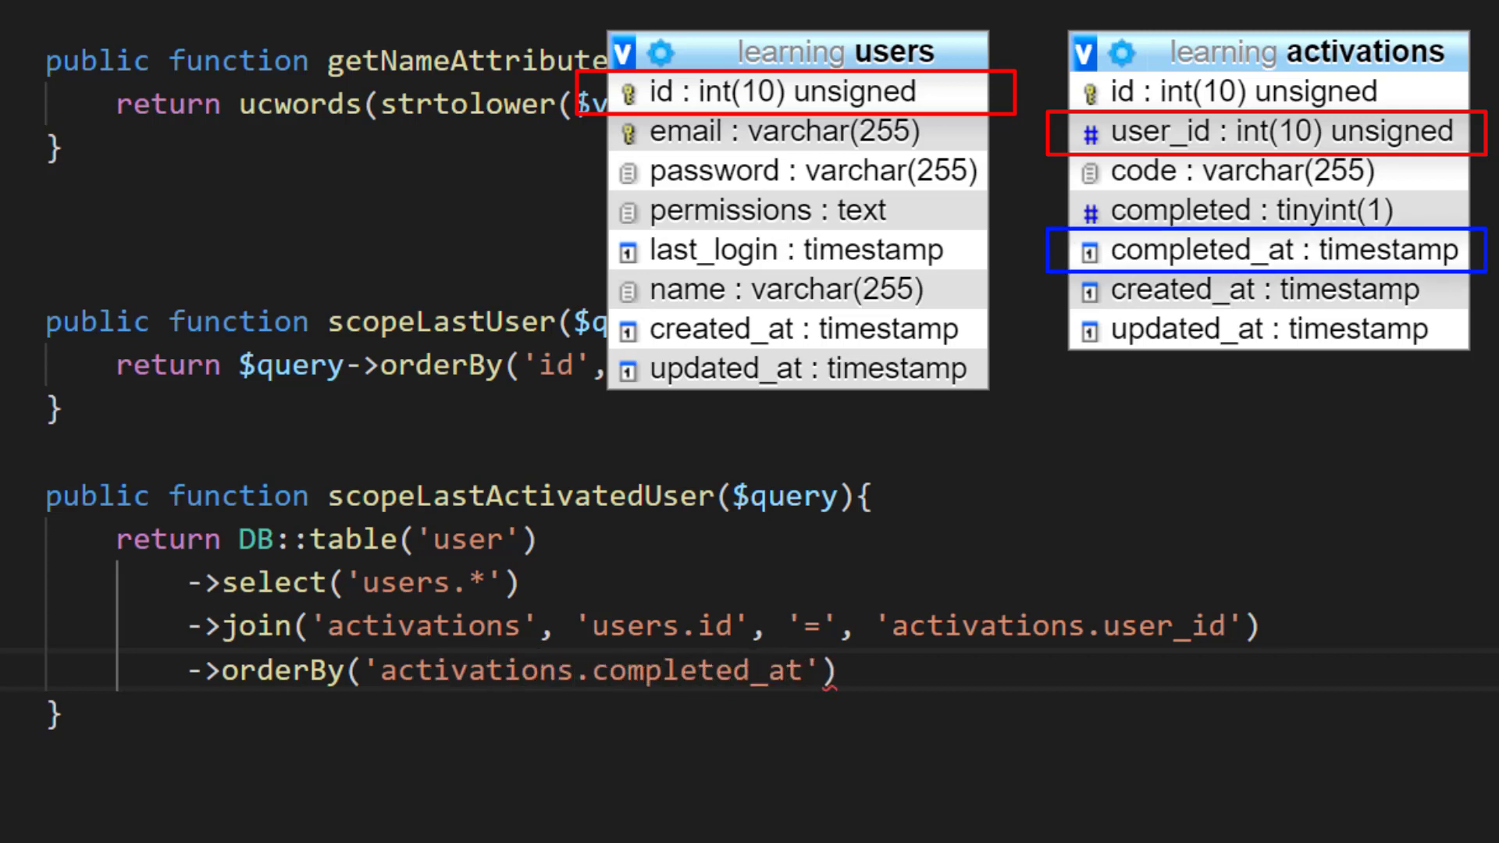
{"action": "type", "text": ","}
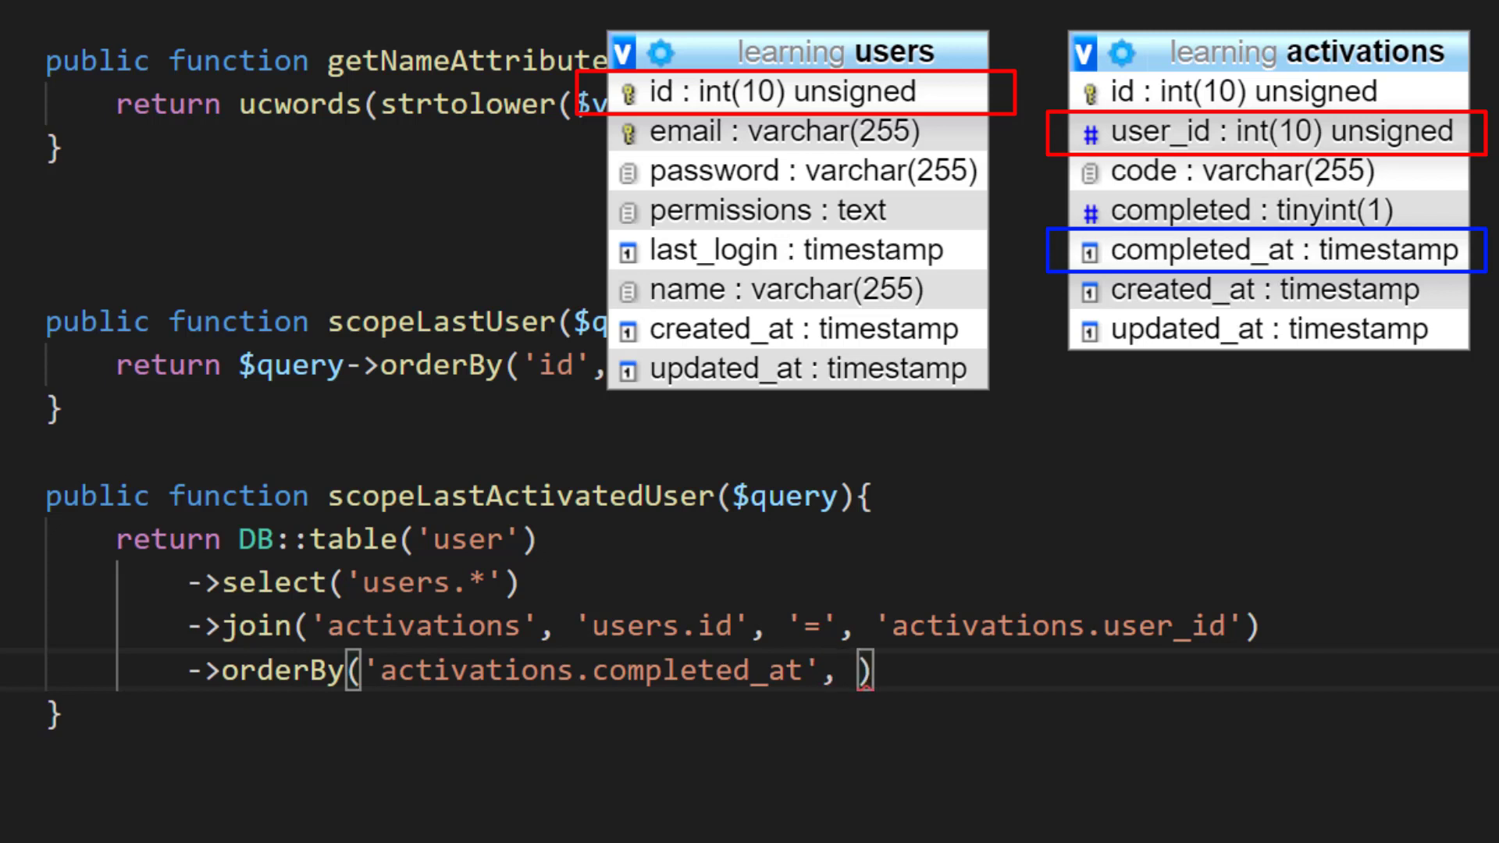
{"action": "type", "text": "'desc'"}
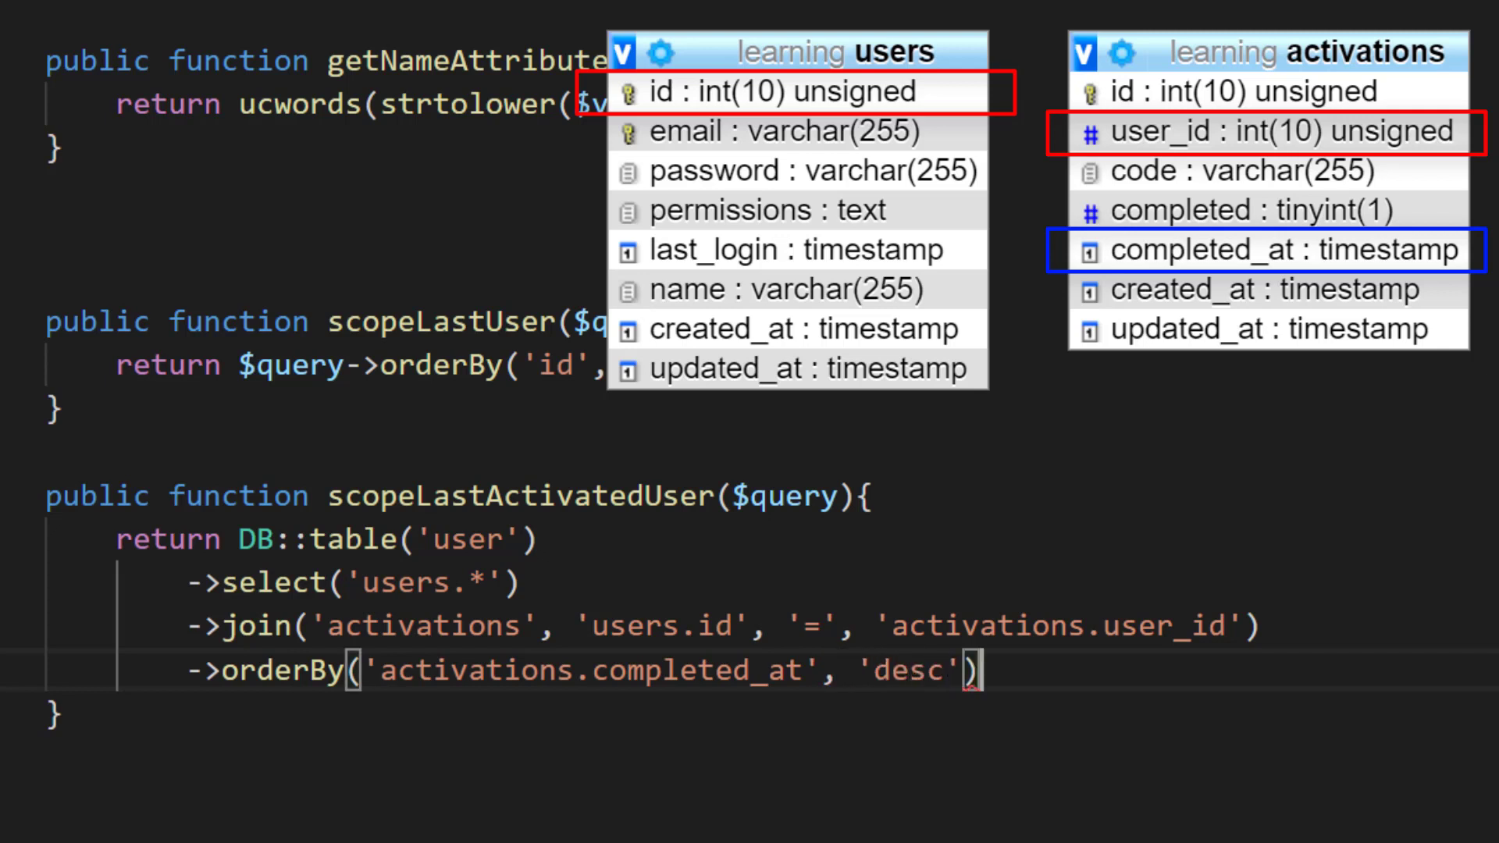
{"action": "type", "text": "->first();"}
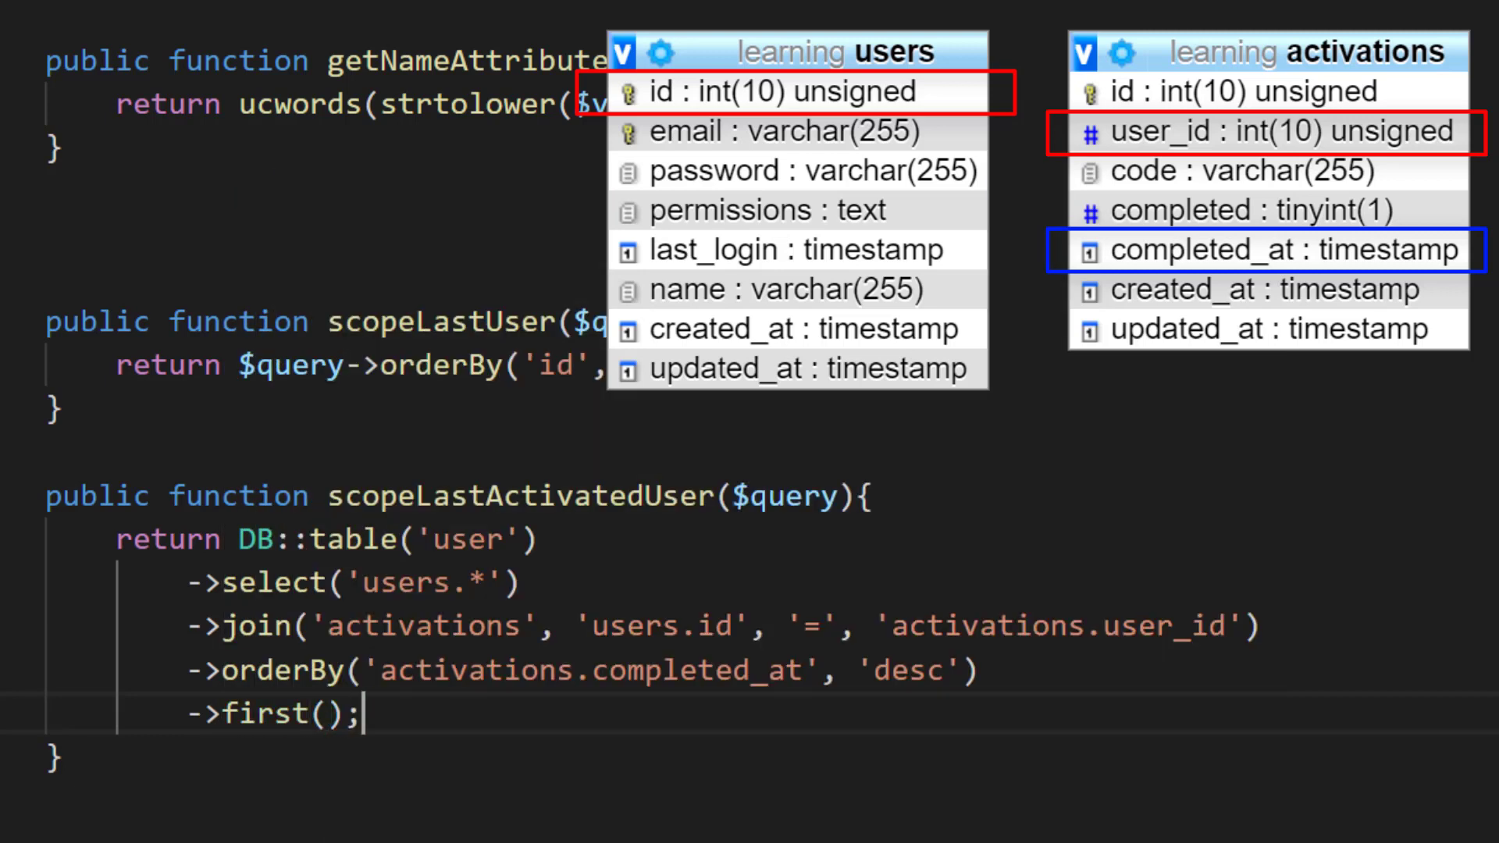
Step: Fix the DB facade import namespace from Supoort to Support in User.php
{"action": "left_click", "coordinate": [573, 665]}
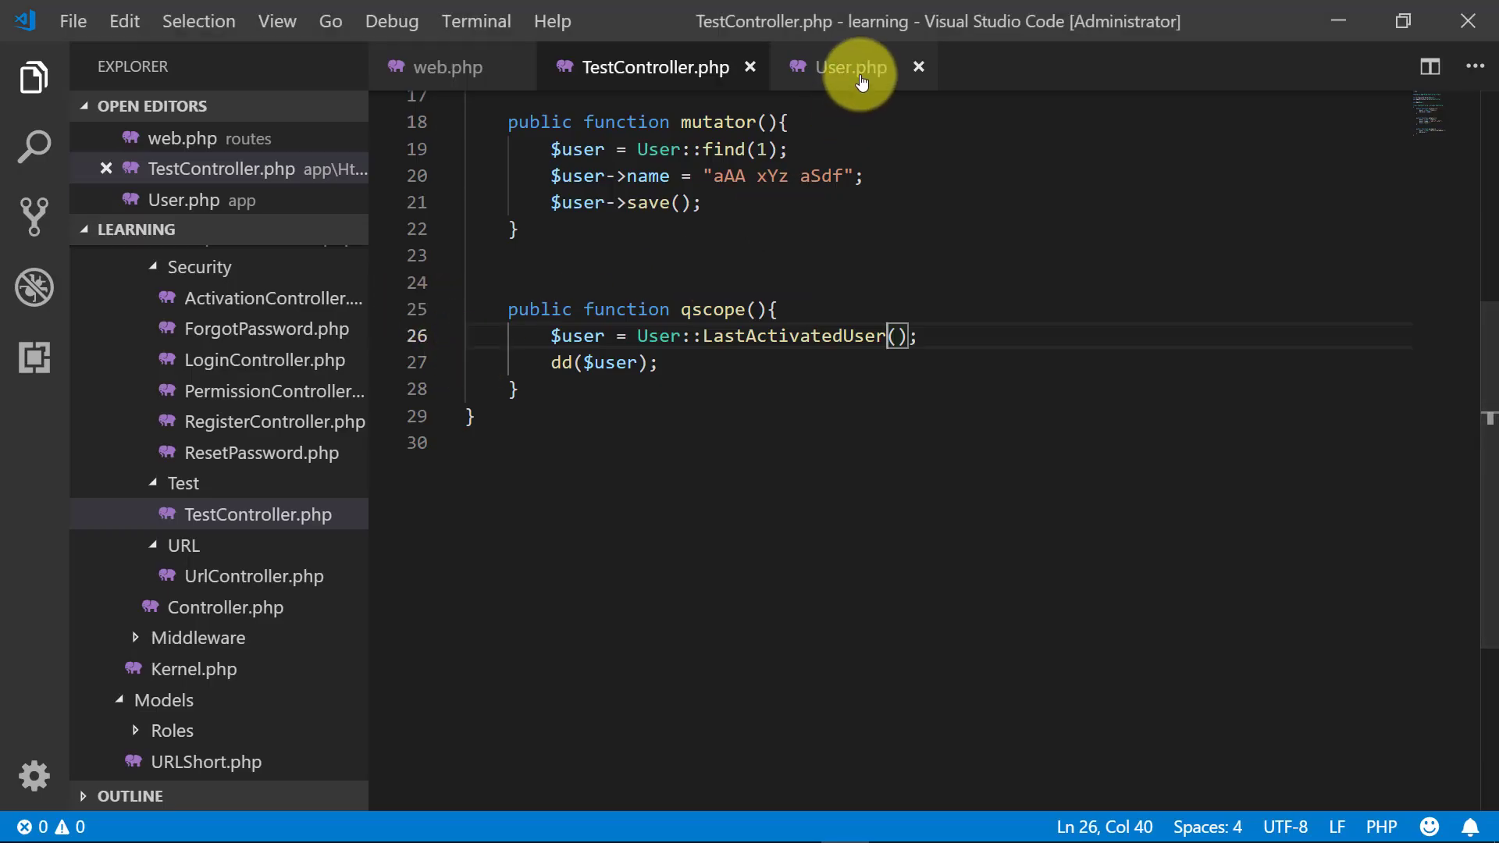
{"action": "left_click", "coordinate": [851, 67]}
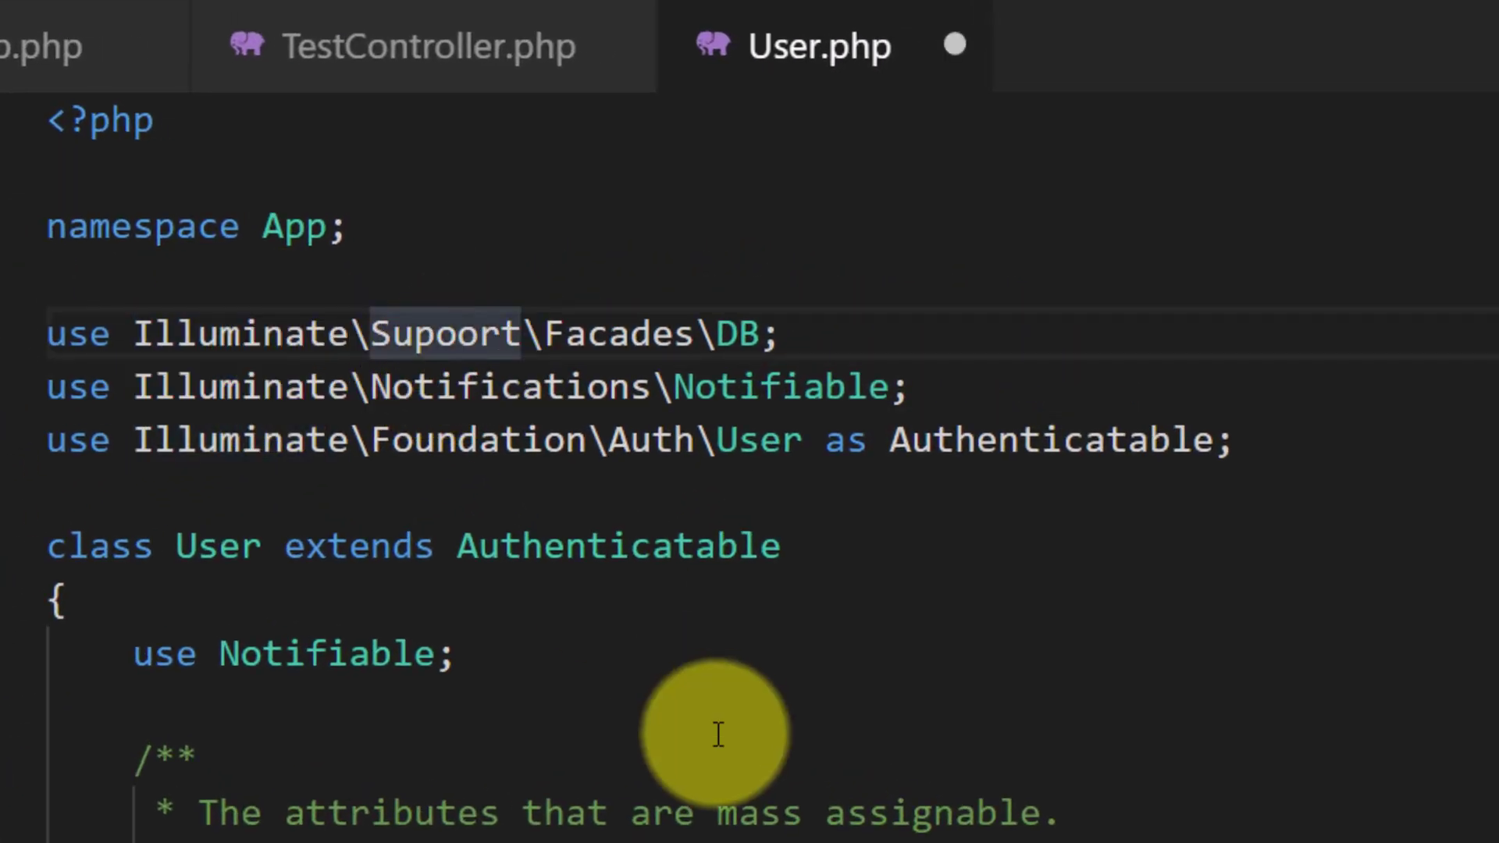
{"action": "type", "text": "Support"}
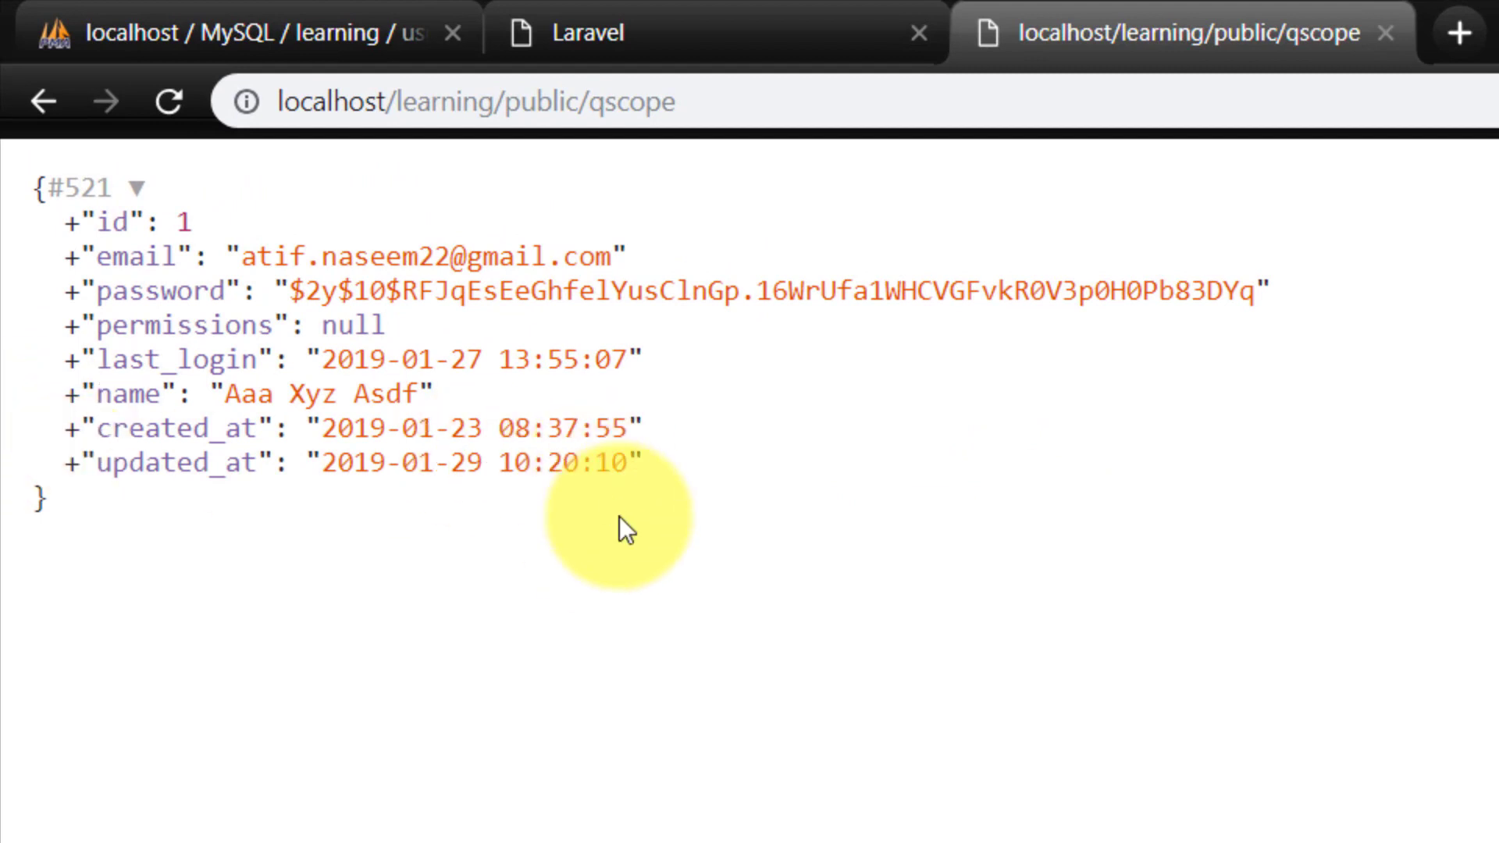
{"action": "mouse_move", "coordinate": [587, 740]}
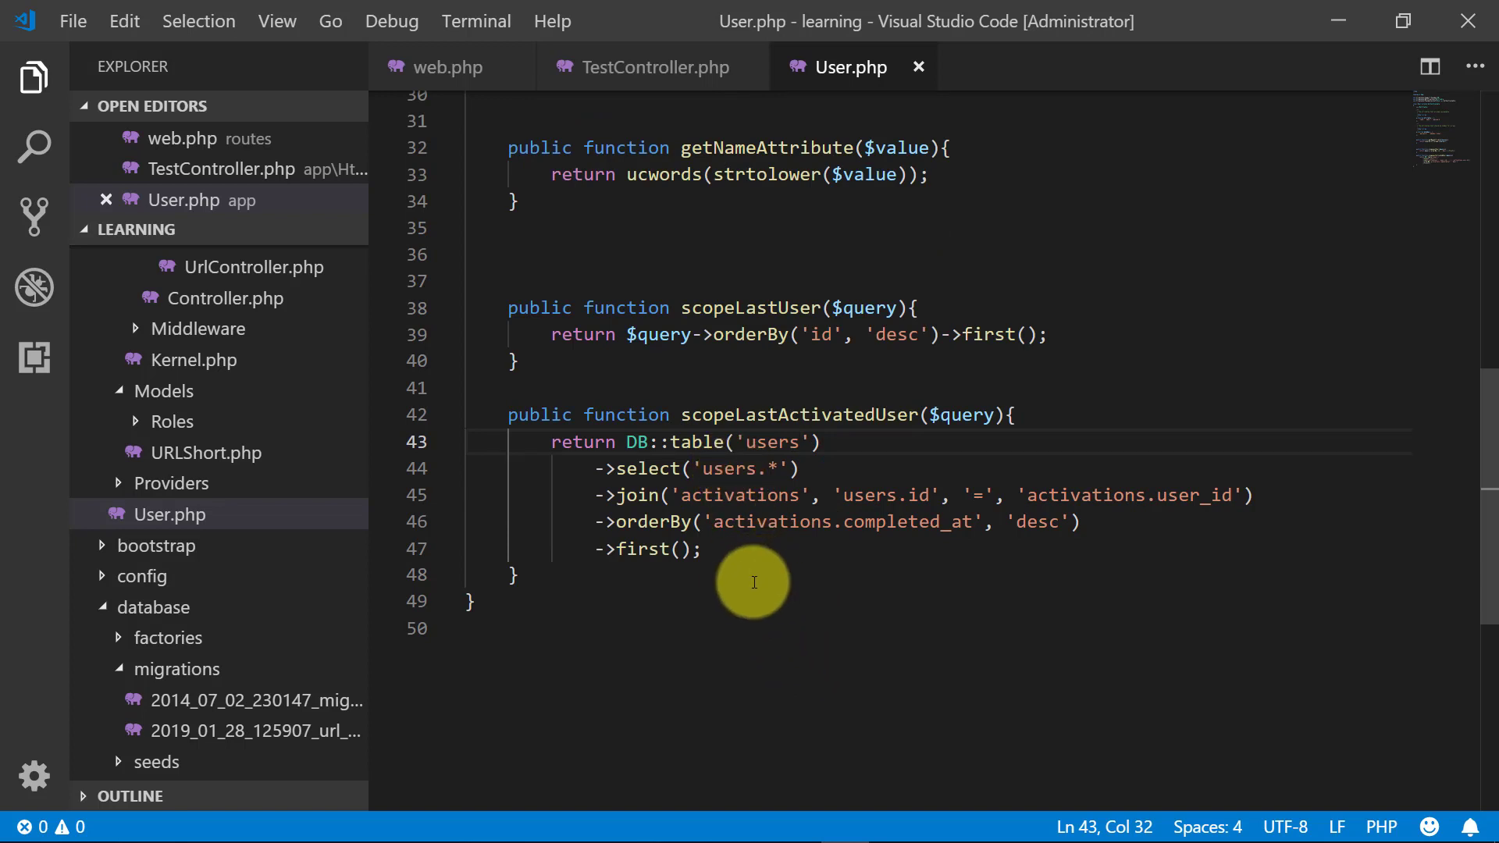
Step: Review TestController's qscope calling User::LastActivatedUser(), selecting the User class name
{"action": "left_click", "coordinate": [656, 67]}
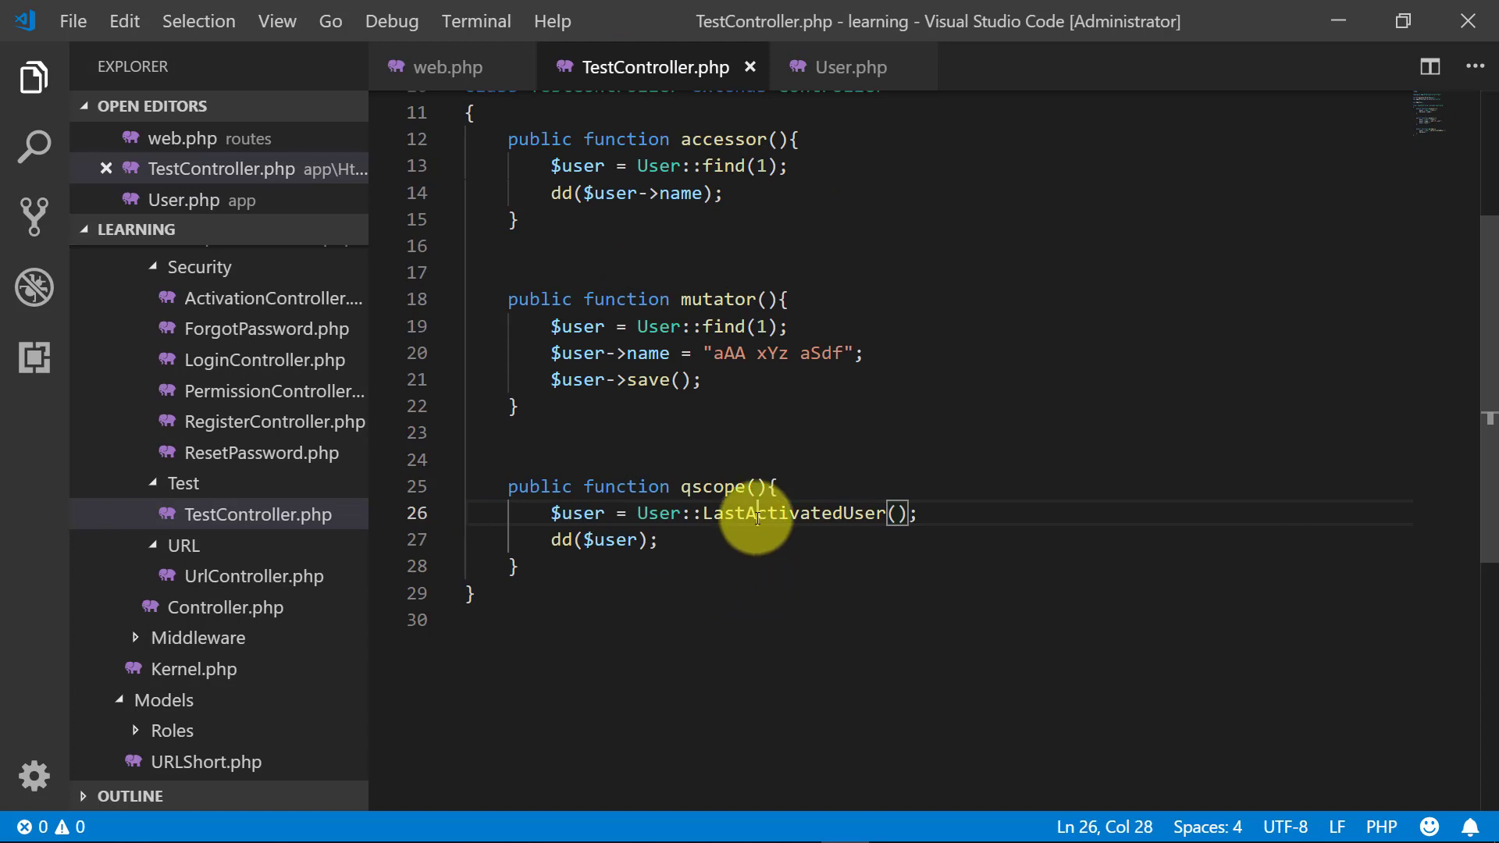
{"action": "left_click", "coordinate": [512, 567]}
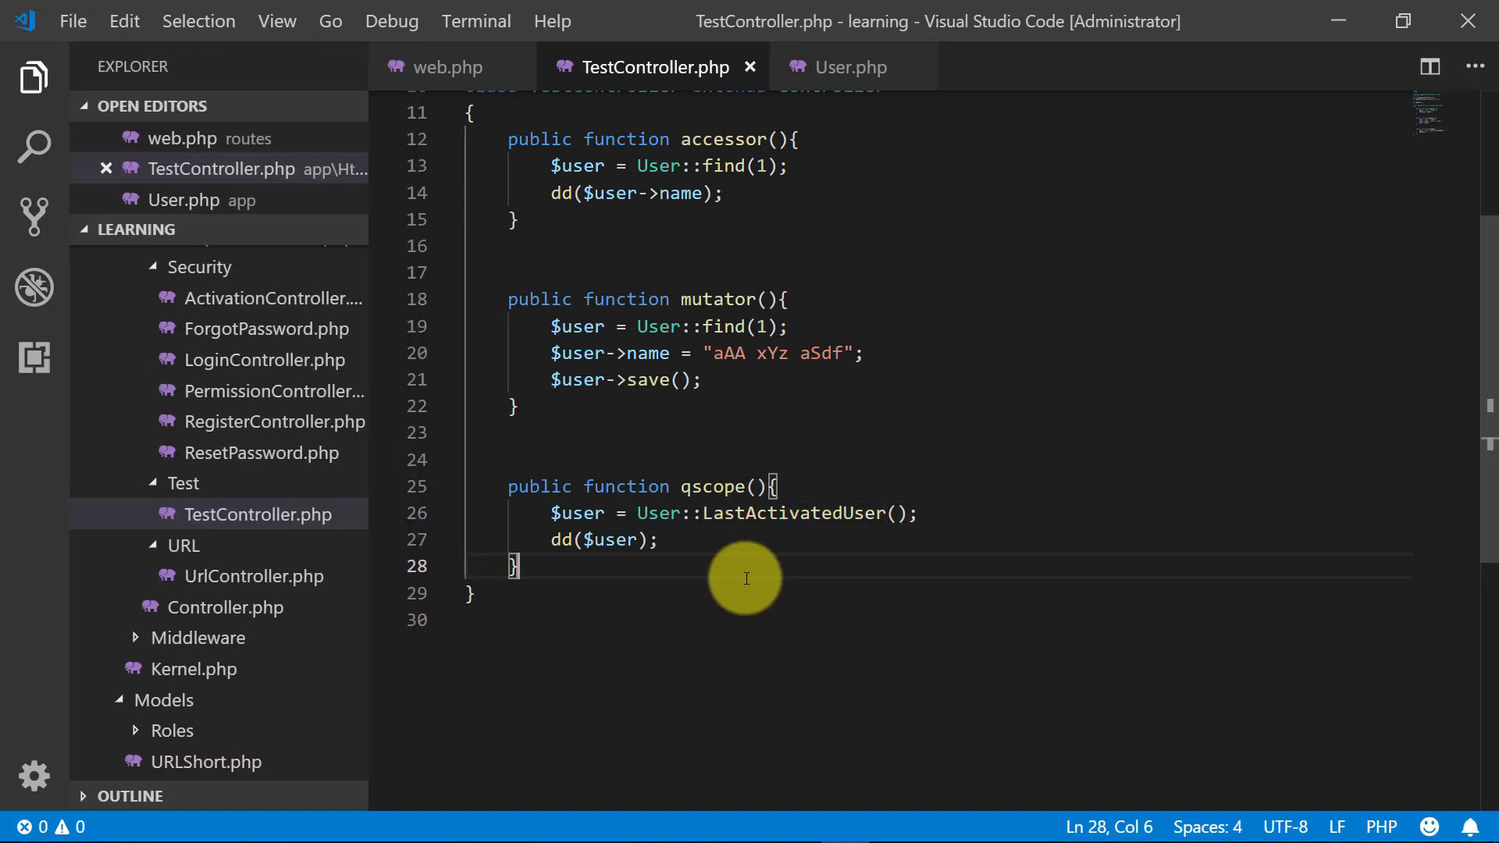
{"action": "double_click", "coordinate": [657, 512]}
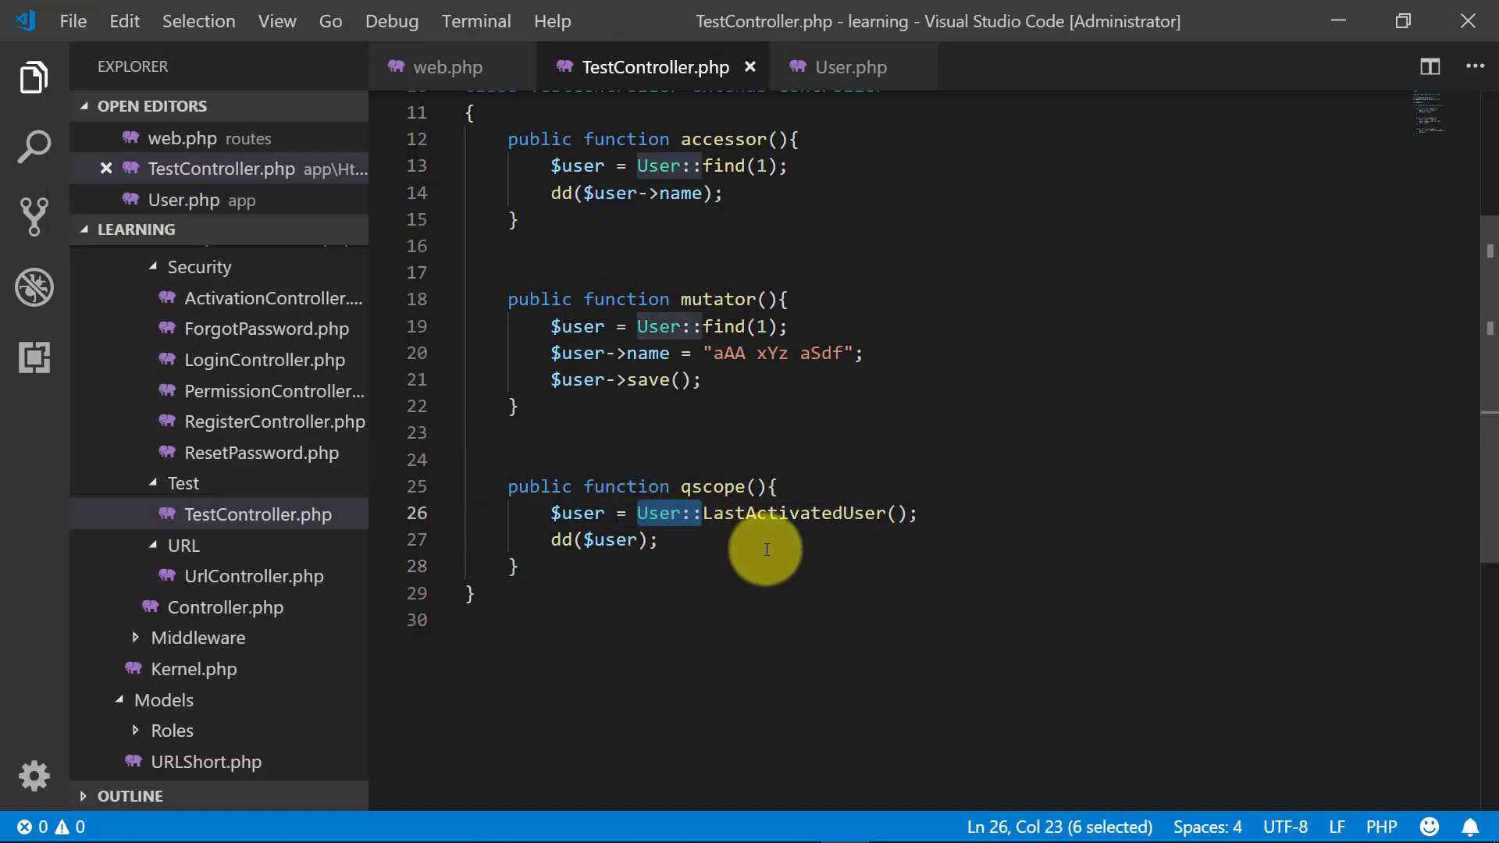
{"action": "left_click", "coordinate": [665, 539]}
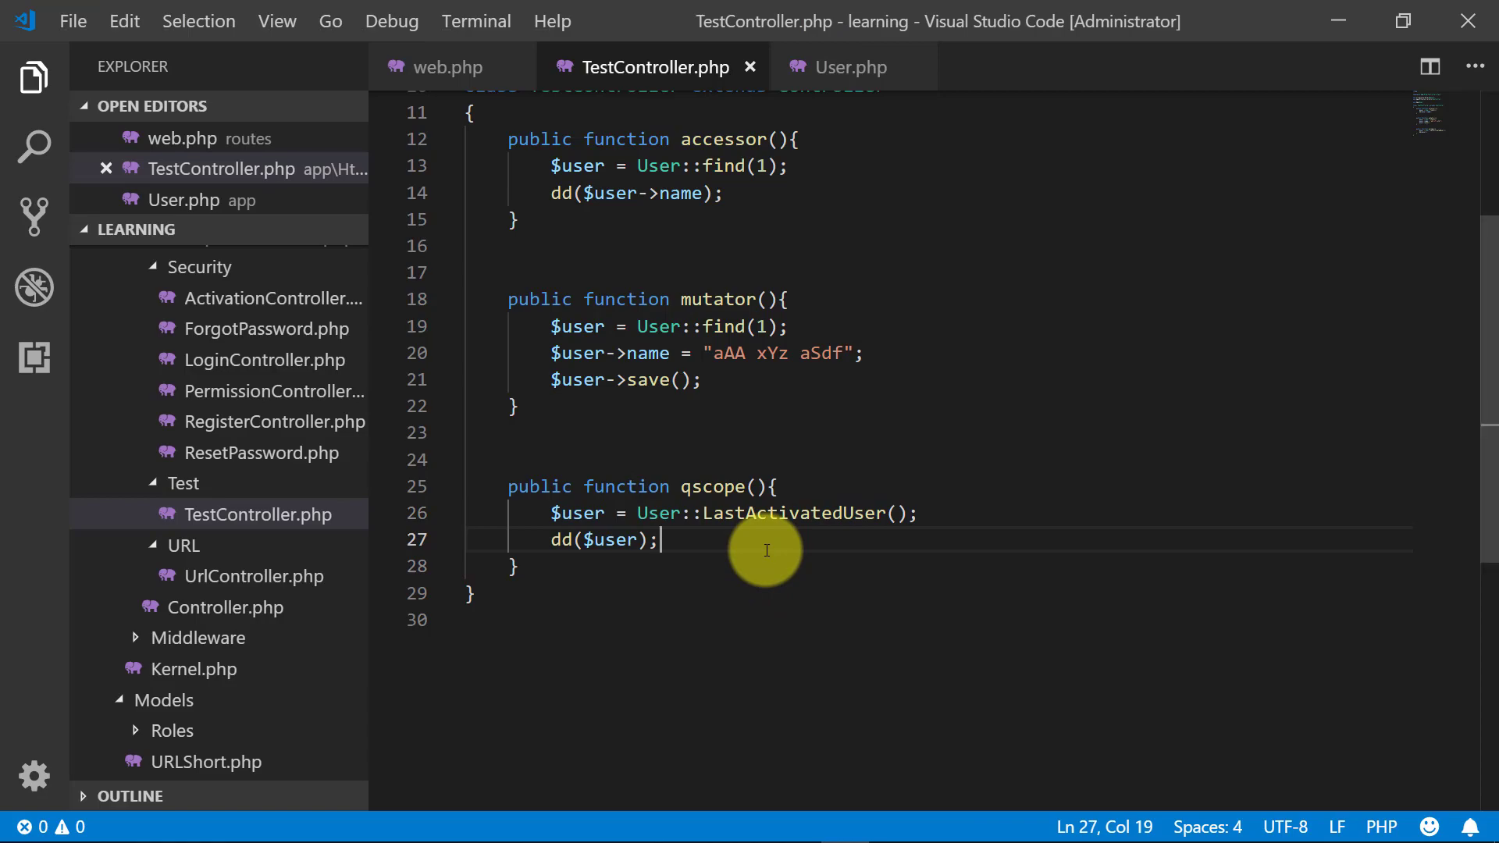